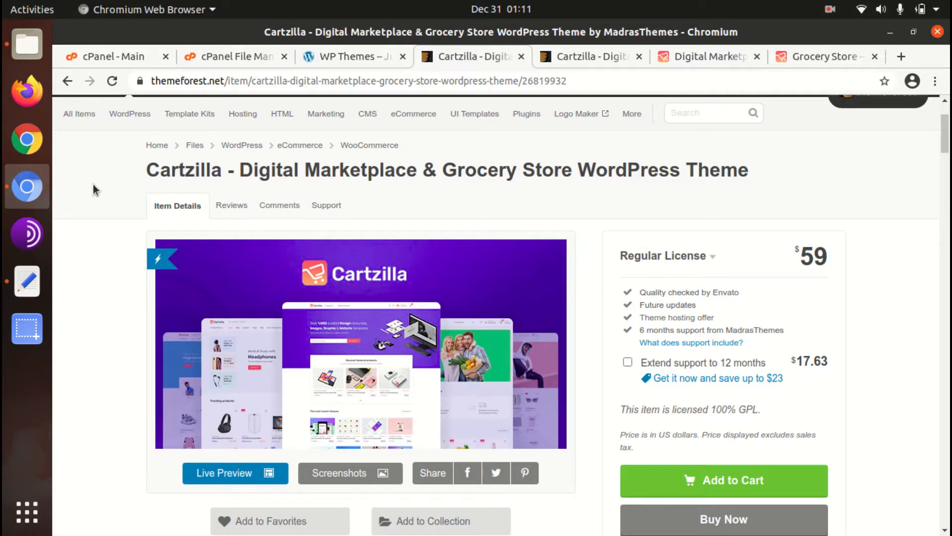
{"action": "mouse_move", "coordinate": [138, 179]}
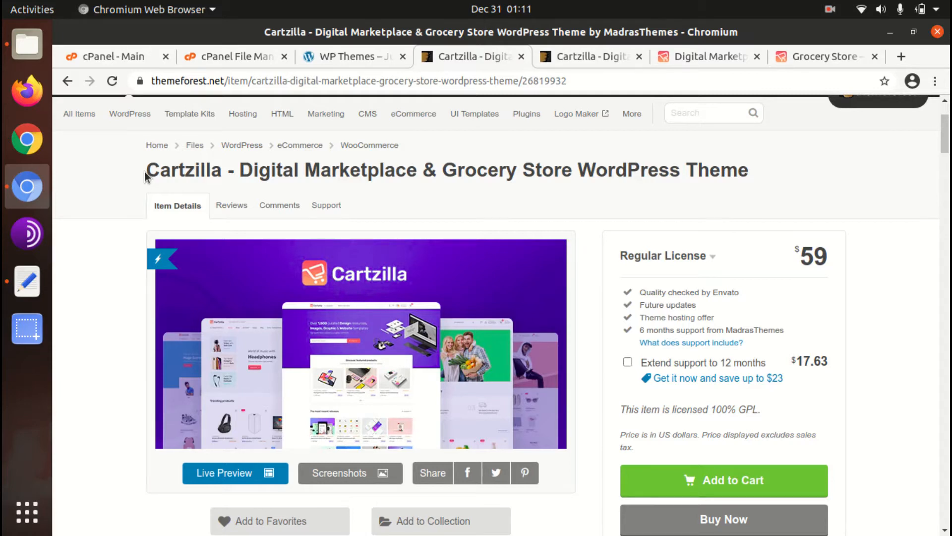
- Review the Cartzilla ThemeForest listing, its title and last update date
{"action": "double_click", "coordinate": [183, 170]}
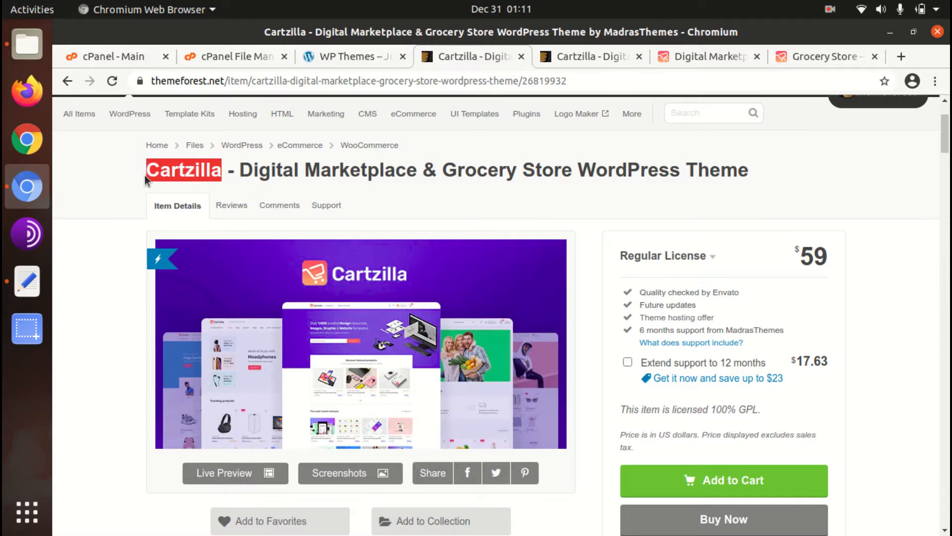
{"action": "double_click", "coordinate": [327, 169]}
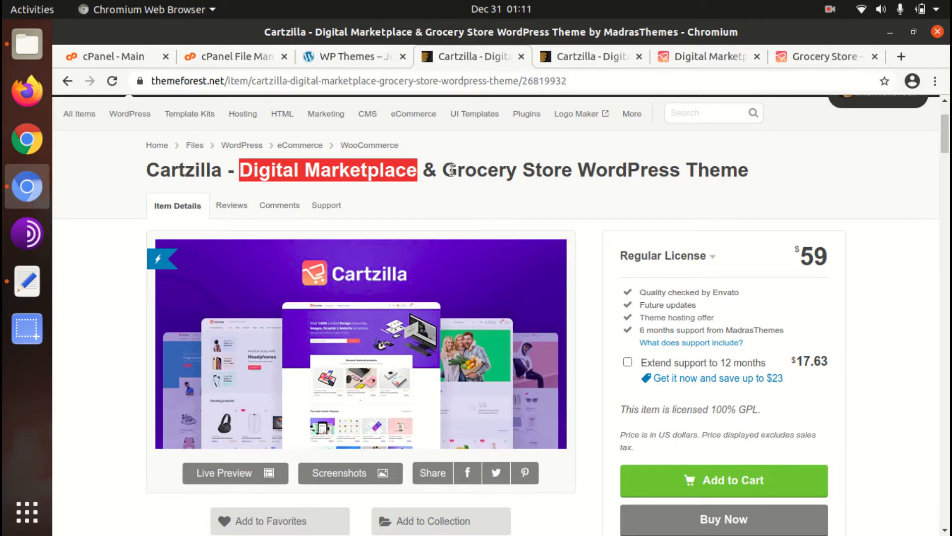
{"action": "scroll", "scroll_direction": "down", "scroll_amount": 3}
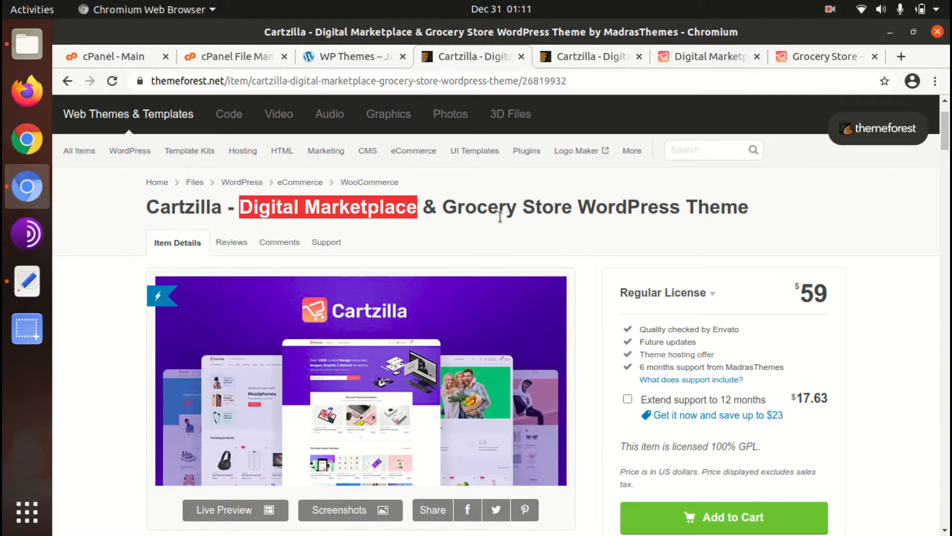
{"action": "scroll", "scroll_direction": "down", "scroll_amount": 3}
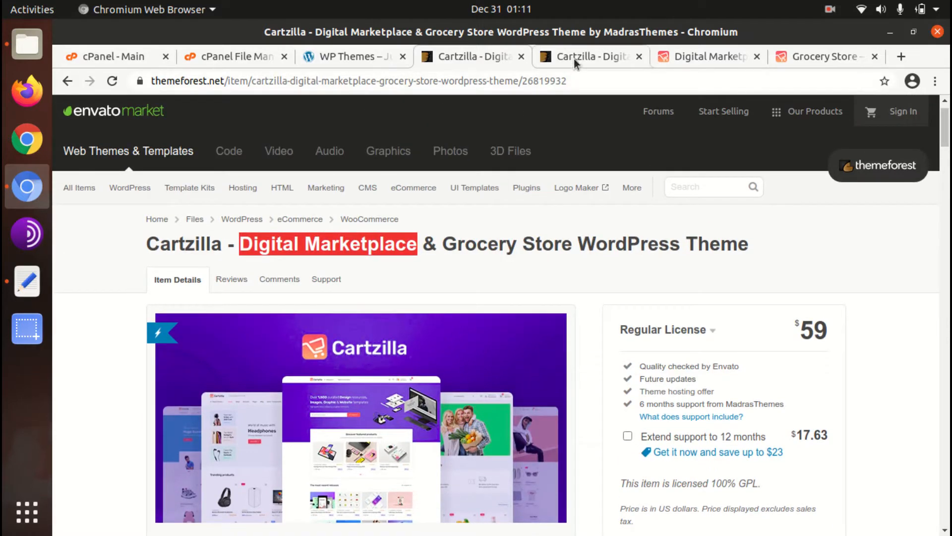
{"action": "scroll", "scroll_direction": "down", "scroll_amount": 3}
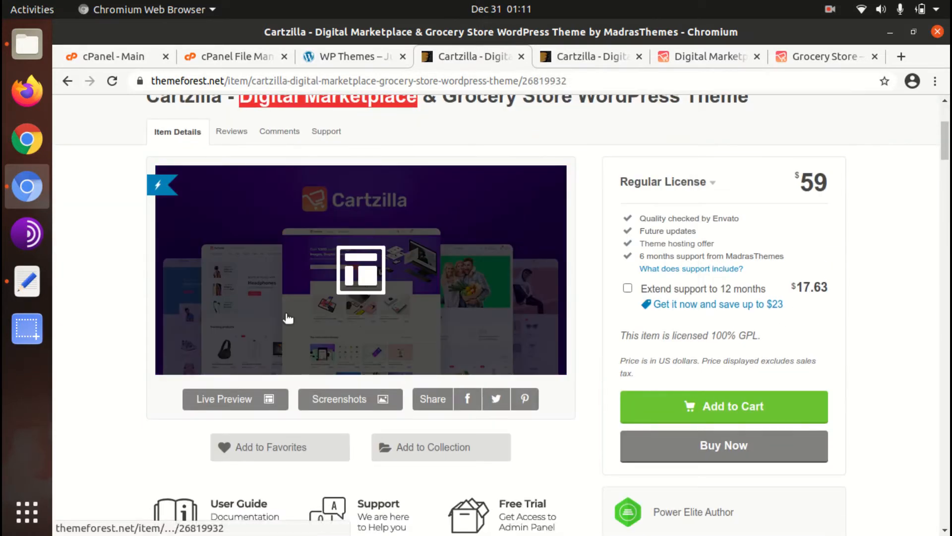
{"action": "scroll", "scroll_direction": "down", "scroll_amount": 3}
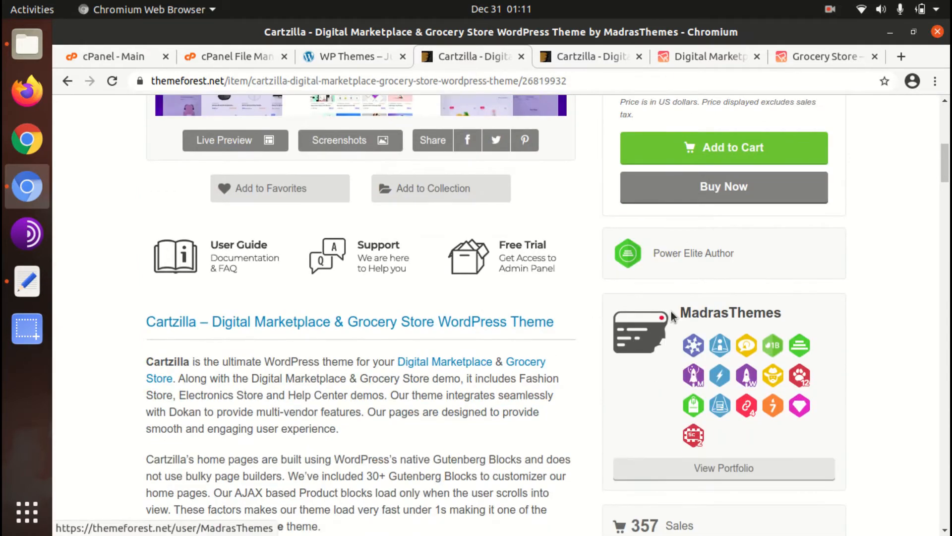
{"action": "double_click", "coordinate": [702, 253]}
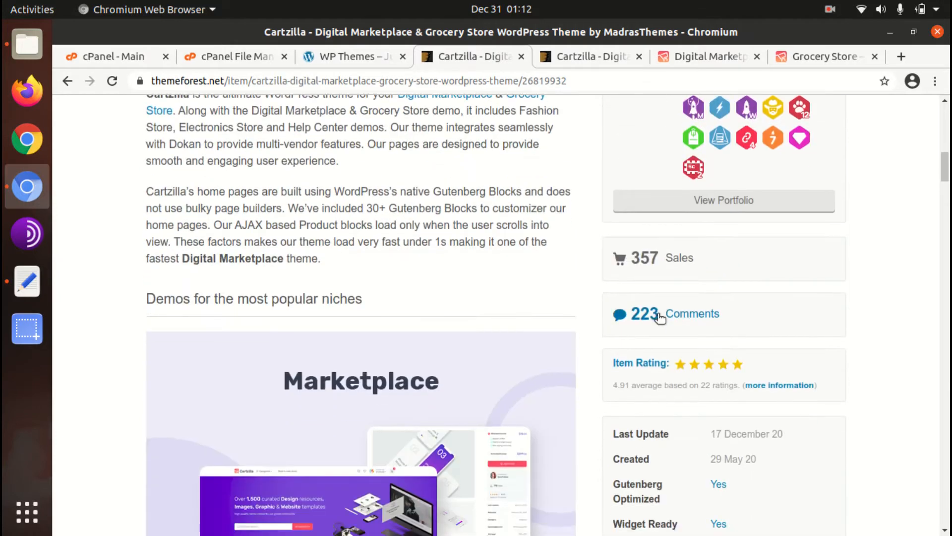
{"action": "scroll", "scroll_direction": "down", "scroll_amount": 3}
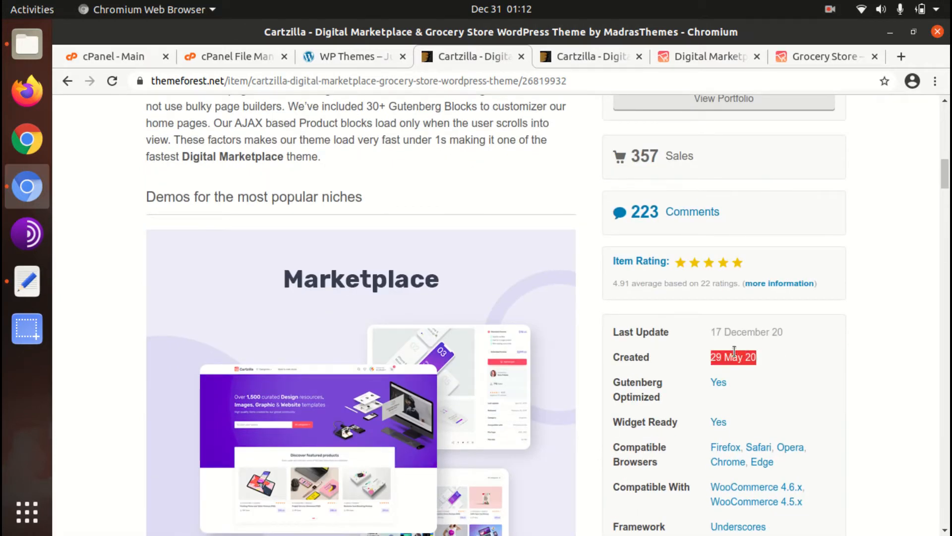
{"action": "left_click", "coordinate": [772, 359]}
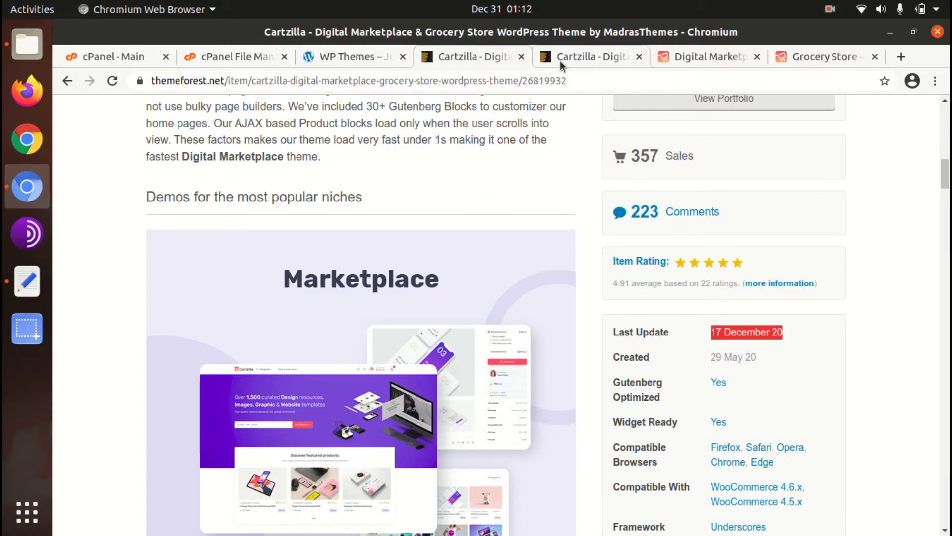
- Browse the Cartzilla live preview's demo collection, including the Fashion Store versions
{"action": "left_click", "coordinate": [586, 56]}
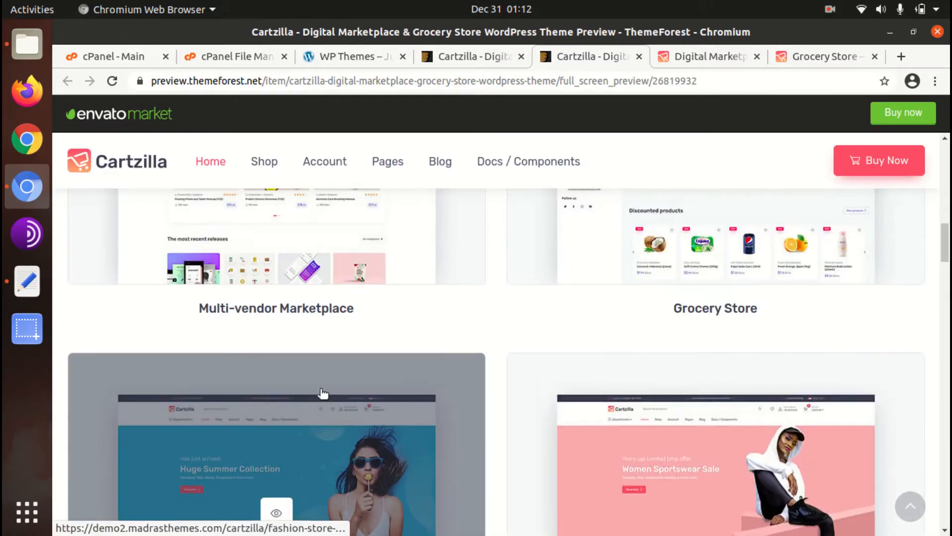
{"action": "scroll", "scroll_direction": "up", "scroll_amount": 3}
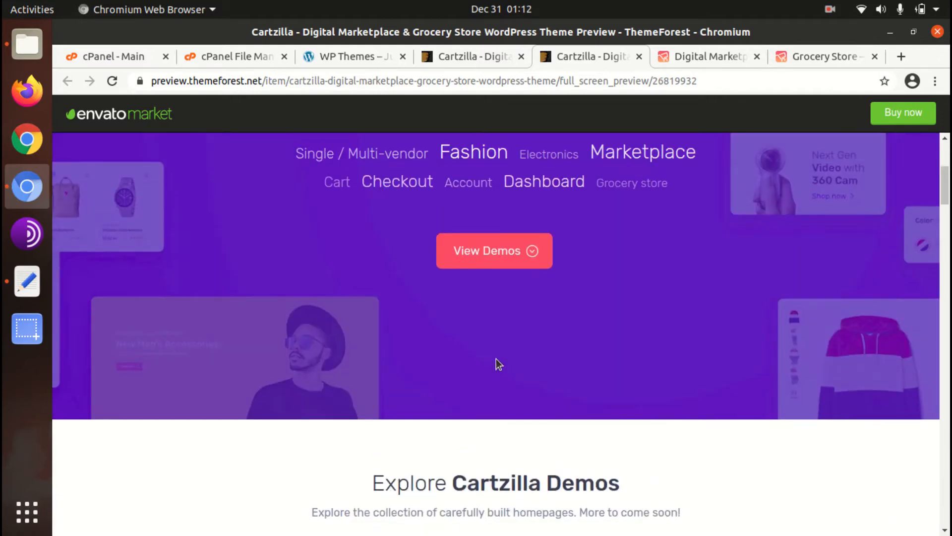
{"action": "scroll", "scroll_direction": "down", "scroll_amount": 3}
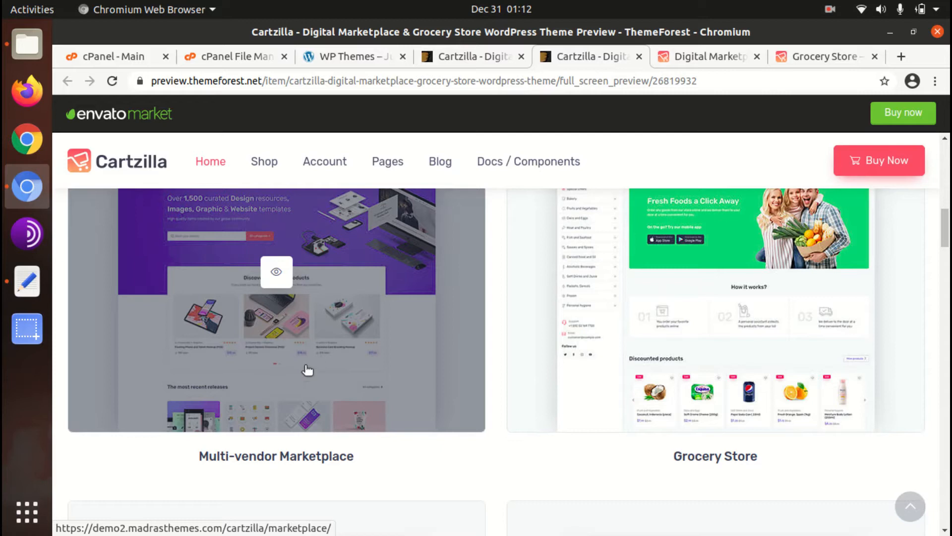
{"action": "scroll", "scroll_direction": "down", "scroll_amount": 3}
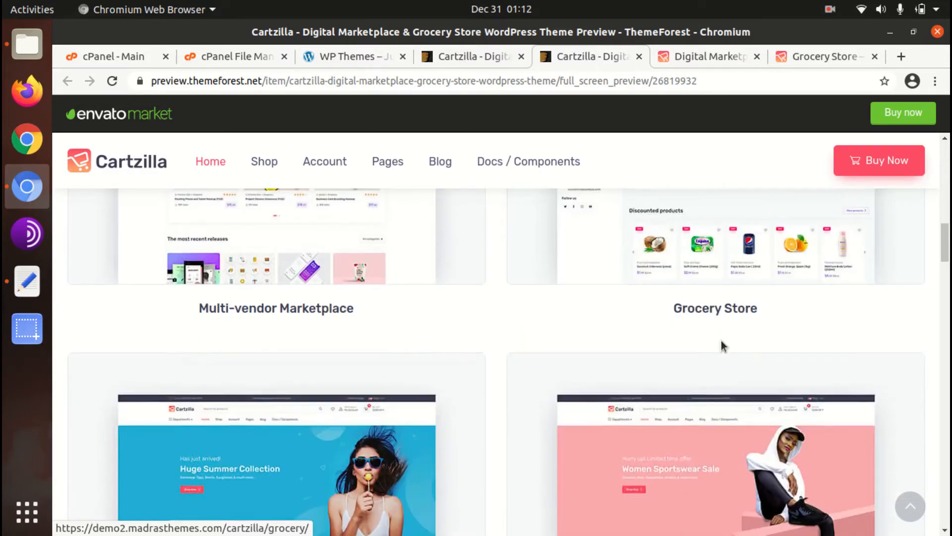
{"action": "scroll", "scroll_direction": "down", "scroll_amount": 3}
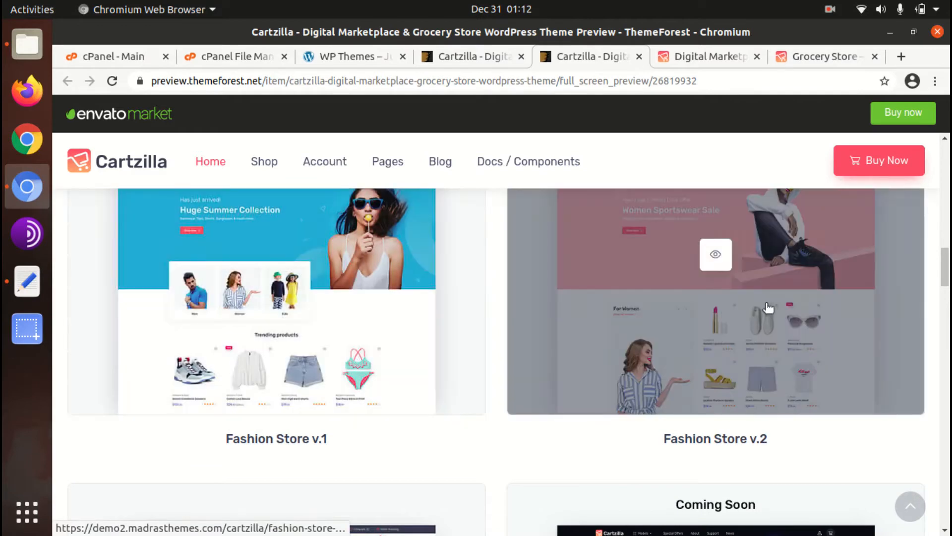
{"action": "scroll", "scroll_direction": "down", "scroll_amount": 3}
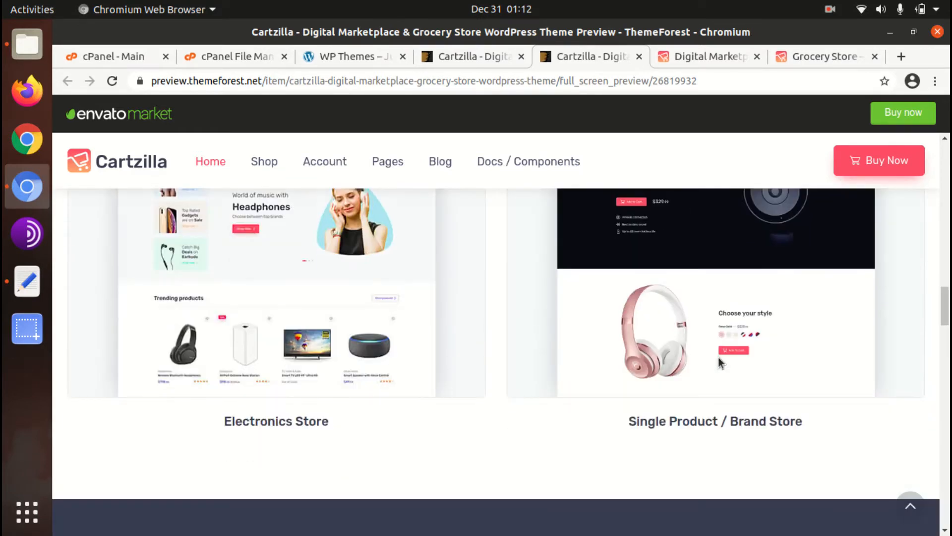
{"action": "scroll", "scroll_direction": "down", "scroll_amount": 3}
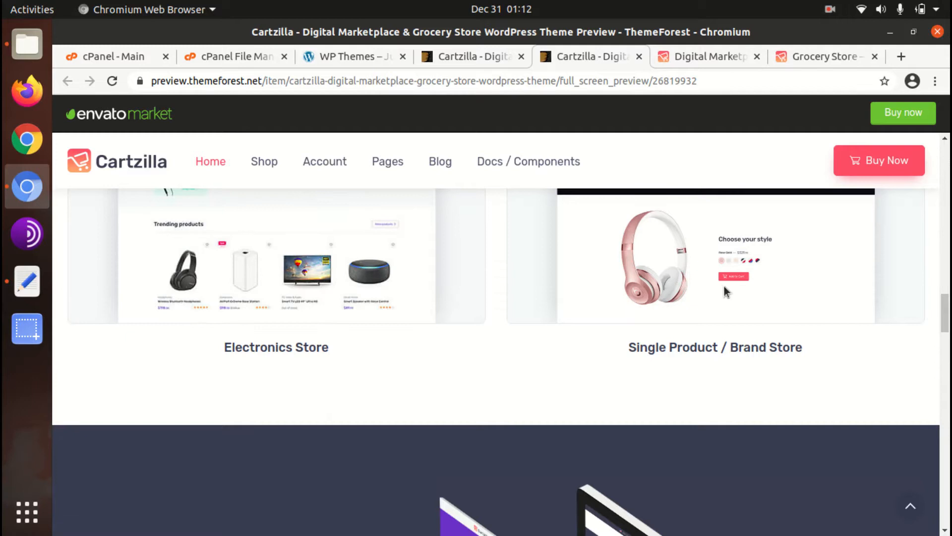
{"action": "scroll", "scroll_direction": "down", "scroll_amount": 3}
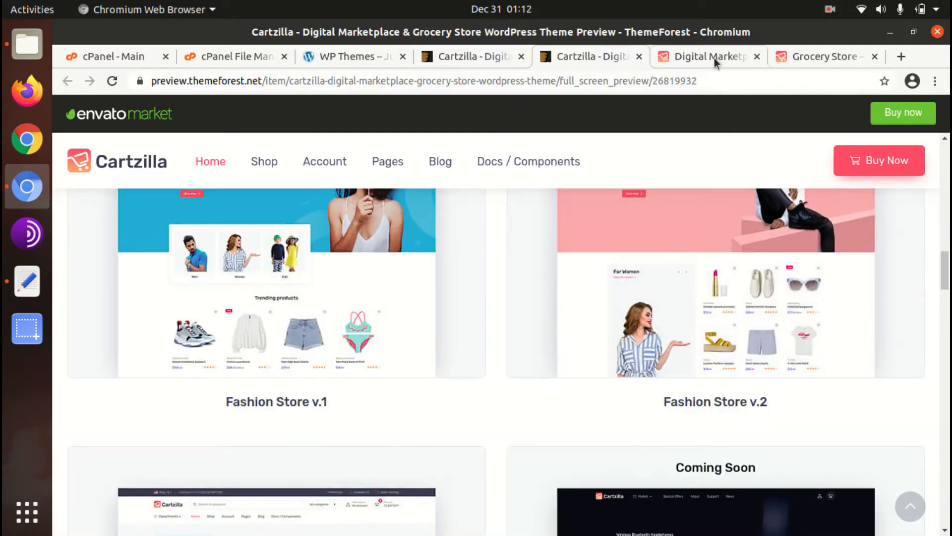
- Browse the Digital Marketplace demo homepage
{"action": "left_click", "coordinate": [704, 56]}
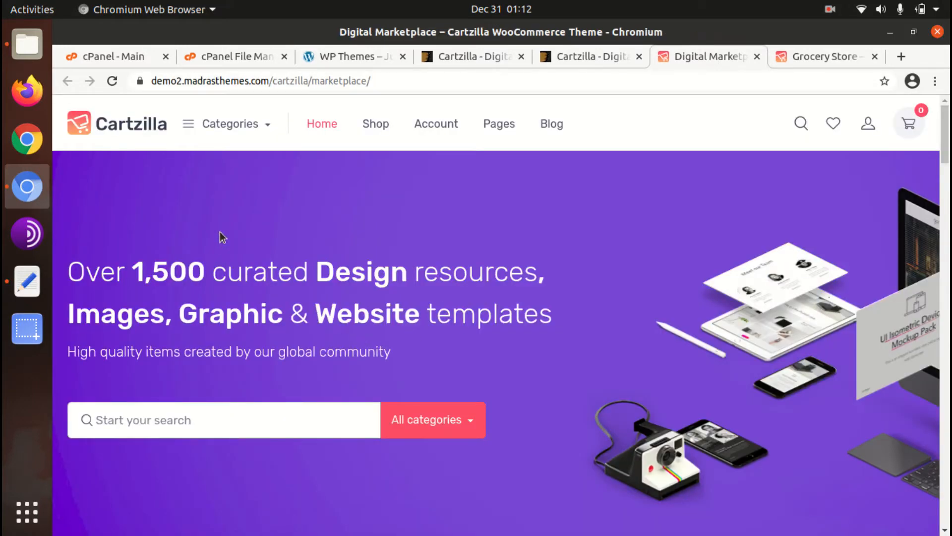
{"action": "scroll", "scroll_direction": "down", "scroll_amount": 3}
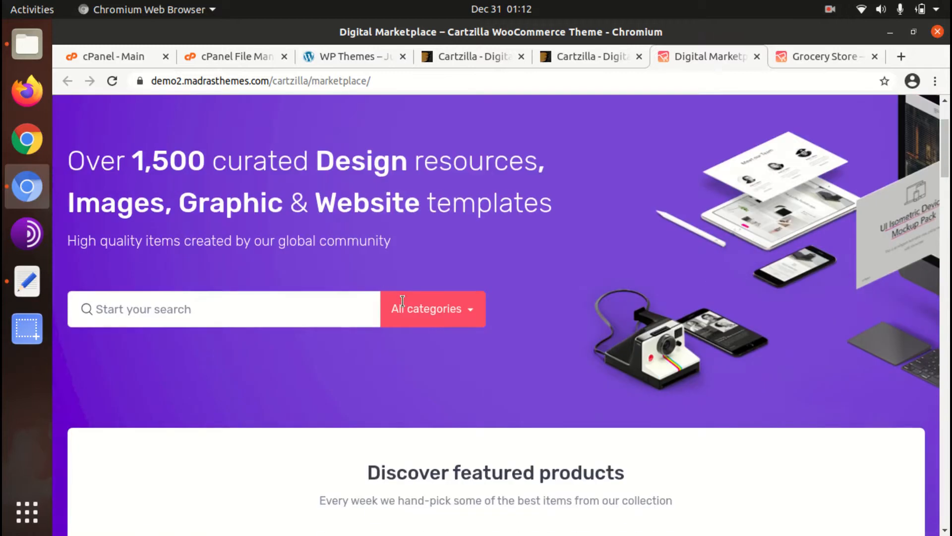
{"action": "scroll", "scroll_direction": "down", "scroll_amount": 3}
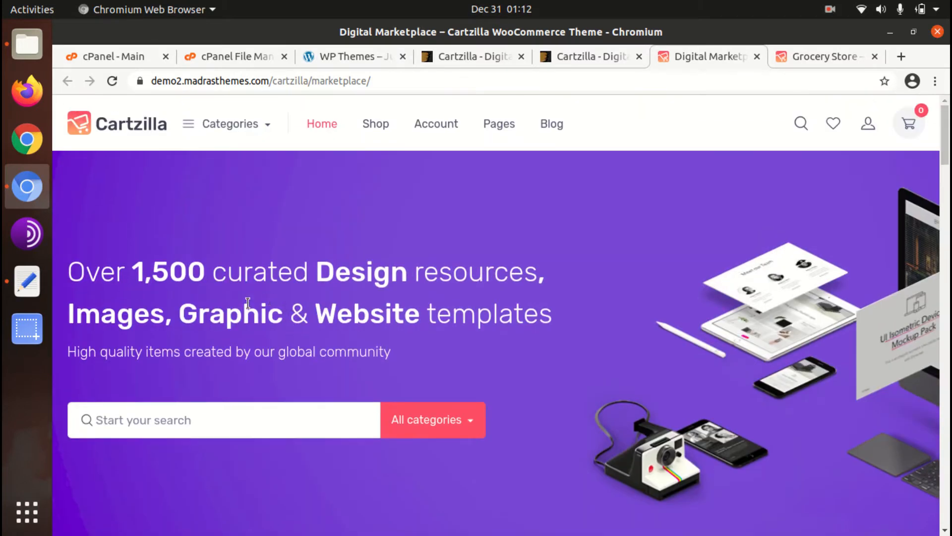
{"action": "mouse_move", "coordinate": [321, 123]}
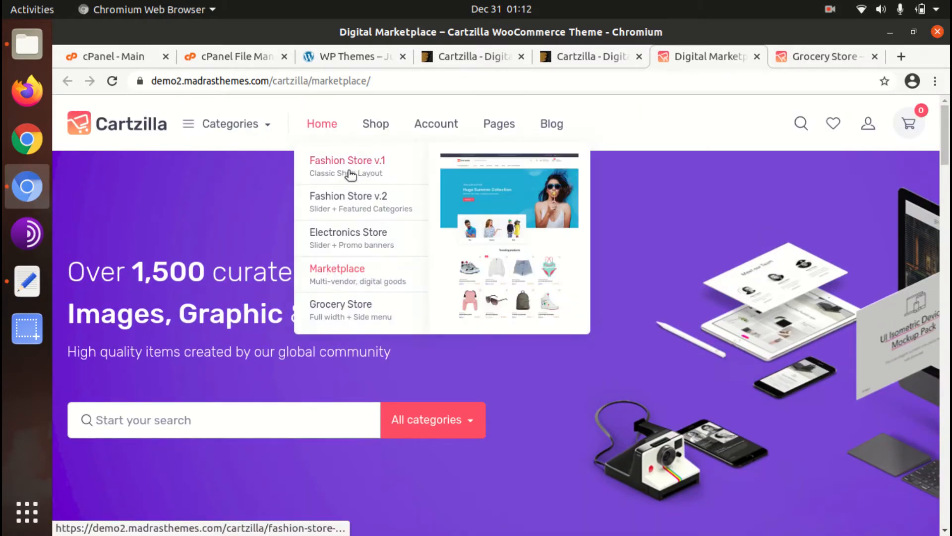
- View the Fashion Store v.1 demo with its summer collection, then move to the Grocery Store demo
{"action": "left_click", "coordinate": [347, 166]}
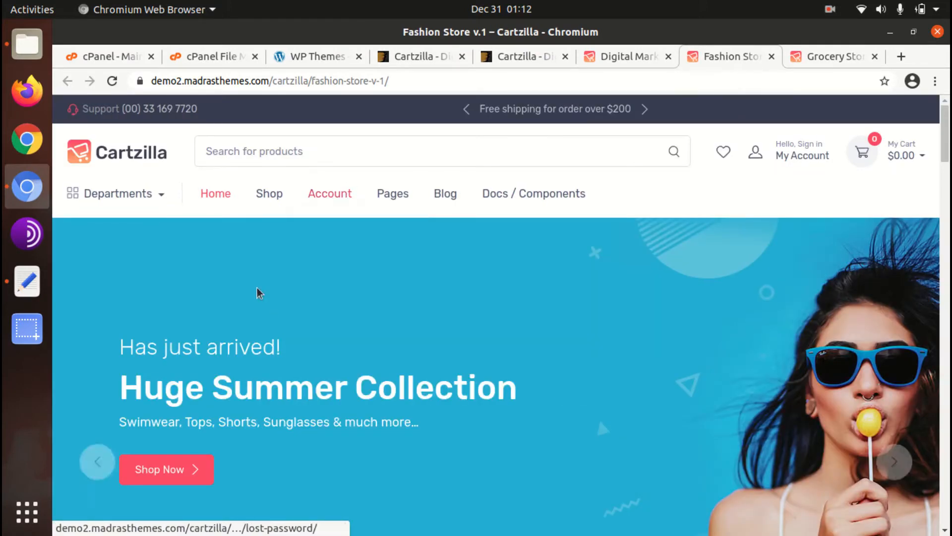
{"action": "scroll", "scroll_direction": "down", "scroll_amount": 3}
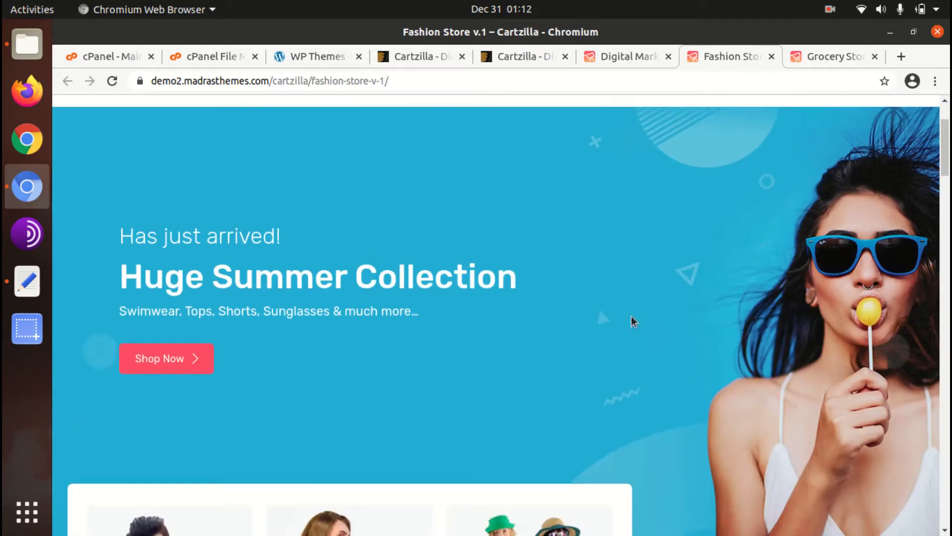
{"action": "scroll", "scroll_direction": "down", "scroll_amount": 3}
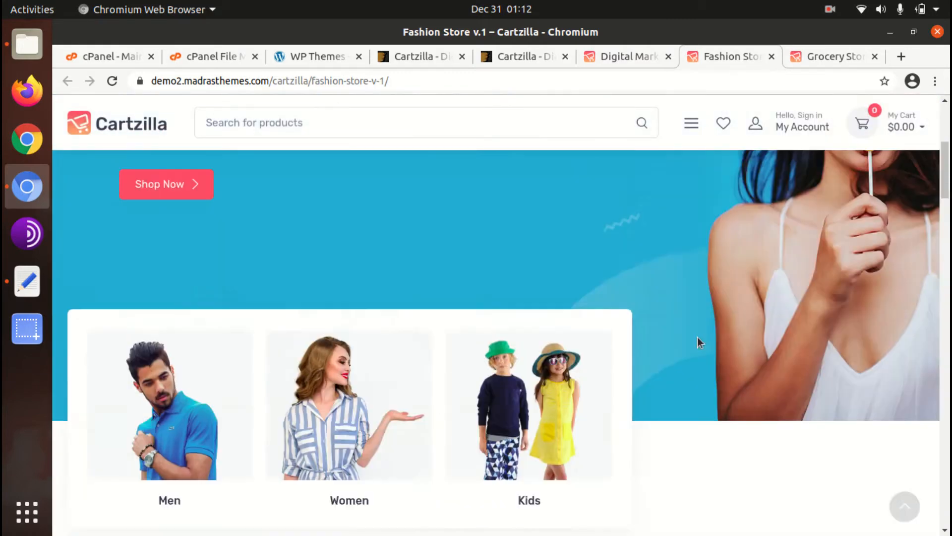
{"action": "scroll", "scroll_direction": "down", "scroll_amount": 3}
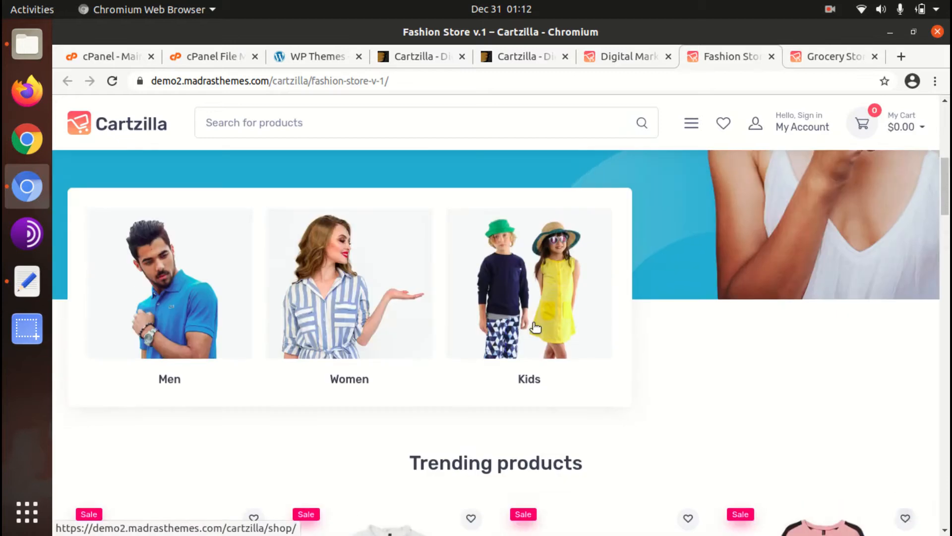
{"action": "left_click", "coordinate": [827, 56]}
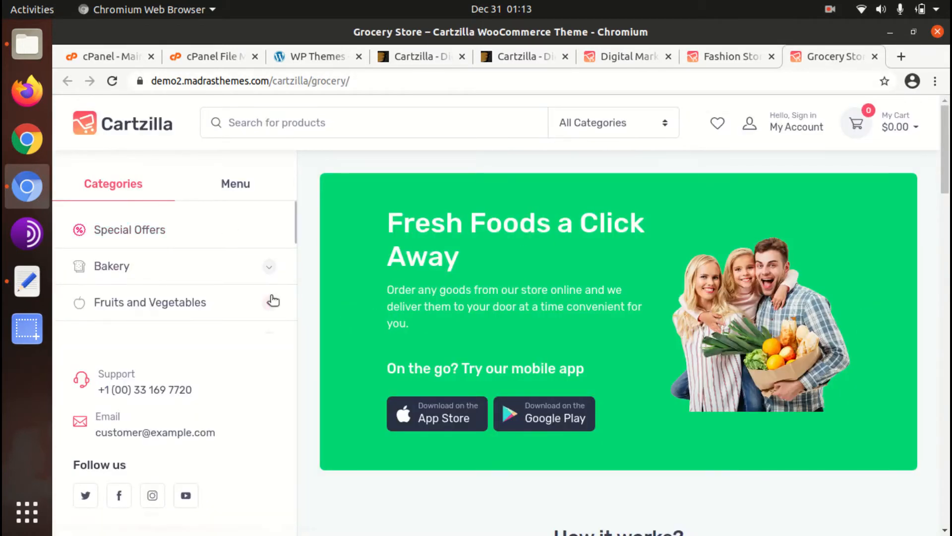
{"action": "scroll", "scroll_direction": "down", "scroll_amount": 3}
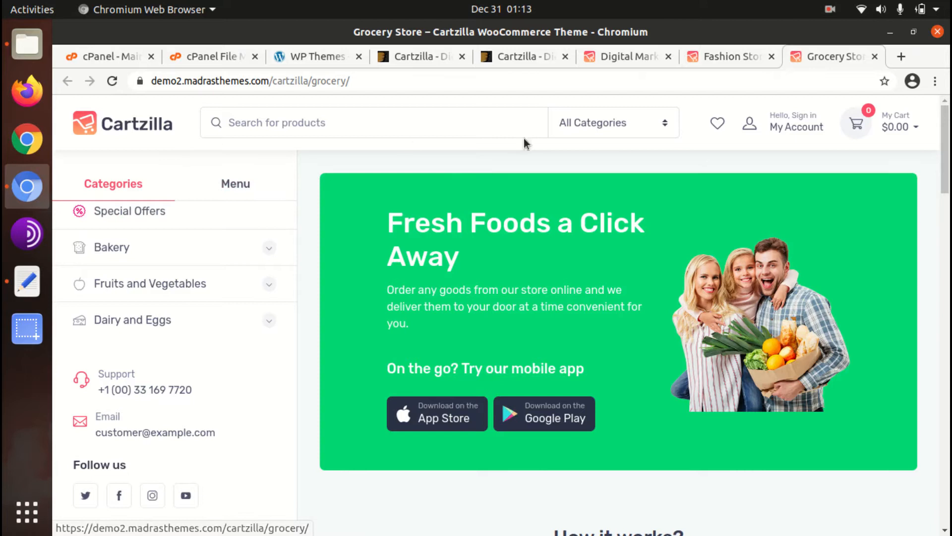
{"action": "scroll", "scroll_direction": "down", "scroll_amount": 3}
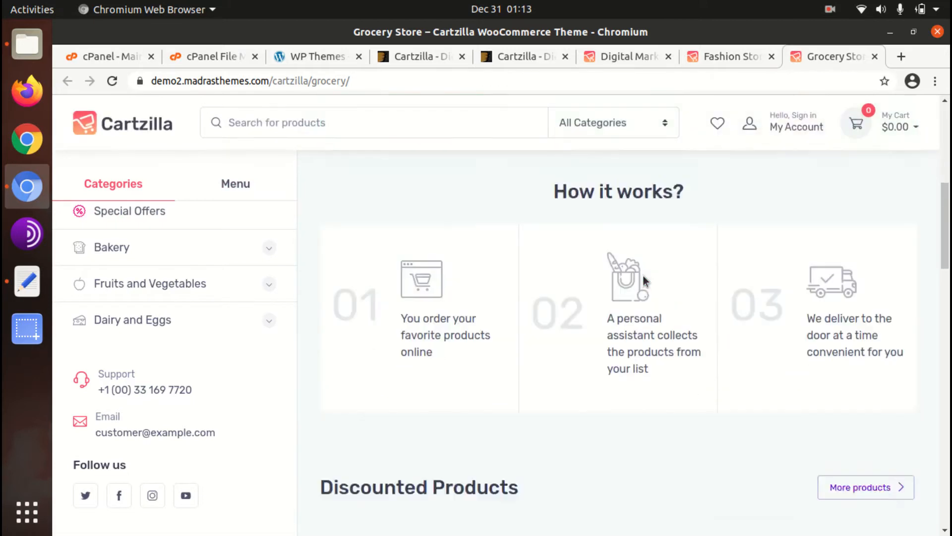
{"action": "scroll", "scroll_direction": "down", "scroll_amount": 3}
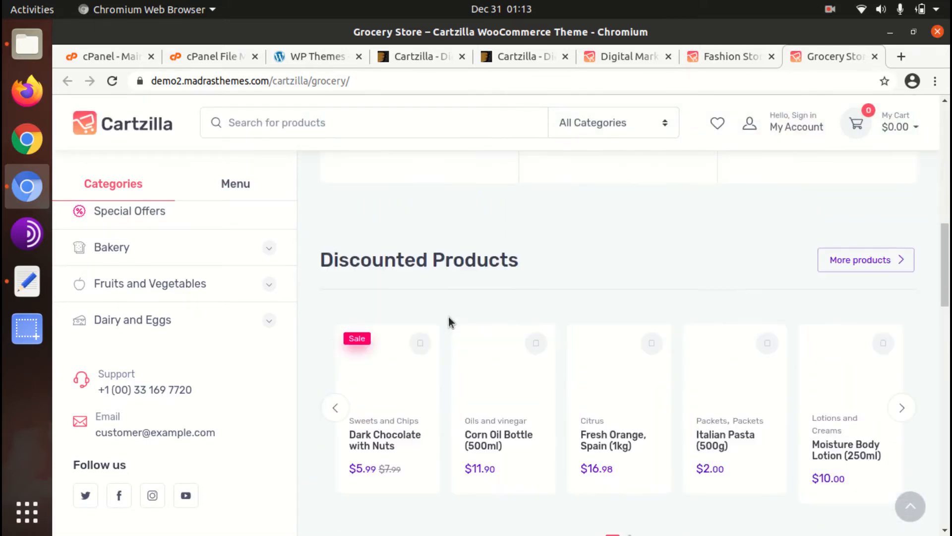
{"action": "scroll", "scroll_direction": "up", "scroll_amount": 3}
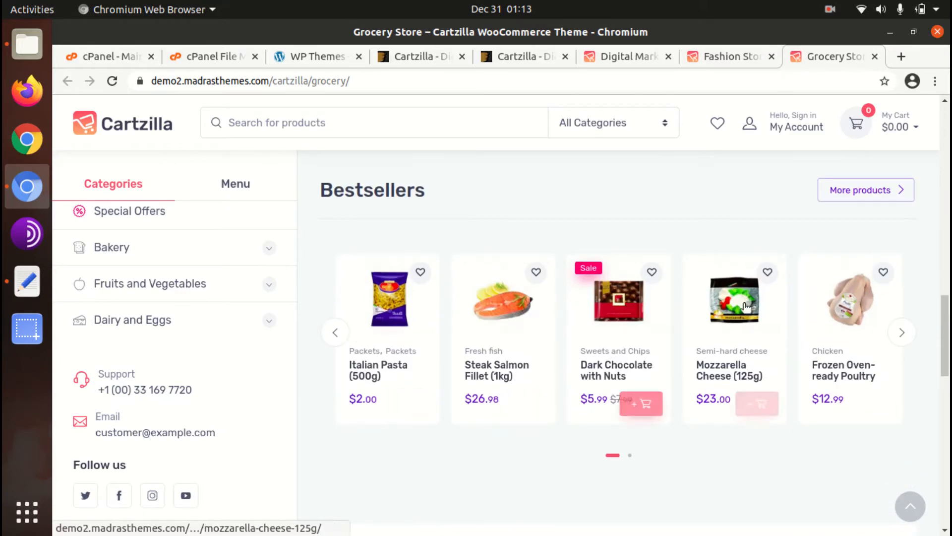
{"action": "scroll", "scroll_direction": "down", "scroll_amount": 3}
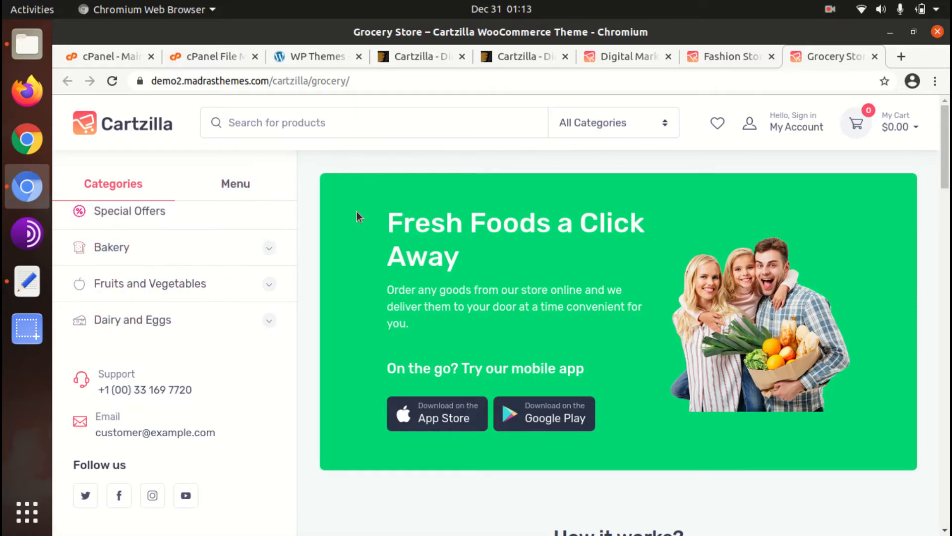
{"action": "scroll", "scroll_direction": "down", "scroll_amount": 3}
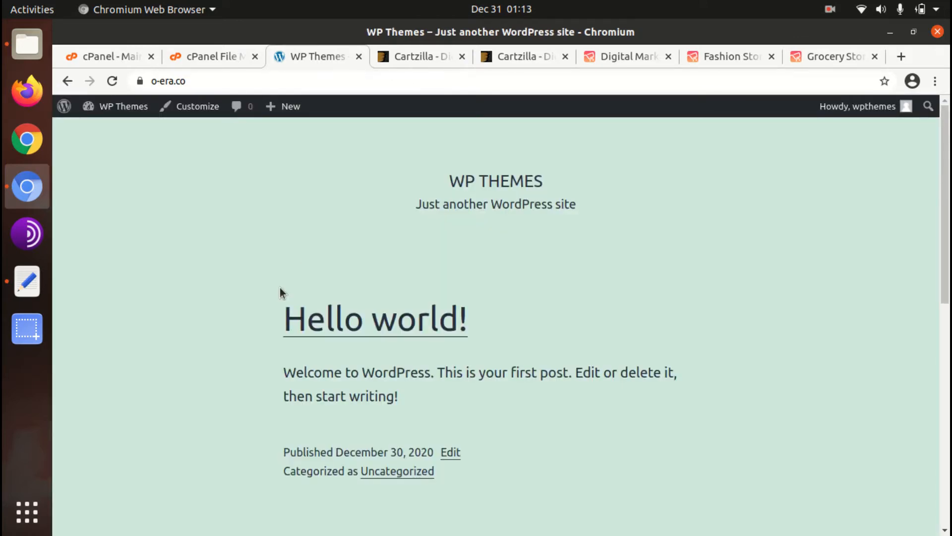
{"action": "mouse_move", "coordinate": [225, 329]}
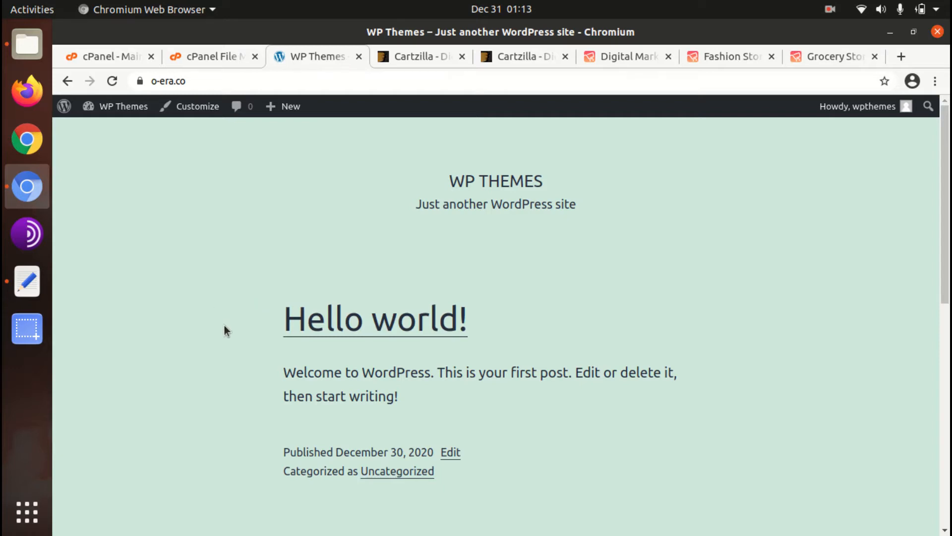
{"action": "mouse_move", "coordinate": [153, 383]}
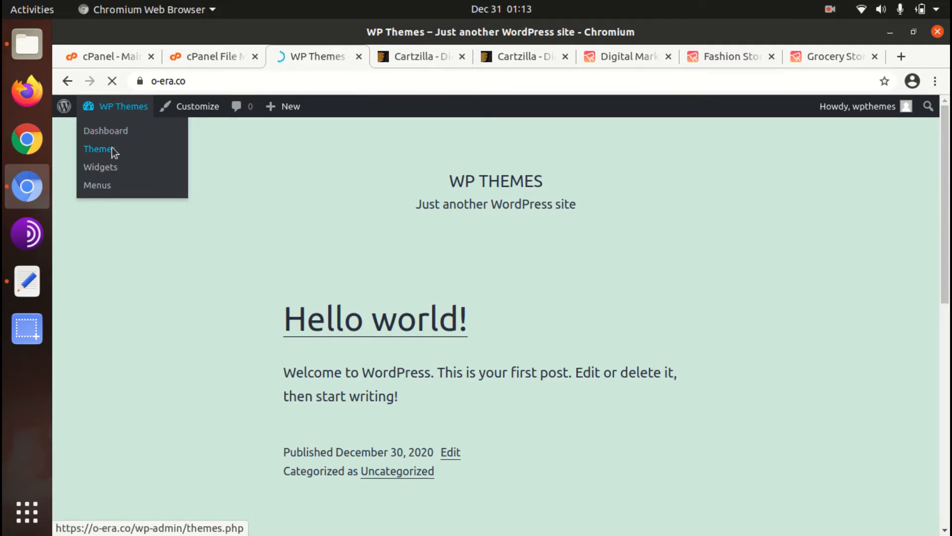
- Go to the Manage Themes page from the admin bar's Themes link
{"action": "left_click", "coordinate": [98, 149]}
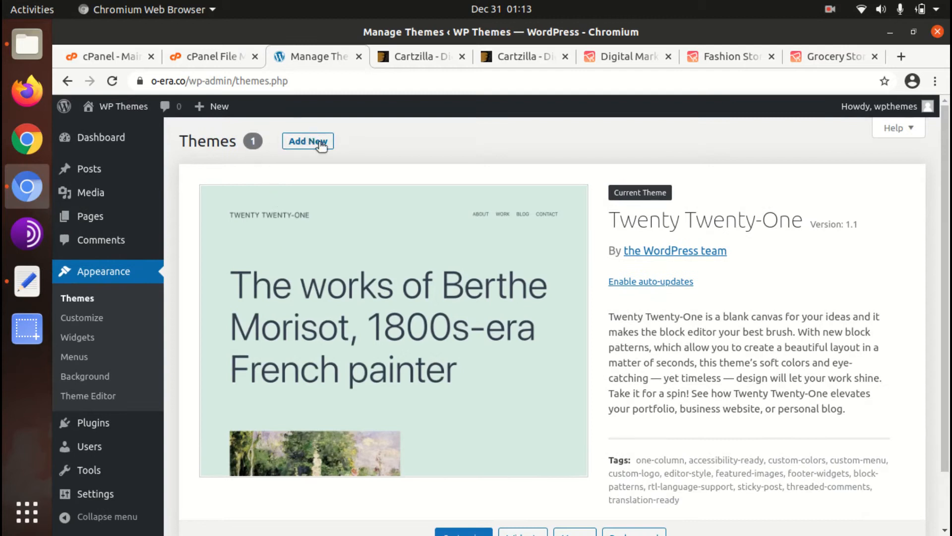
{"action": "mouse_move", "coordinate": [174, 157]}
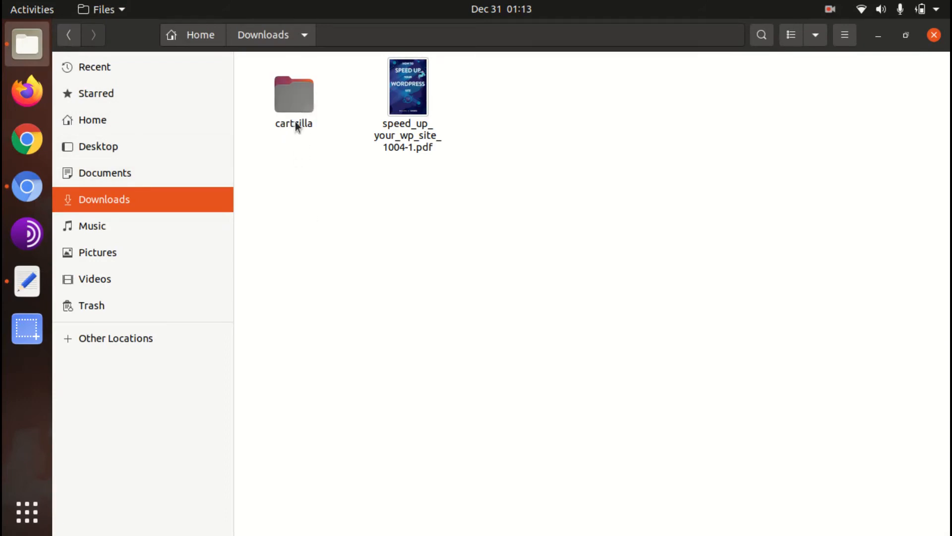
- Browse the cartzilla download into its theme-files folder holding cartzilla.zip and cartzilla-child.zip
{"action": "left_click", "coordinate": [294, 94]}
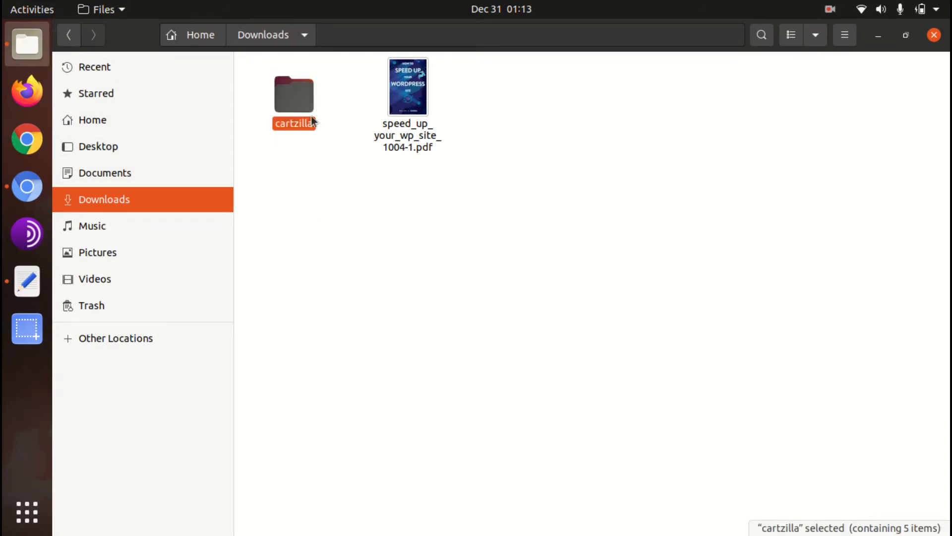
{"action": "double_click", "coordinate": [293, 95]}
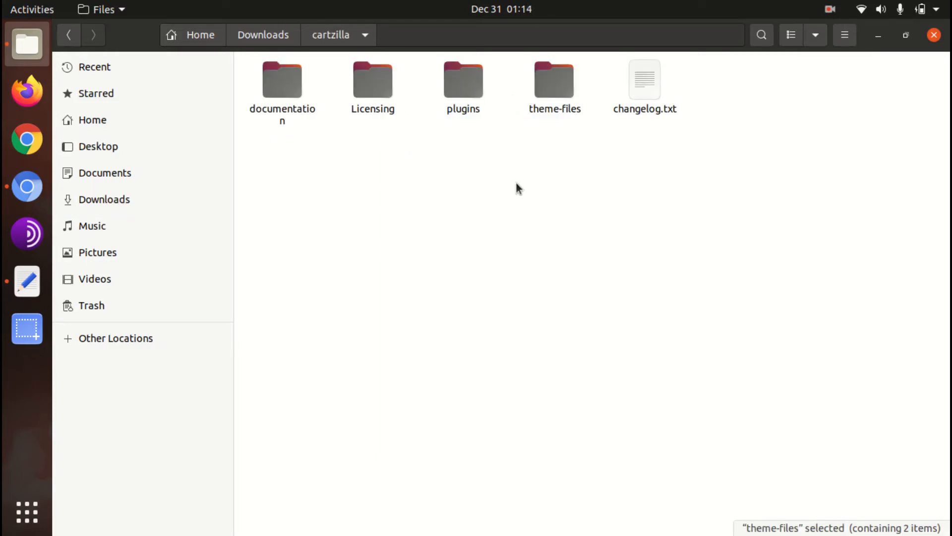
{"action": "left_click", "coordinate": [282, 79]}
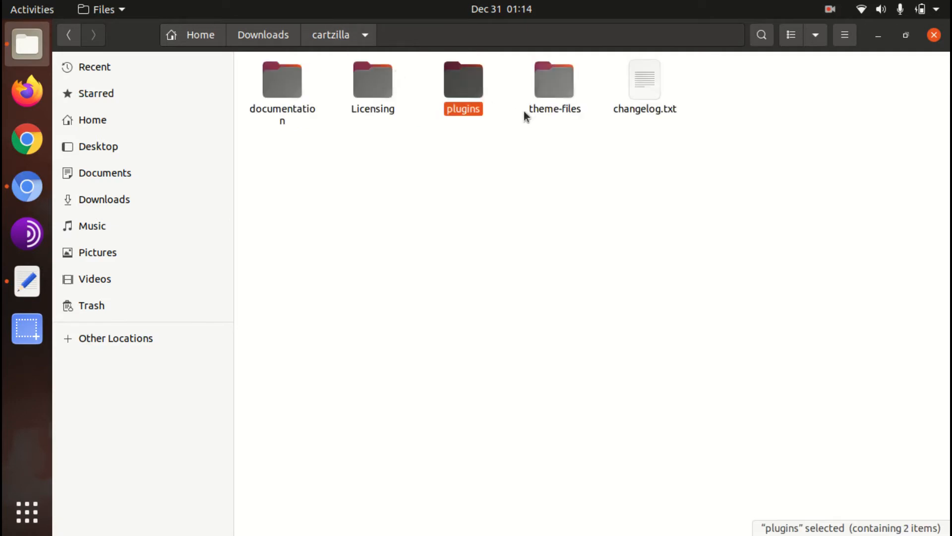
{"action": "double_click", "coordinate": [554, 80]}
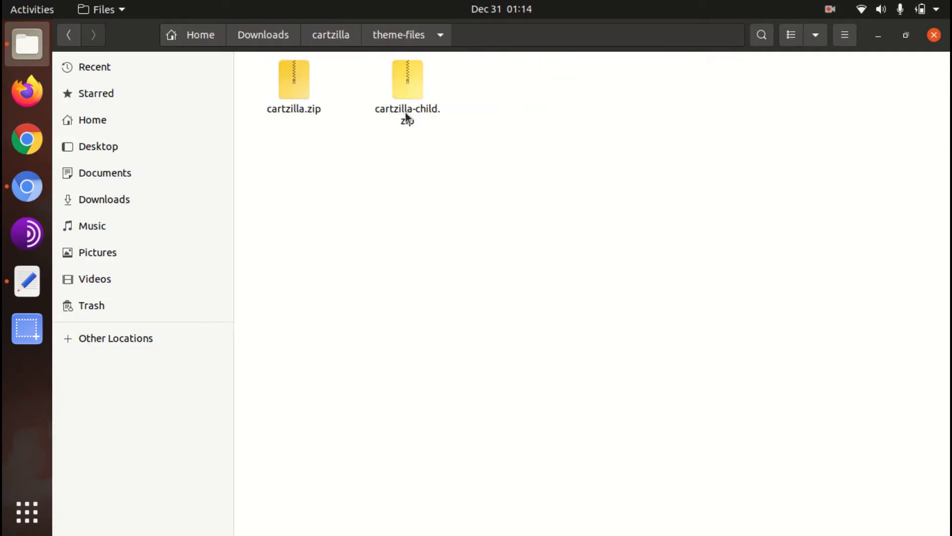
{"action": "left_click", "coordinate": [406, 91]}
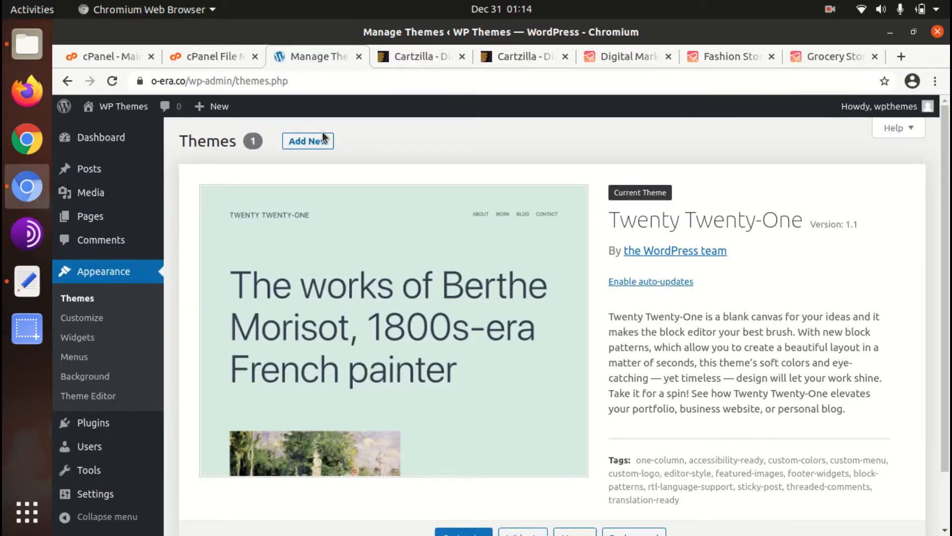
- Reach the Add Themes upload form and start choosing a theme zip
{"action": "left_click", "coordinate": [307, 141]}
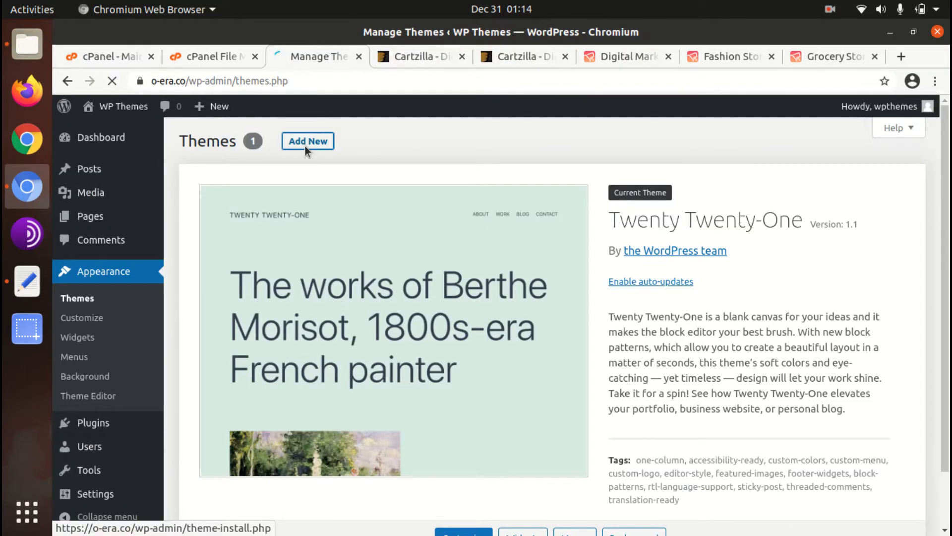
{"action": "left_click", "coordinate": [307, 141]}
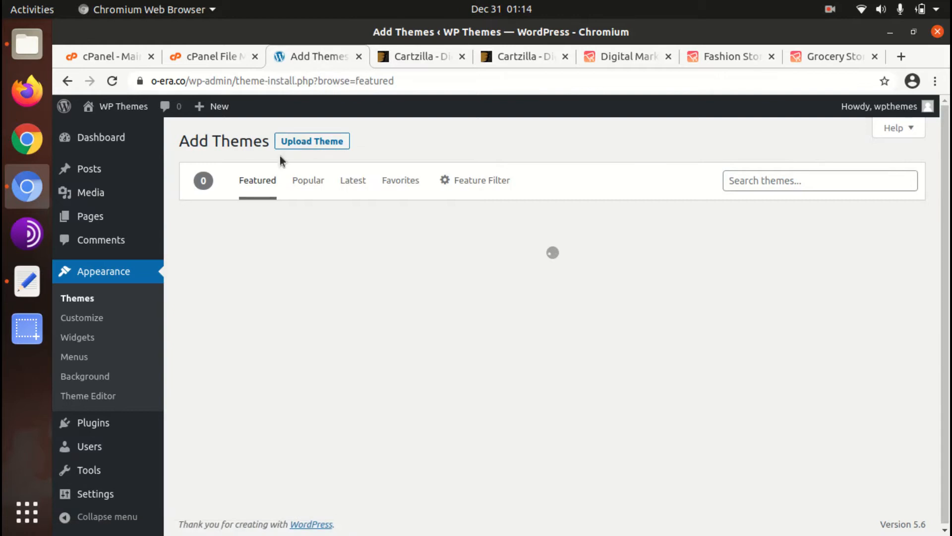
{"action": "left_click", "coordinate": [311, 141]}
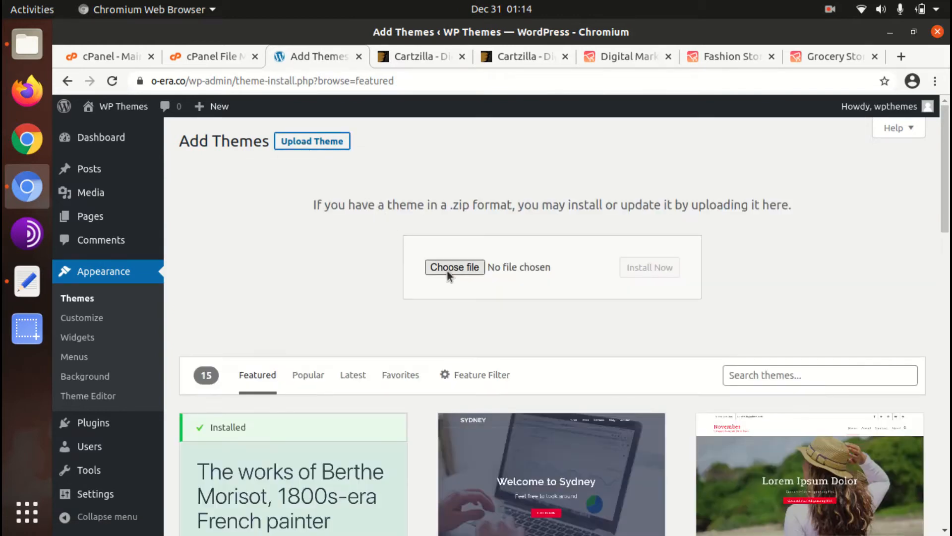
{"action": "mouse_move", "coordinate": [447, 274]}
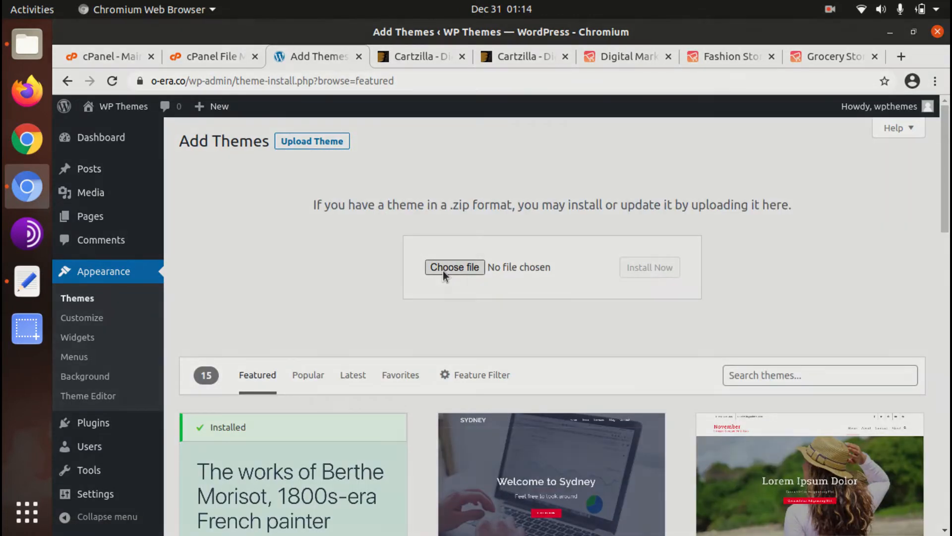
{"action": "left_click", "coordinate": [454, 267]}
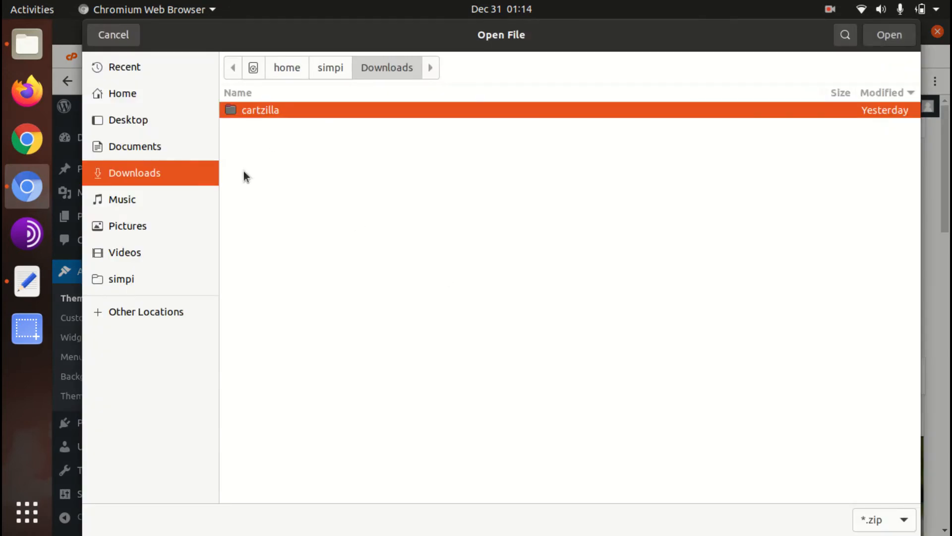
- Browse to cartzilla/theme-files in the file chooser, then cancel without picking a file
{"action": "double_click", "coordinate": [260, 110]}
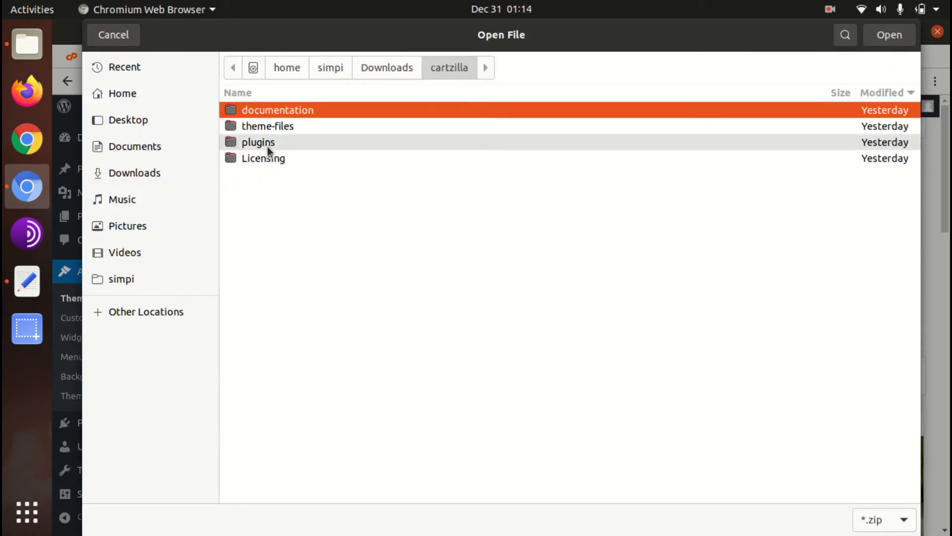
{"action": "double_click", "coordinate": [268, 126]}
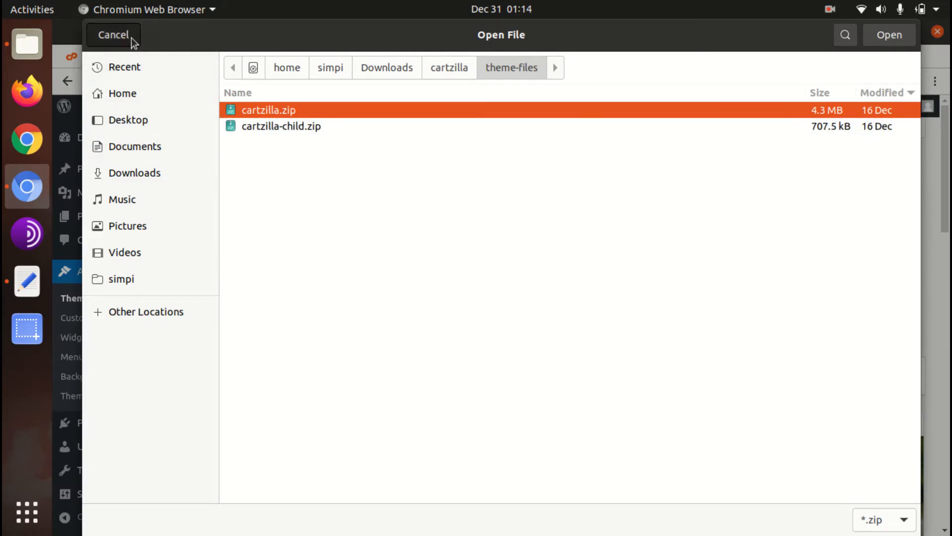
{"action": "left_click", "coordinate": [113, 35]}
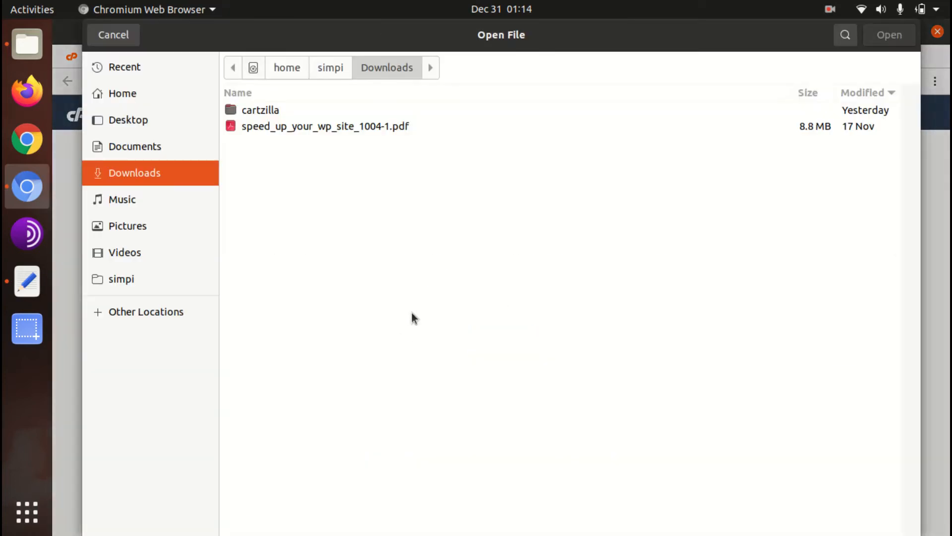
- Browse to cartzilla/theme-files to pick cartzilla.zip for upload to wp-content/themes
{"action": "double_click", "coordinate": [261, 110]}
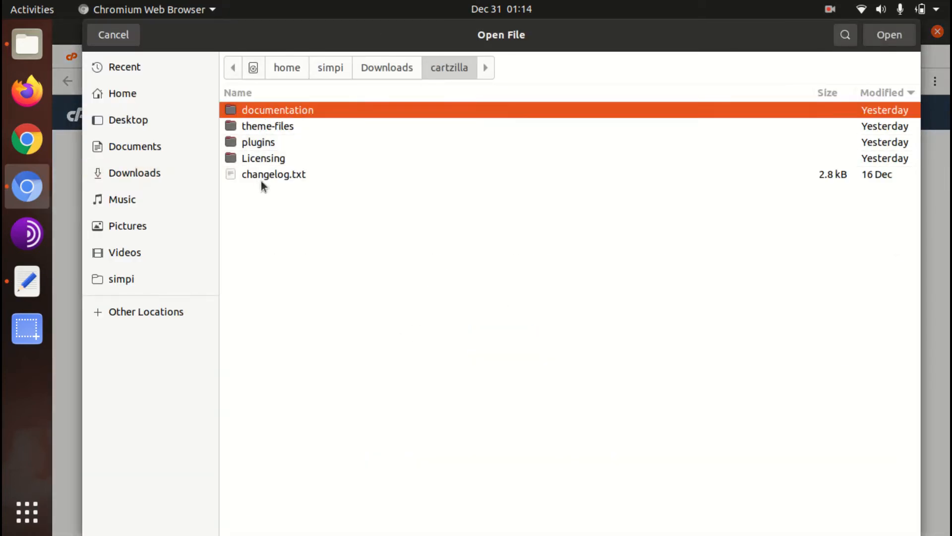
{"action": "double_click", "coordinate": [268, 126]}
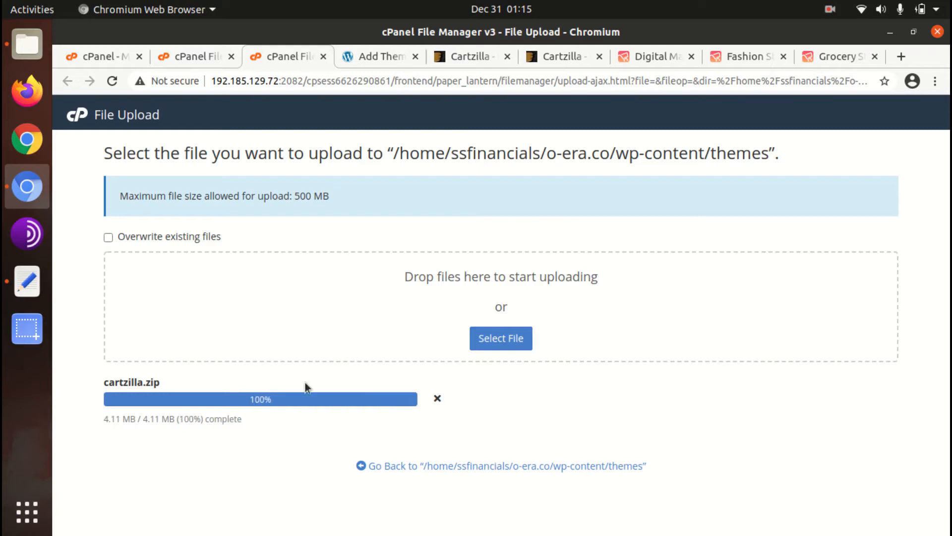
{"action": "mouse_move", "coordinate": [306, 435]}
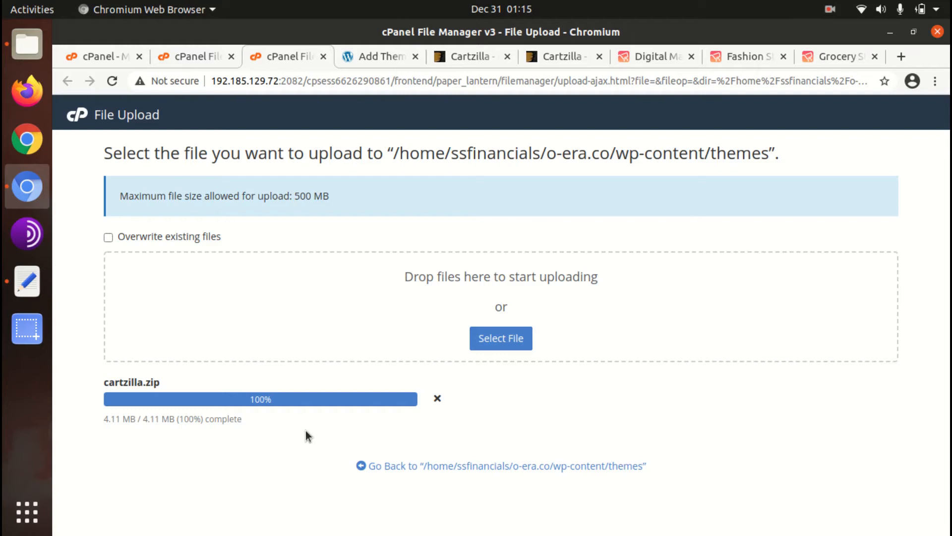
{"action": "mouse_move", "coordinate": [363, 436]}
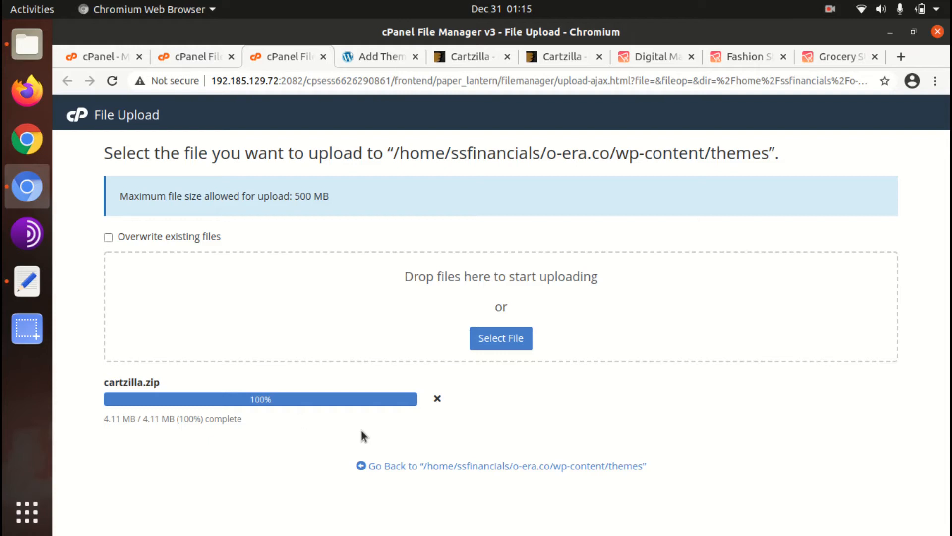
{"action": "mouse_move", "coordinate": [247, 443]}
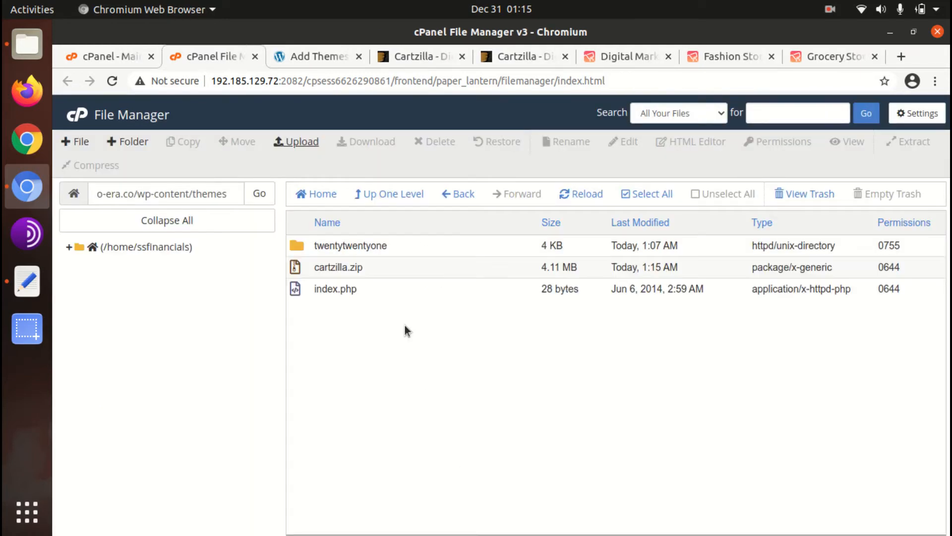
- Extract cartzilla.zip into the themes folder and check the extracted cartzilla folder
{"action": "left_click", "coordinate": [339, 267]}
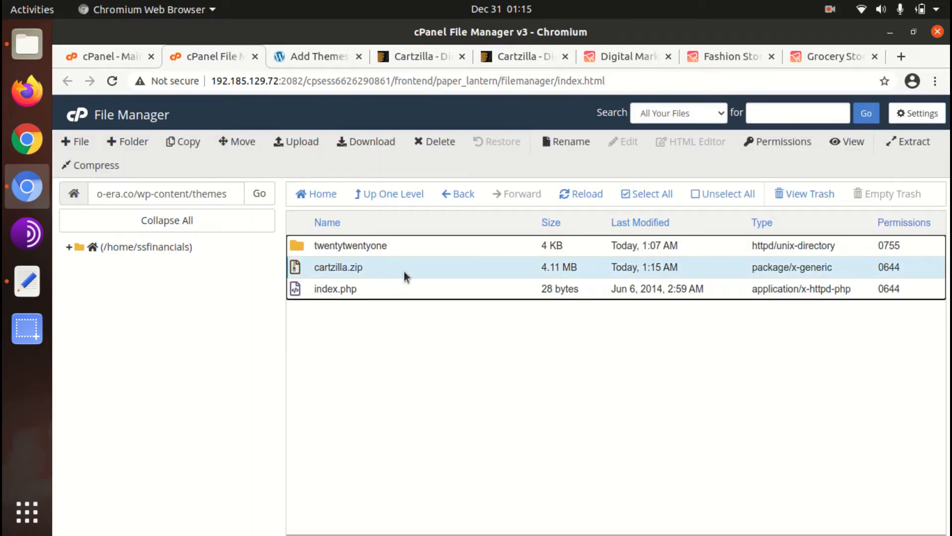
{"action": "left_click", "coordinate": [913, 141]}
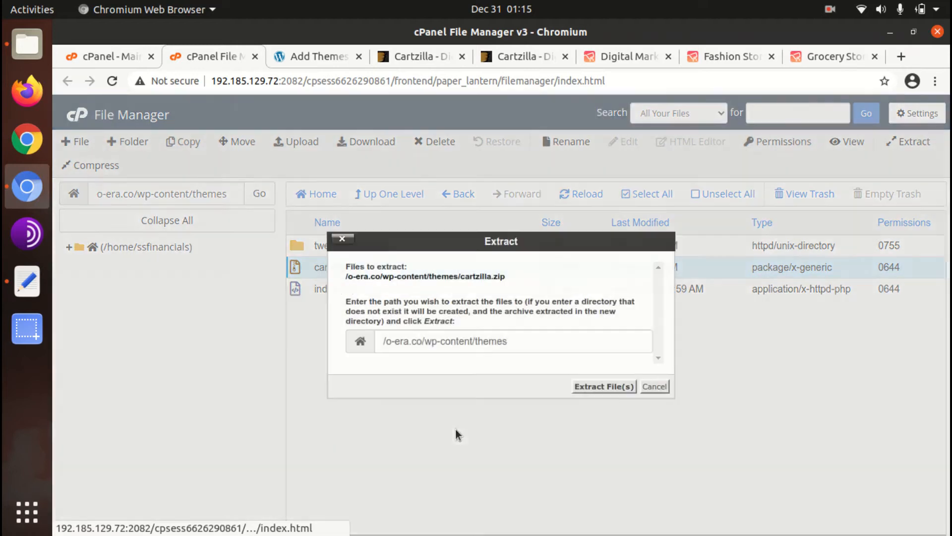
{"action": "left_click", "coordinate": [603, 386]}
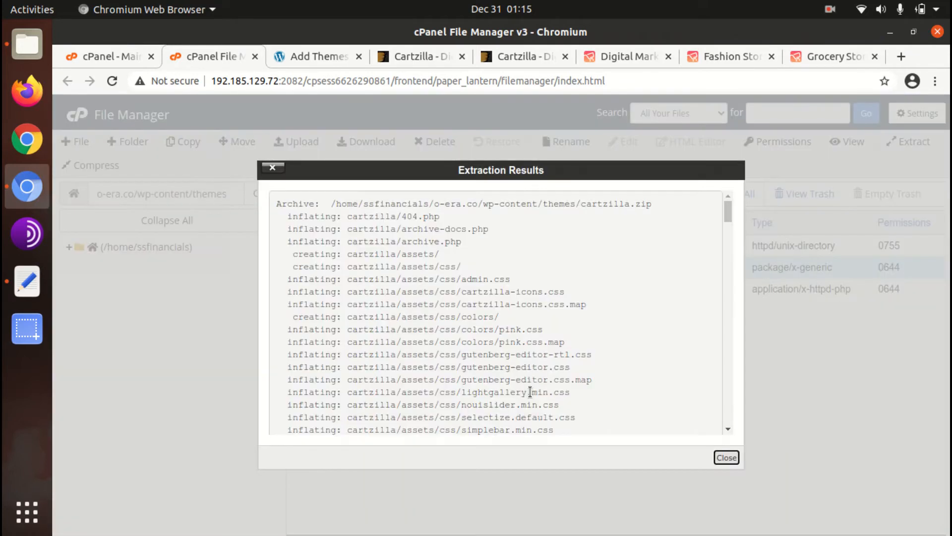
{"action": "left_click", "coordinate": [726, 457]}
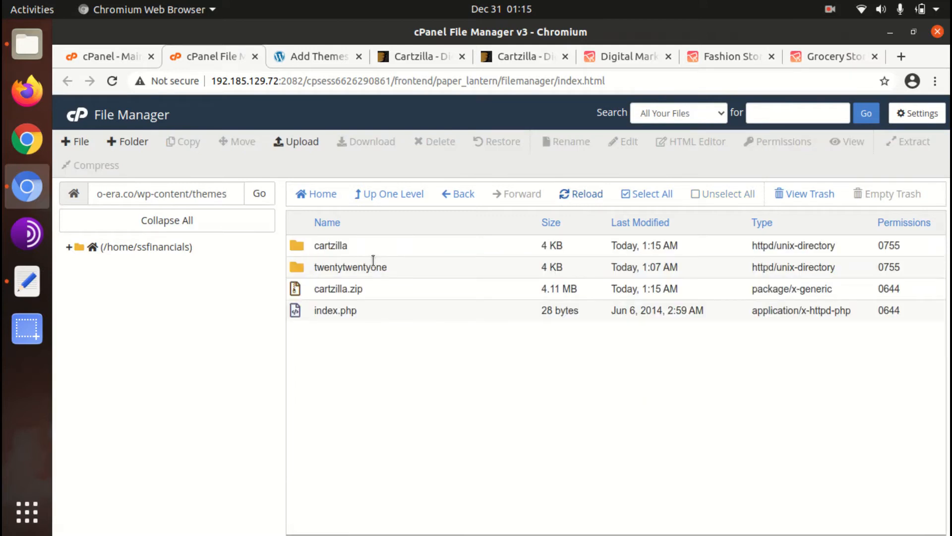
{"action": "mouse_move", "coordinate": [359, 251]}
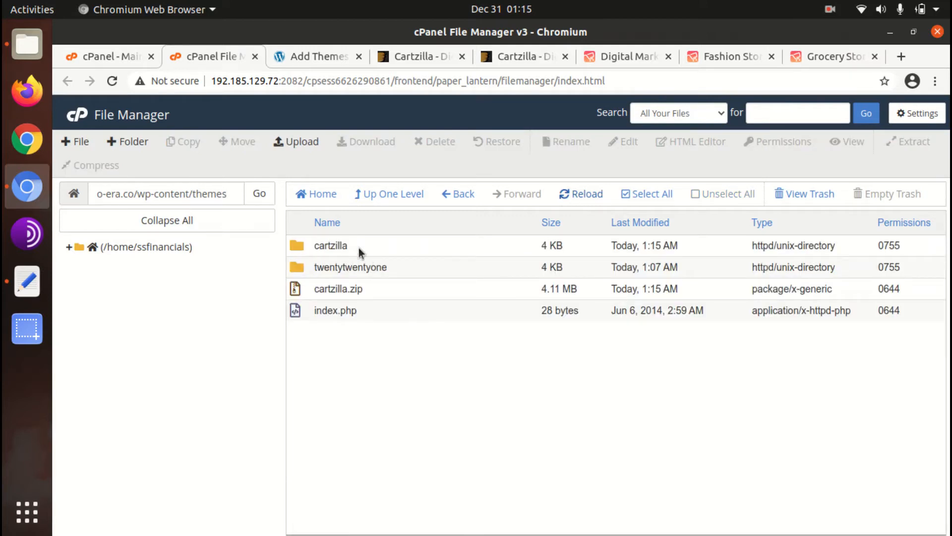
{"action": "double_click", "coordinate": [330, 245]}
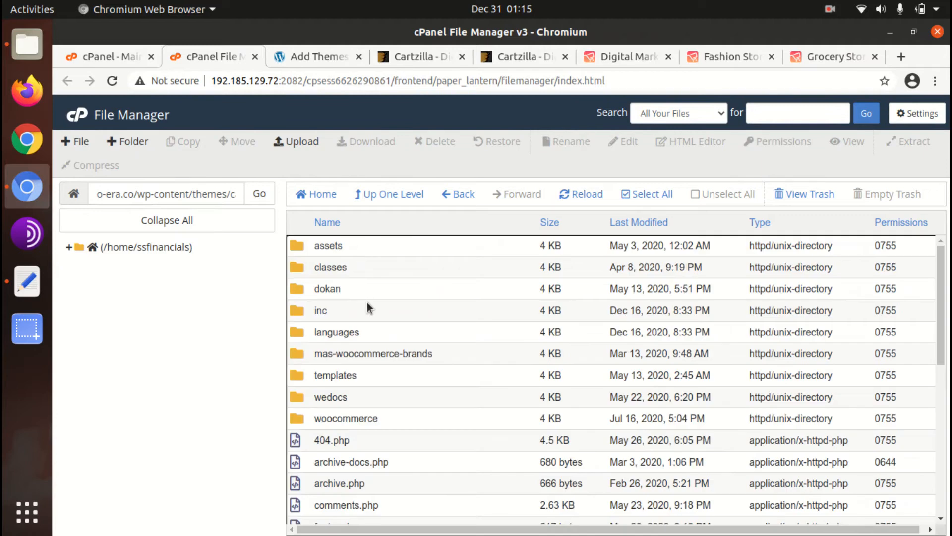
{"action": "mouse_move", "coordinate": [363, 264]}
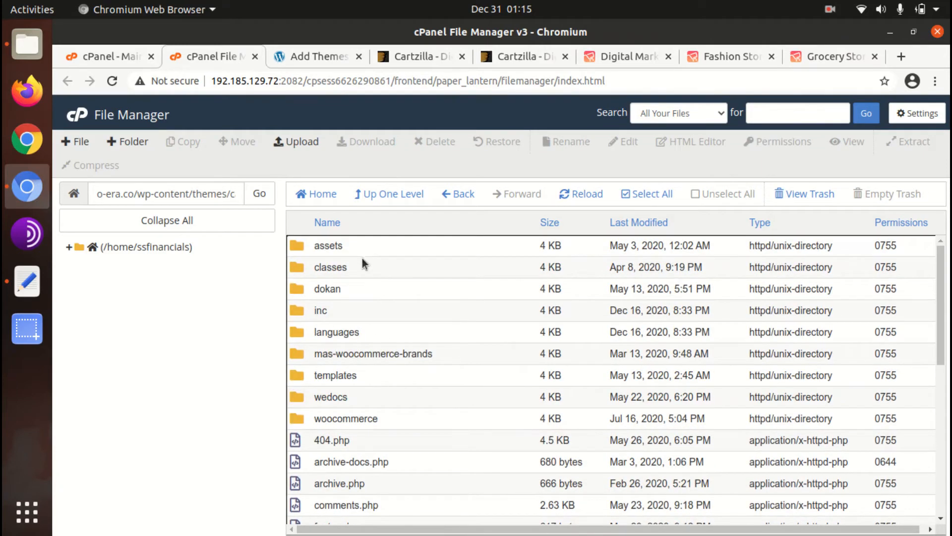
{"action": "left_click", "coordinate": [327, 289]}
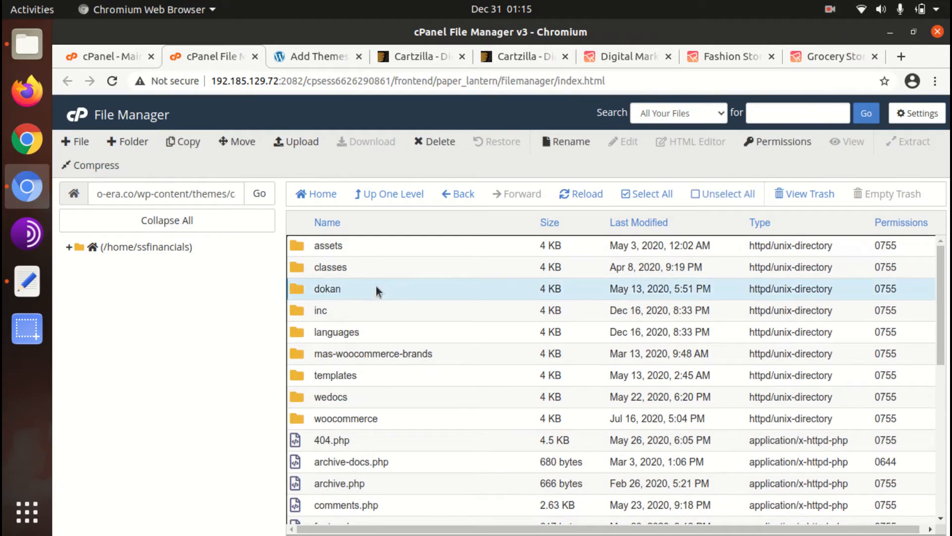
{"action": "mouse_move", "coordinate": [365, 392]}
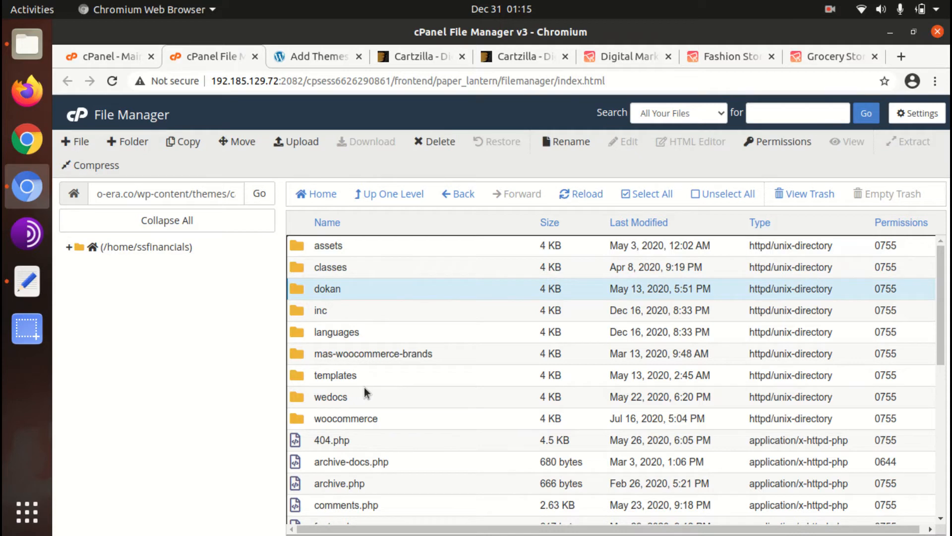
{"action": "mouse_move", "coordinate": [387, 194]}
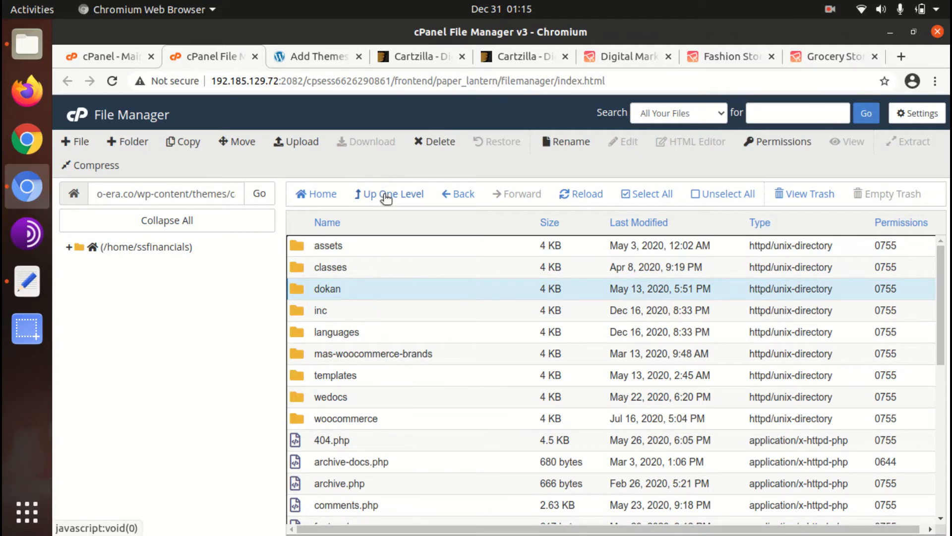
- Permanently delete cartzilla.zip, skipping the trash, and return to WordPress Add Themes
{"action": "left_click", "coordinate": [389, 194]}
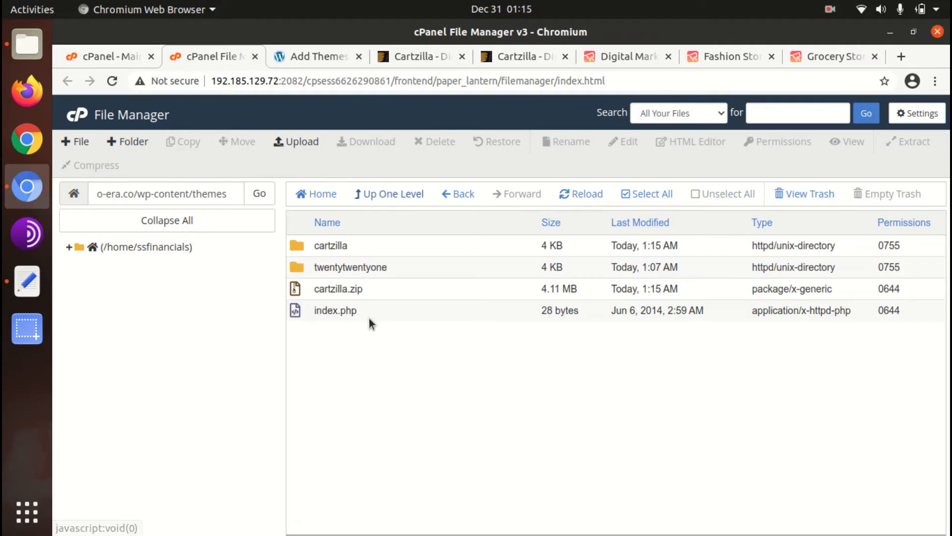
{"action": "mouse_move", "coordinate": [389, 299]}
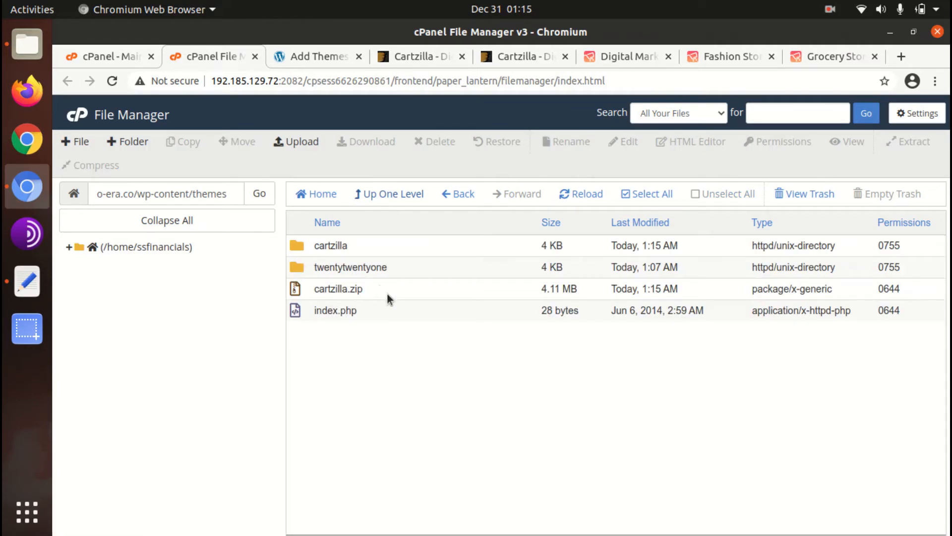
{"action": "left_click", "coordinate": [440, 141]}
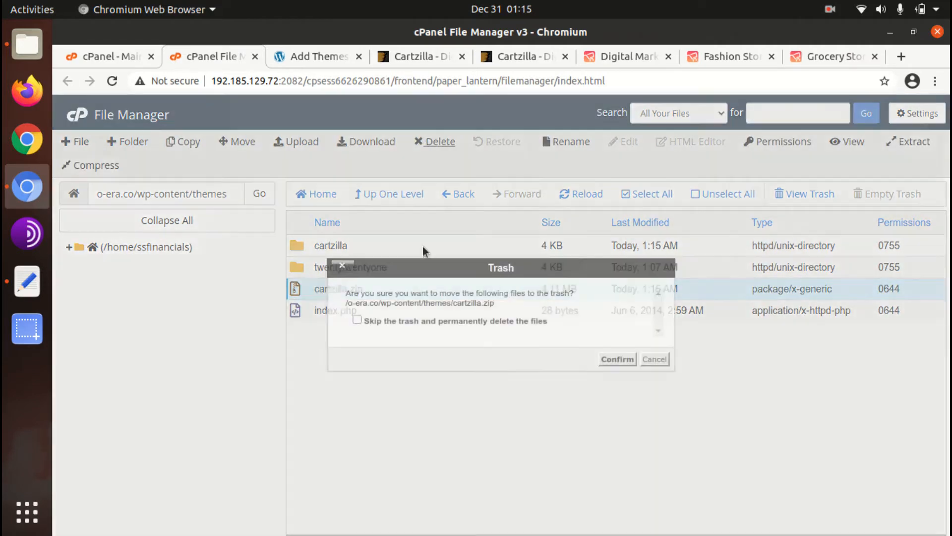
{"action": "left_click", "coordinate": [357, 320]}
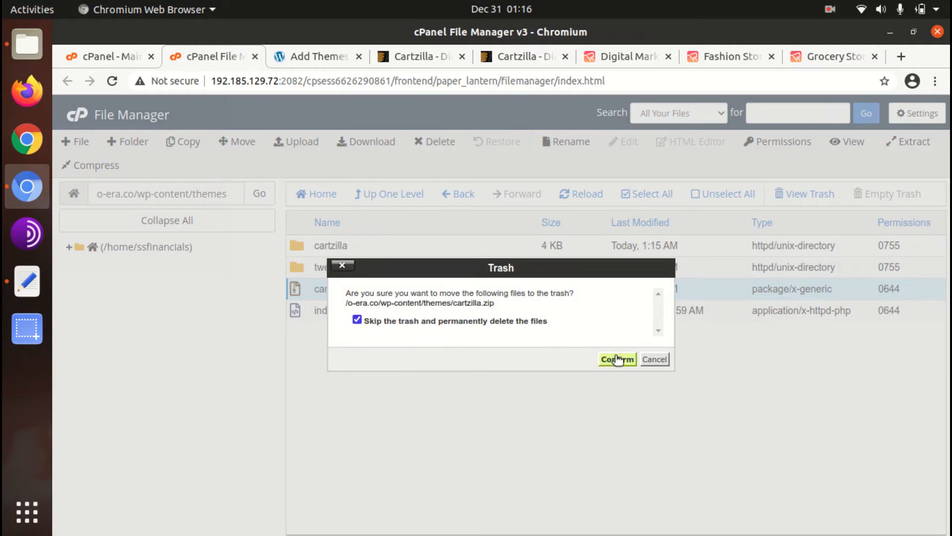
{"action": "left_click", "coordinate": [616, 359]}
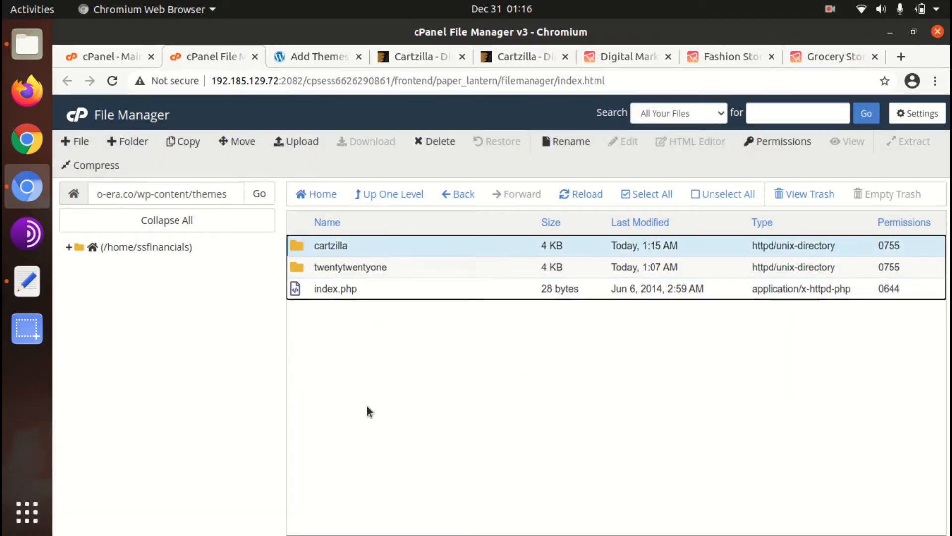
{"action": "left_click", "coordinate": [315, 56]}
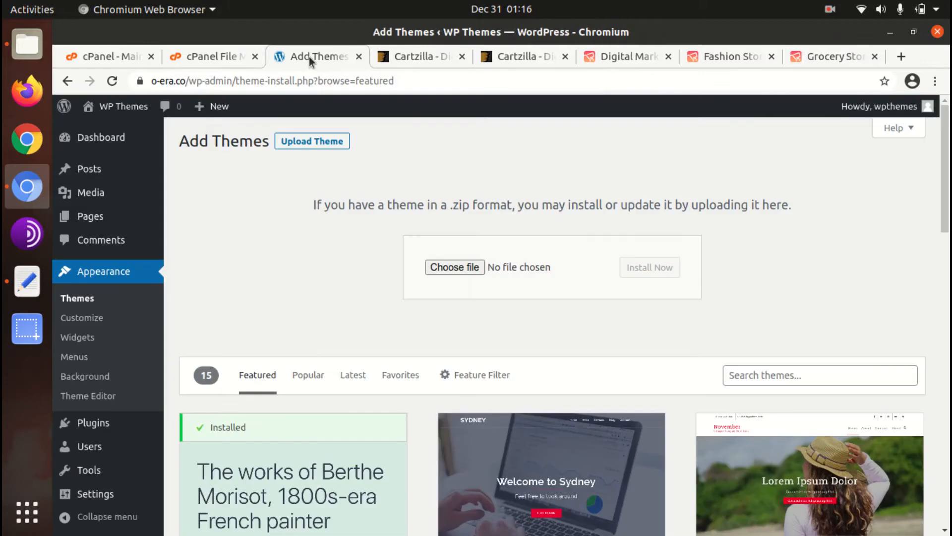
- Activate Cartzilla from its theme details under Appearance > Themes
{"action": "left_click", "coordinate": [77, 298]}
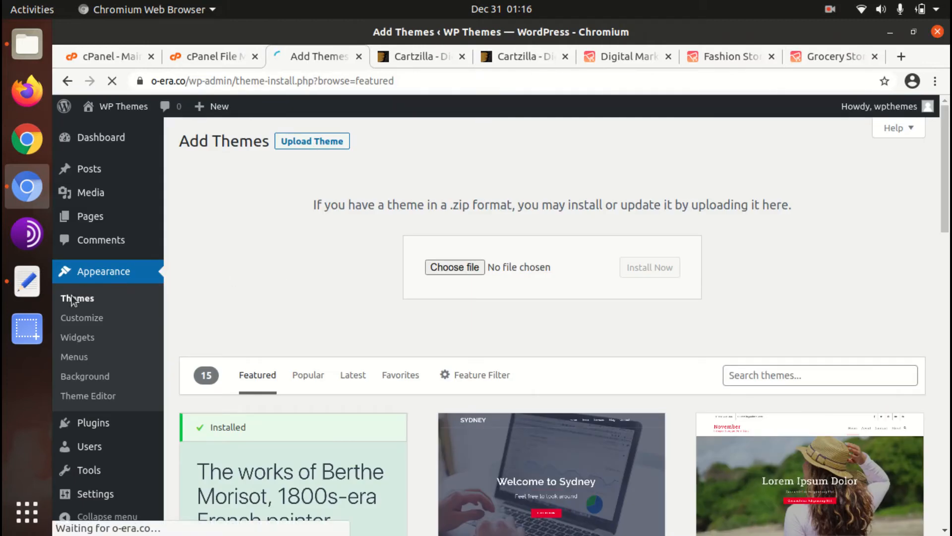
{"action": "left_click", "coordinate": [78, 298]}
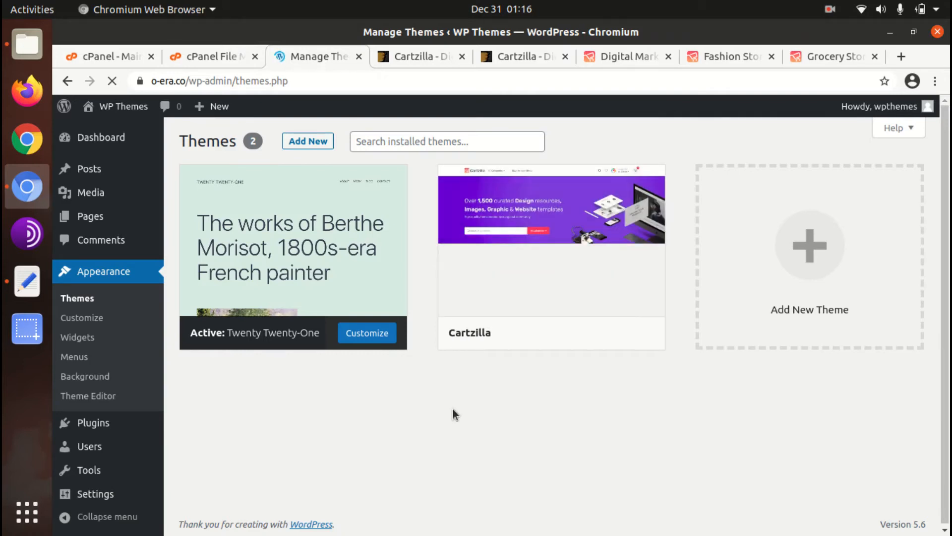
{"action": "left_click", "coordinate": [550, 208]}
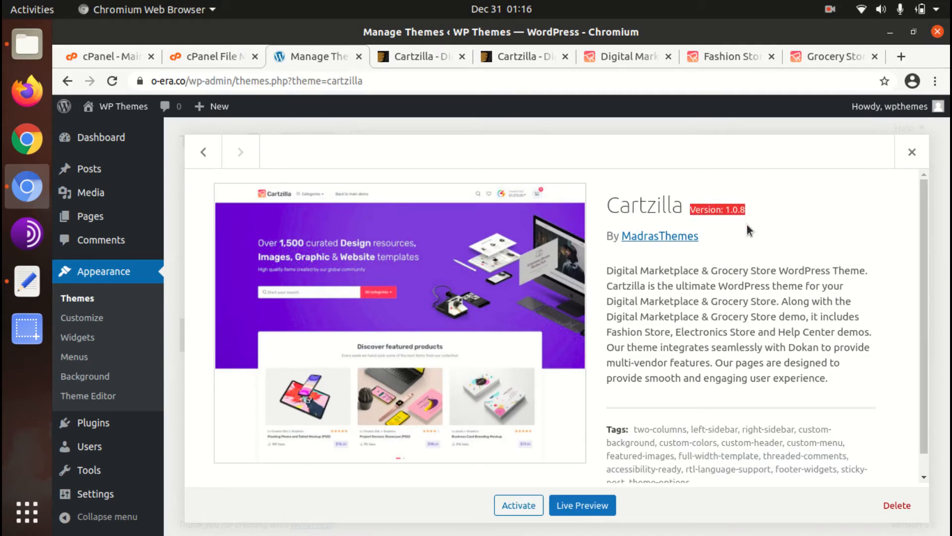
{"action": "scroll", "scroll_direction": "down", "scroll_amount": 3}
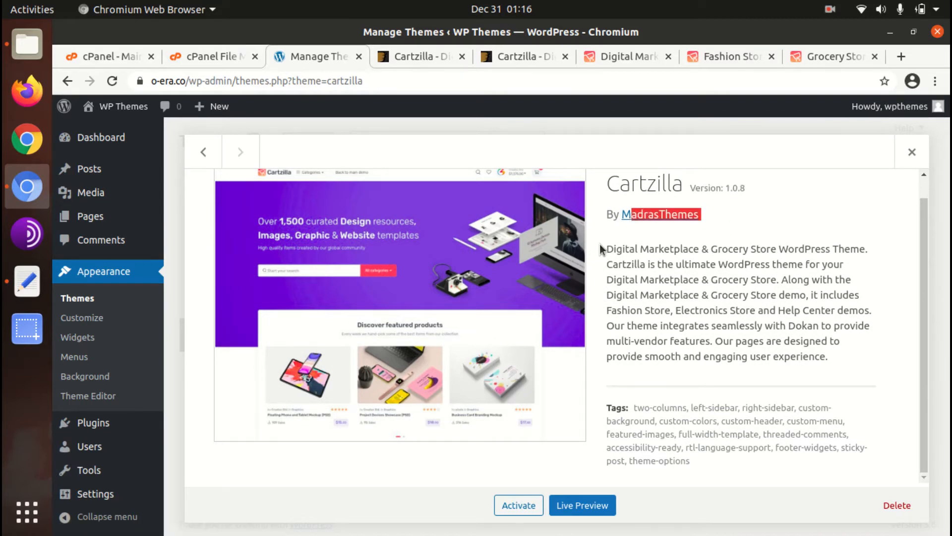
{"action": "mouse_move", "coordinate": [701, 251]}
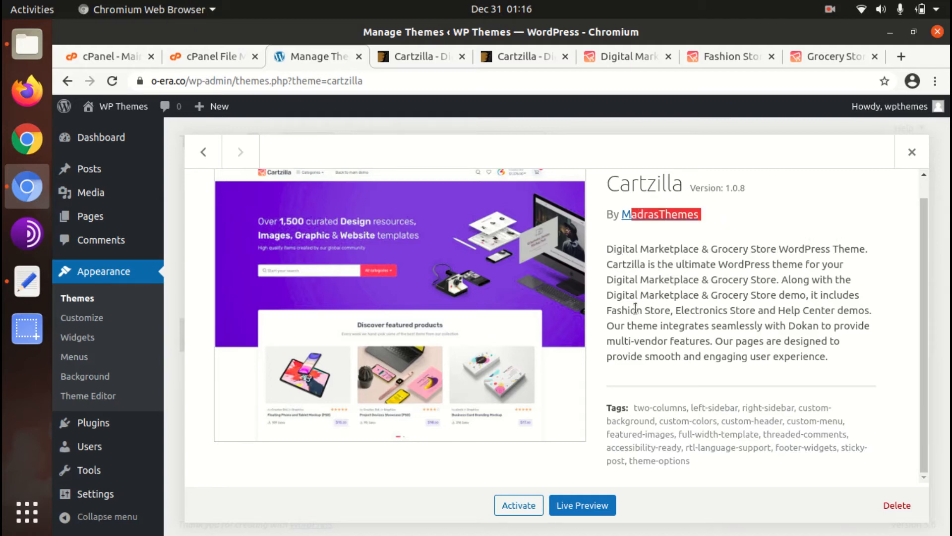
{"action": "left_click", "coordinate": [517, 505]}
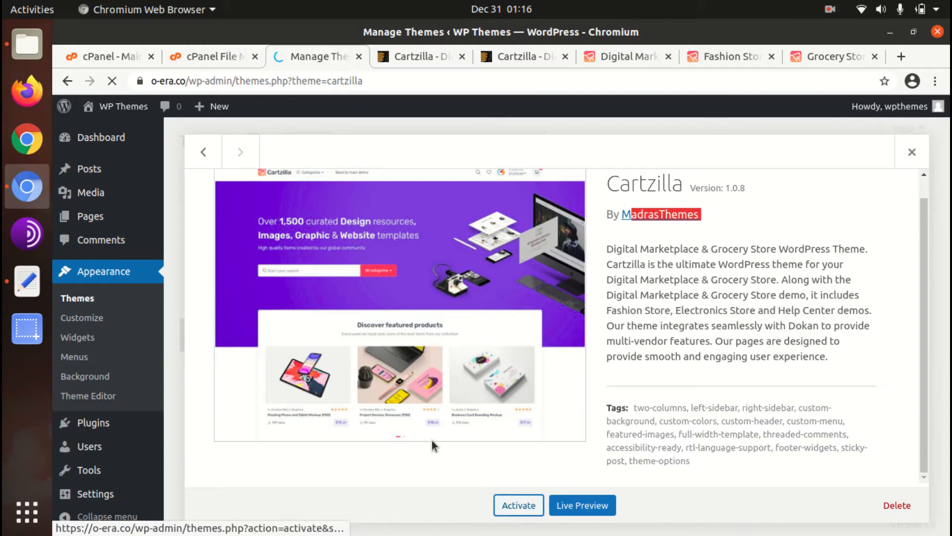
{"action": "left_click", "coordinate": [518, 505]}
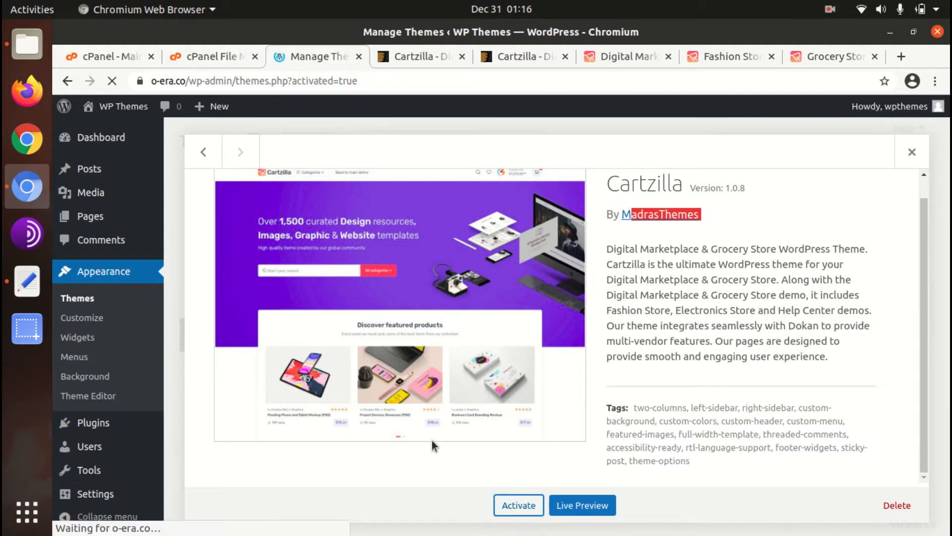
{"action": "left_click", "coordinate": [517, 505]}
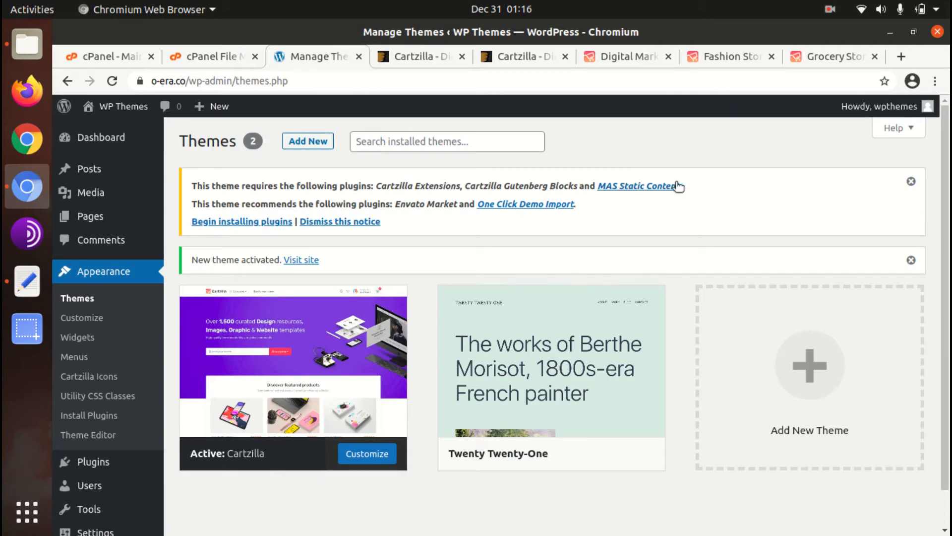
{"action": "mouse_move", "coordinate": [231, 224]}
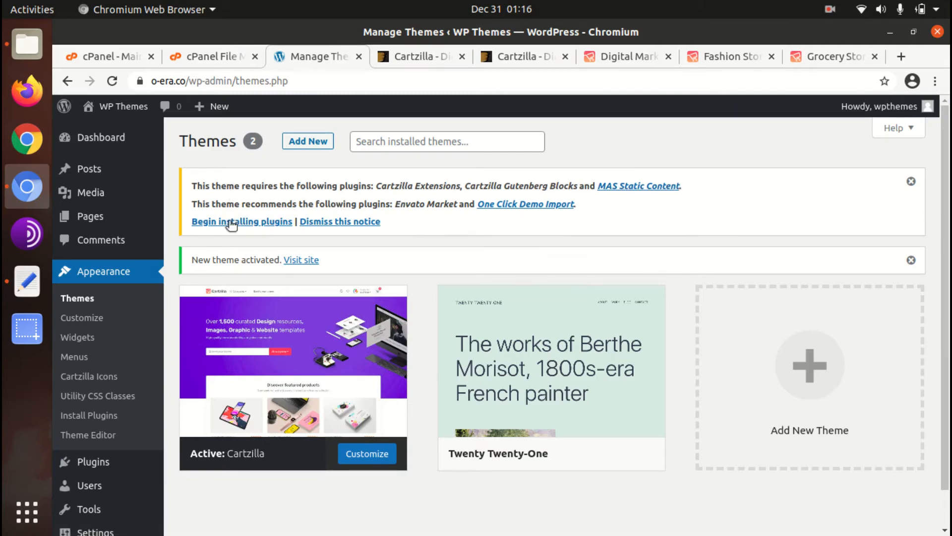
- Mark the required plugins plus One Click Demo Import in the TGMPA installer with Install as bulk action
{"action": "left_click", "coordinate": [241, 221]}
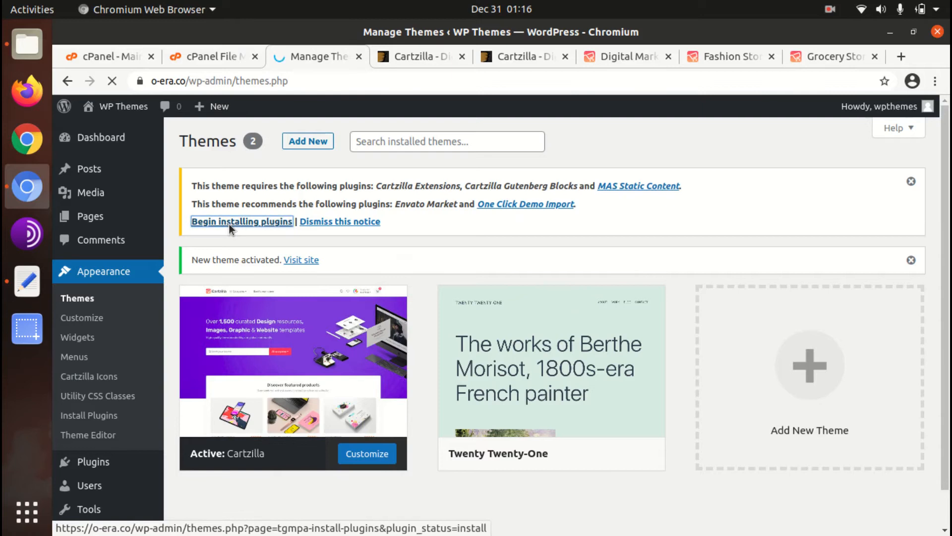
{"action": "left_click", "coordinate": [241, 222]}
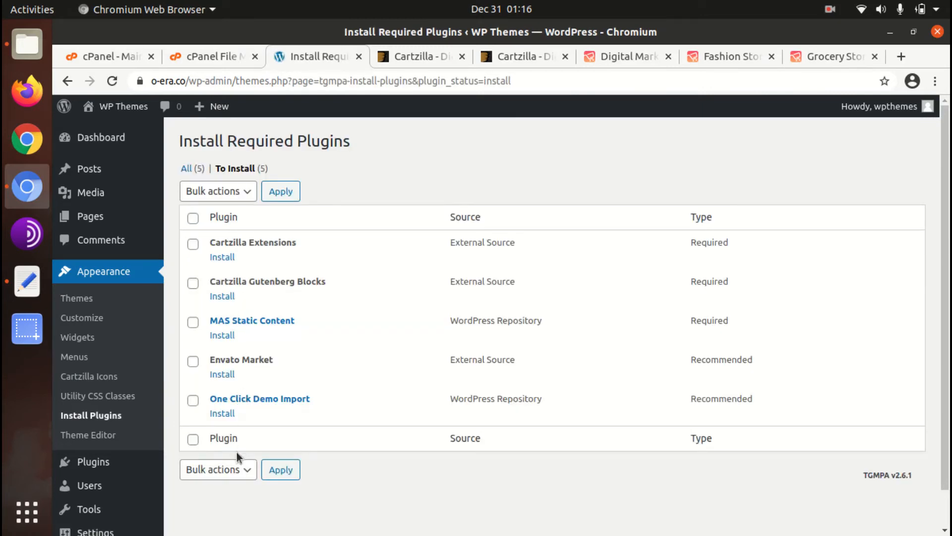
{"action": "mouse_move", "coordinate": [731, 339]}
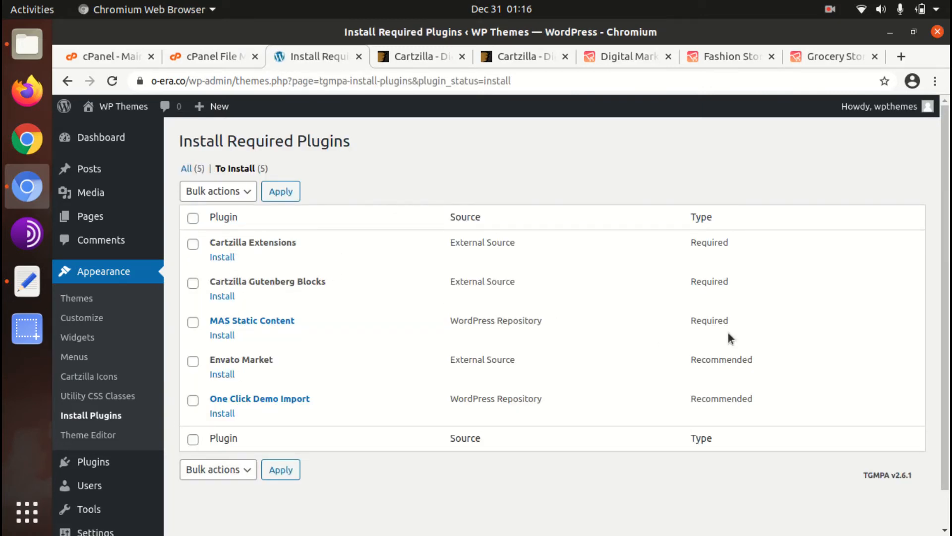
{"action": "mouse_move", "coordinate": [764, 333]}
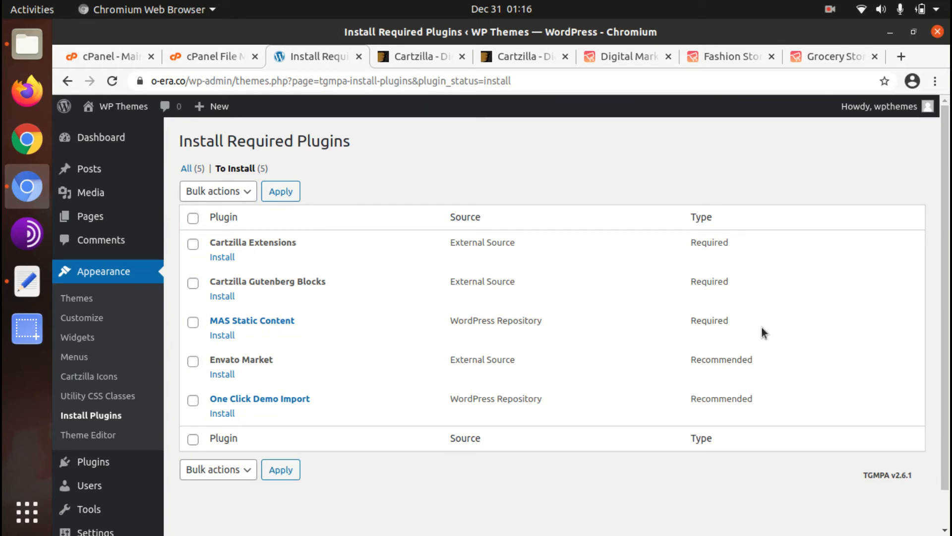
{"action": "mouse_move", "coordinate": [316, 246]}
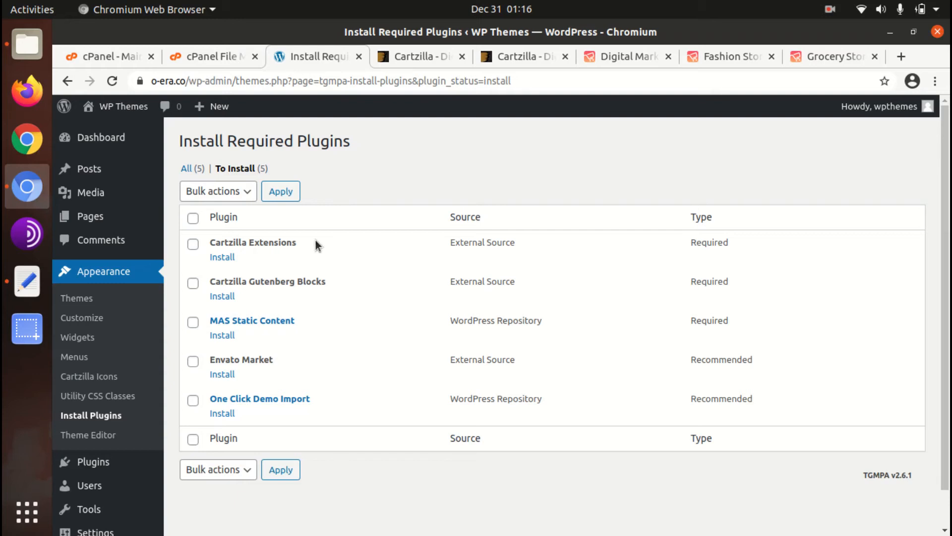
{"action": "mouse_move", "coordinate": [298, 389]}
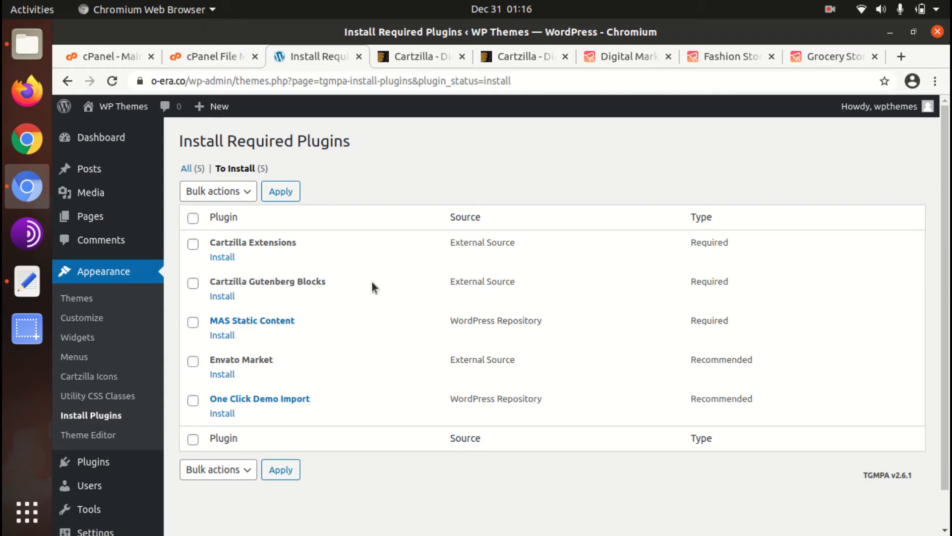
{"action": "mouse_move", "coordinate": [332, 254]}
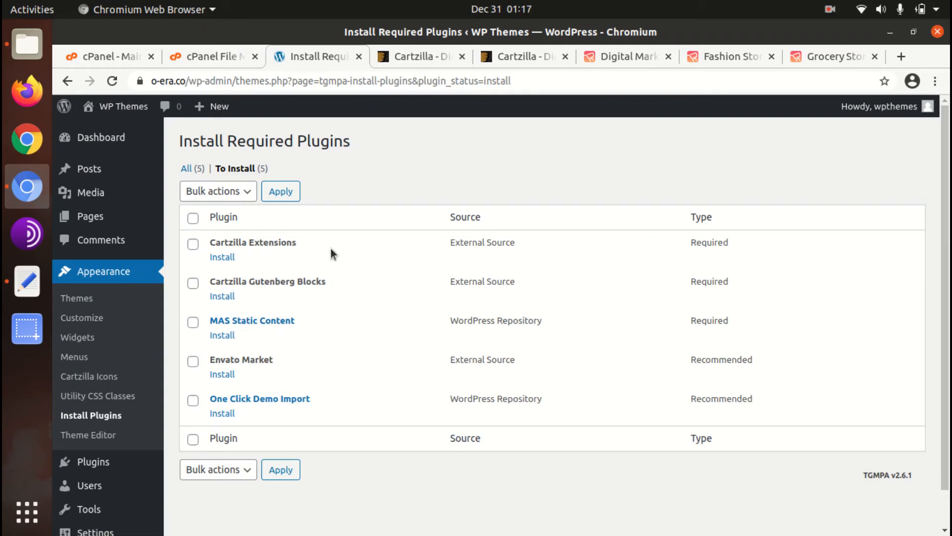
{"action": "mouse_move", "coordinate": [250, 328]}
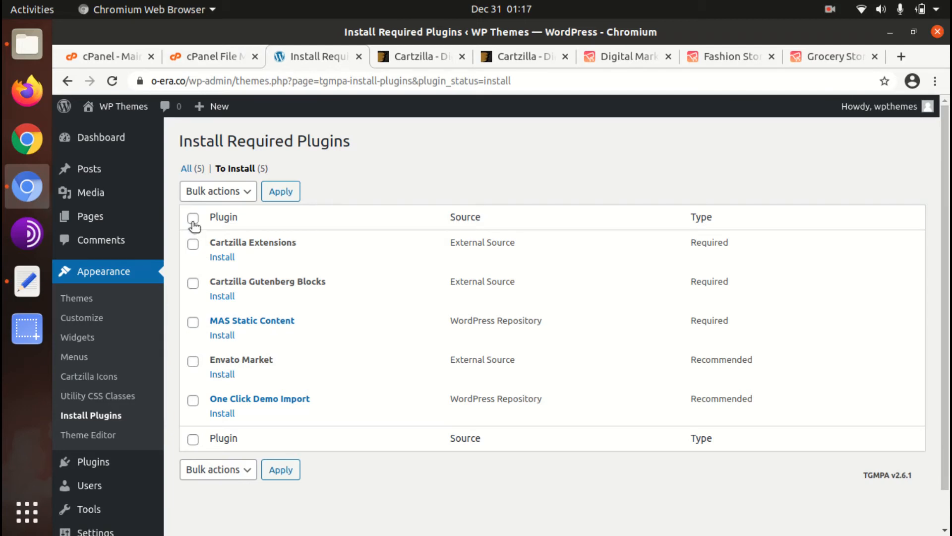
{"action": "left_click", "coordinate": [194, 244]}
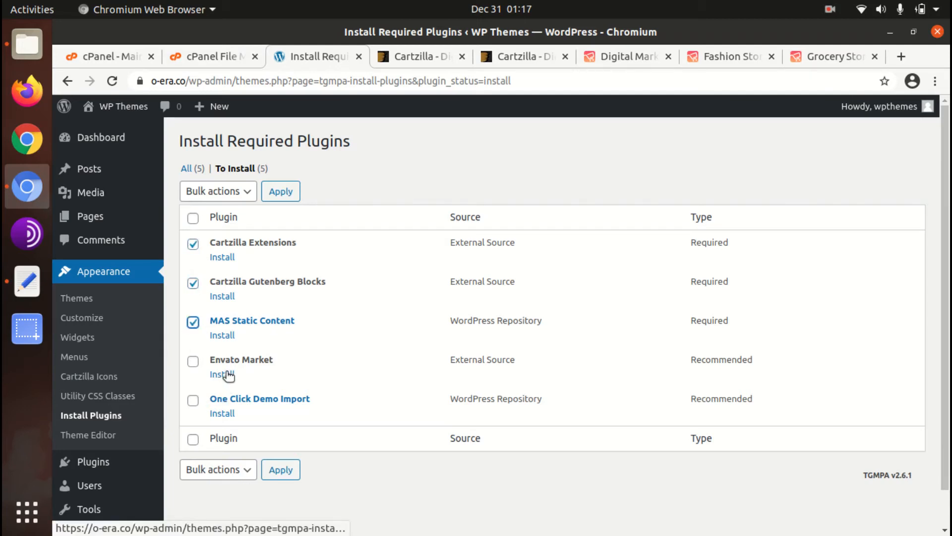
{"action": "left_click", "coordinate": [193, 400]}
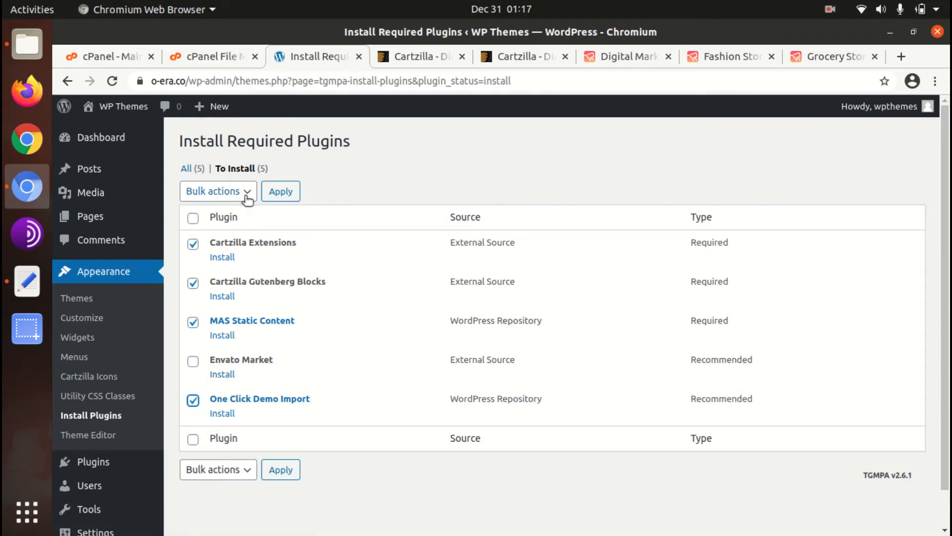
{"action": "left_click", "coordinate": [218, 191]}
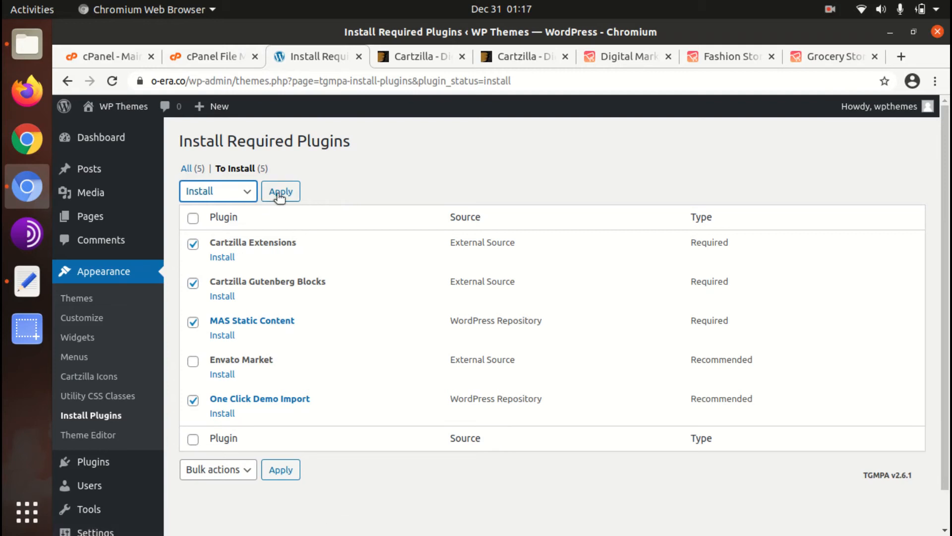
- Bulk-install the four plugins and return to the Required Plugins Installer
{"action": "left_click", "coordinate": [279, 191]}
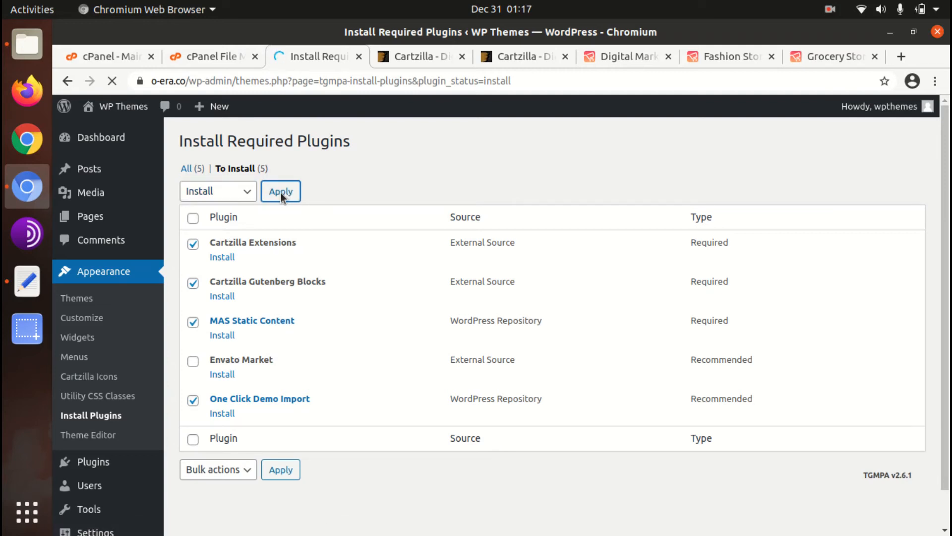
{"action": "left_click", "coordinate": [279, 190]}
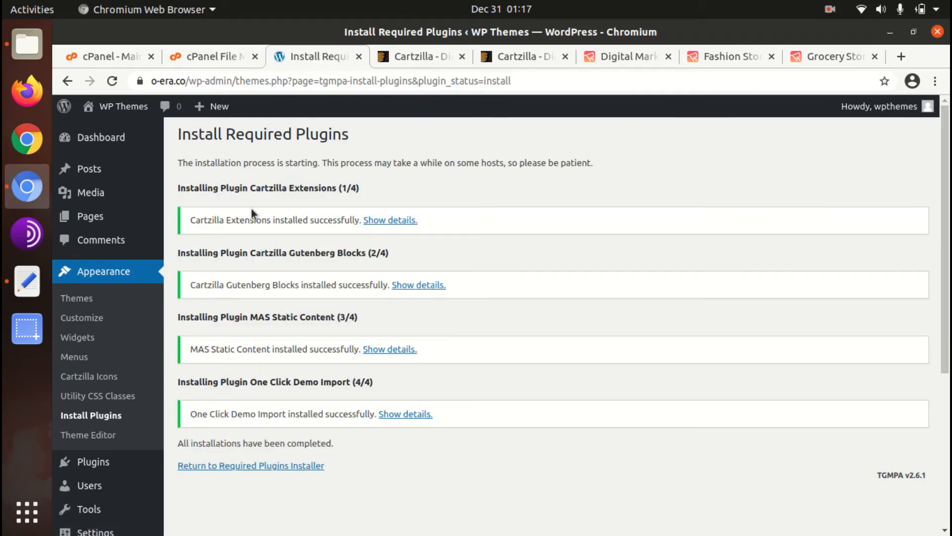
{"action": "left_click", "coordinate": [250, 465]}
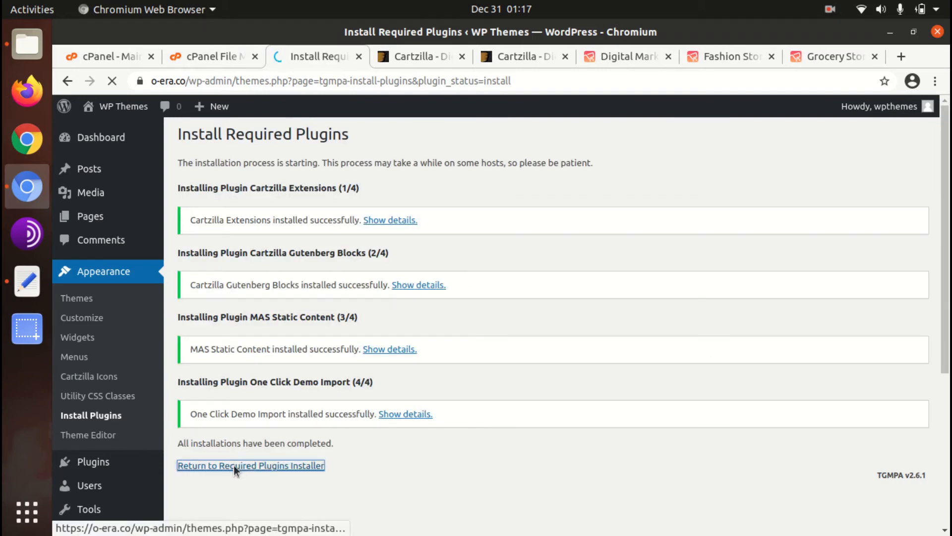
- Select the installed plugins and apply bulk activation
{"action": "left_click", "coordinate": [250, 466]}
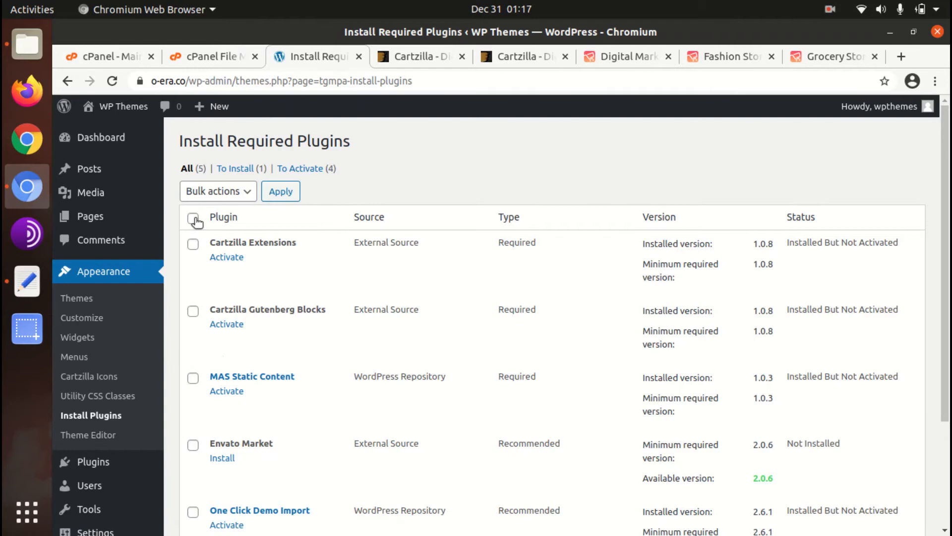
{"action": "left_click", "coordinate": [193, 221]}
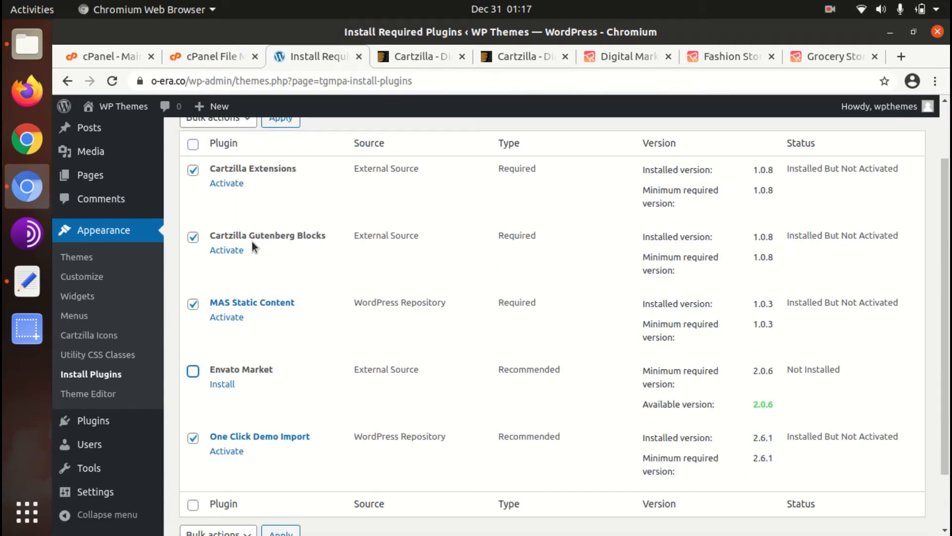
{"action": "scroll", "scroll_direction": "up", "scroll_amount": 3}
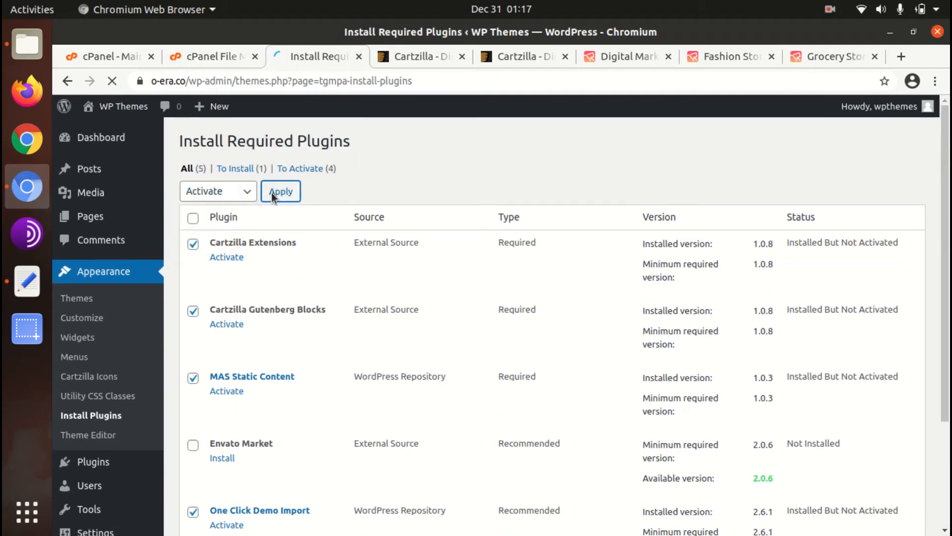
{"action": "left_click", "coordinate": [279, 190]}
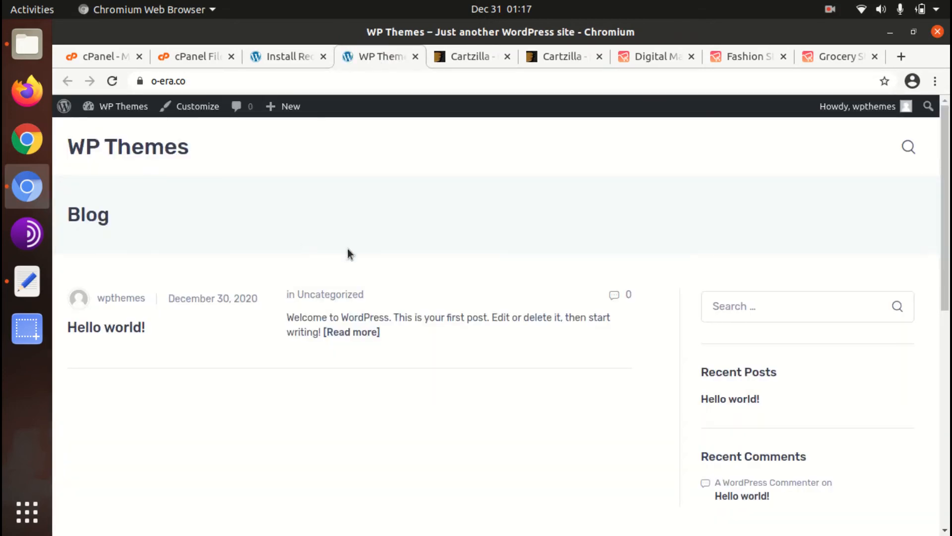
{"action": "mouse_move", "coordinate": [255, 298]}
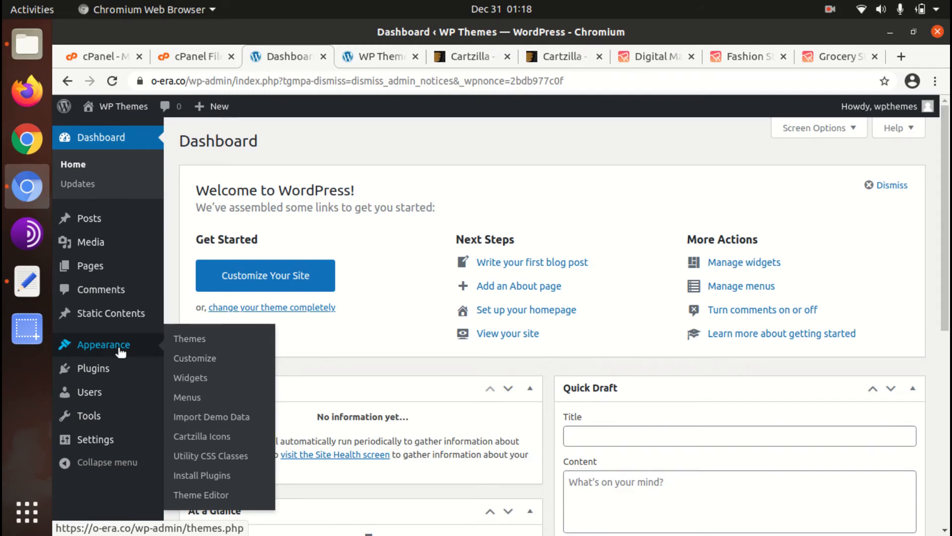
{"action": "mouse_move", "coordinate": [211, 416]}
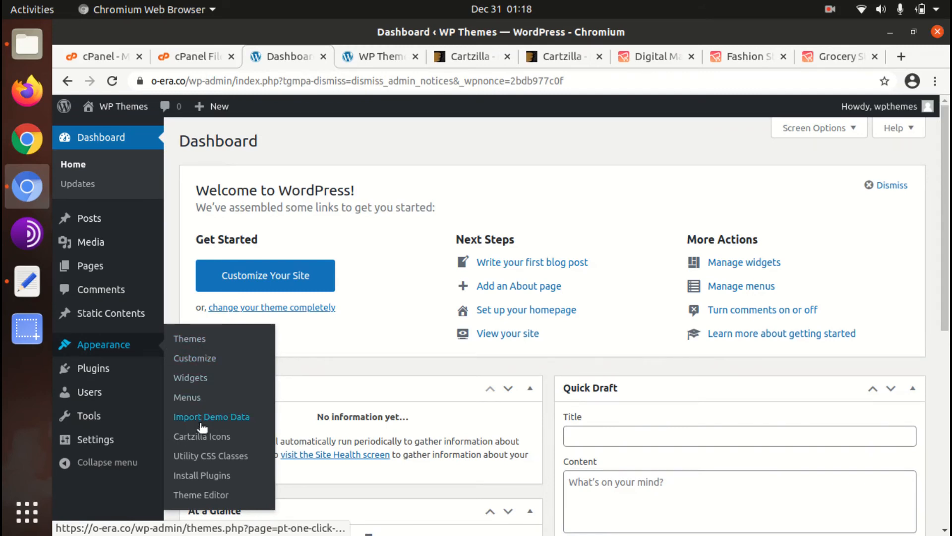
{"action": "mouse_move", "coordinate": [212, 415]}
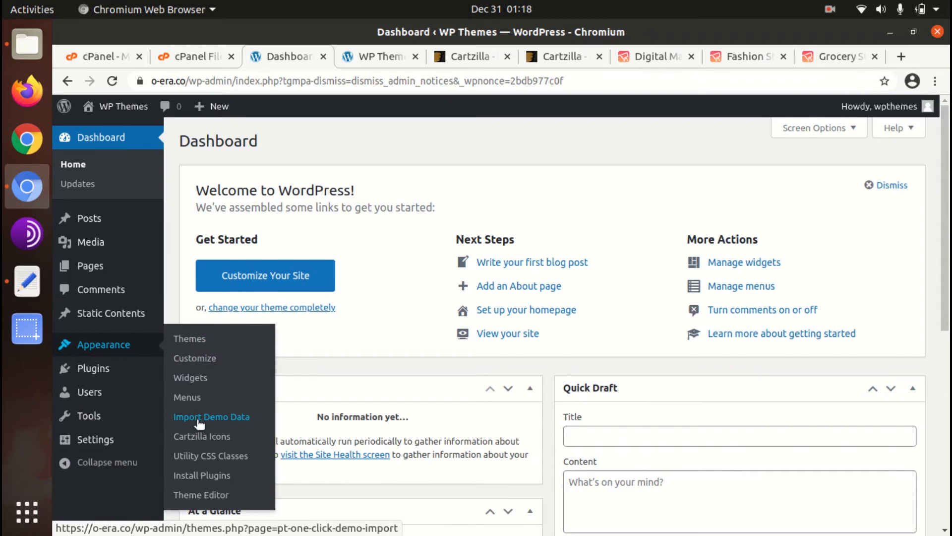
- Go to Import Demo Data under Appearance to load the One Click Demo Import page
{"action": "left_click", "coordinate": [212, 416]}
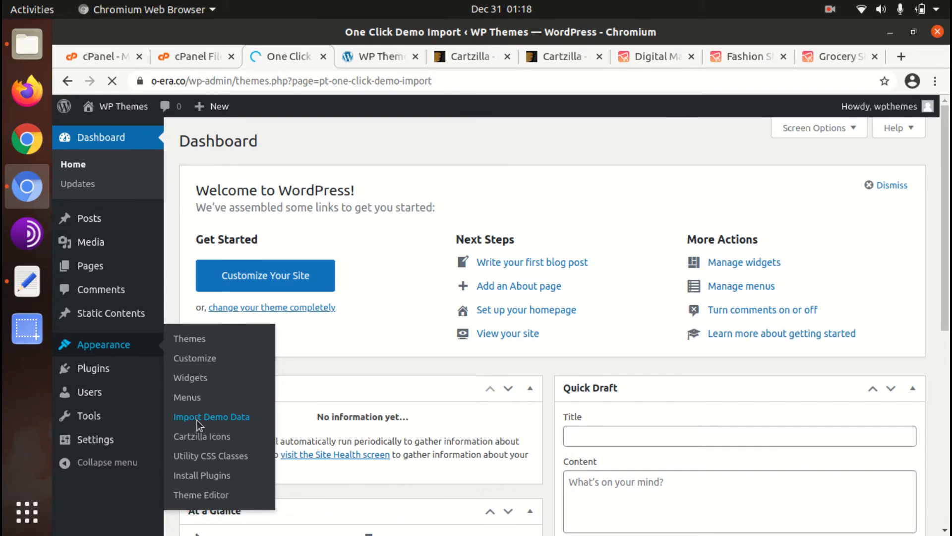
- Review the five Cartzilla demos and launch the Marketplace demo's live preview
{"action": "left_click", "coordinate": [211, 416]}
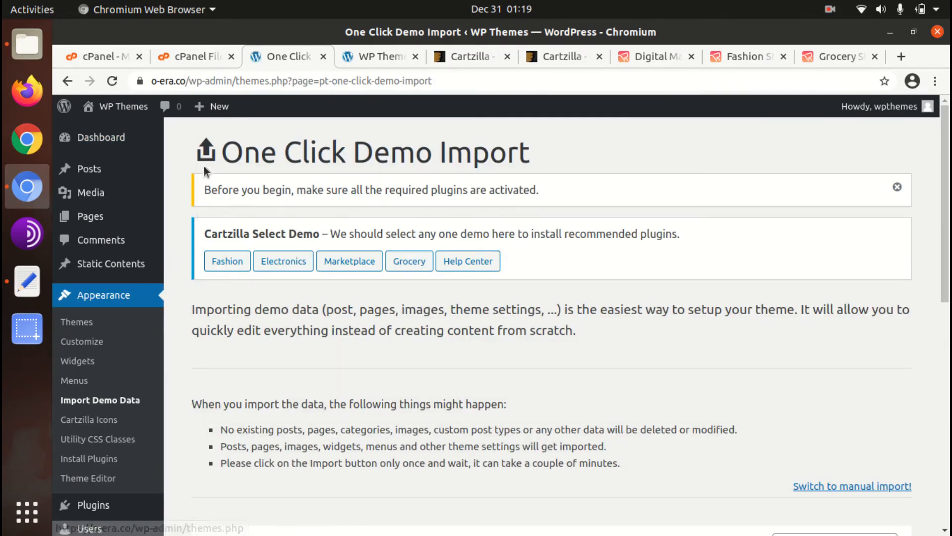
{"action": "scroll", "scroll_direction": "down", "scroll_amount": 3}
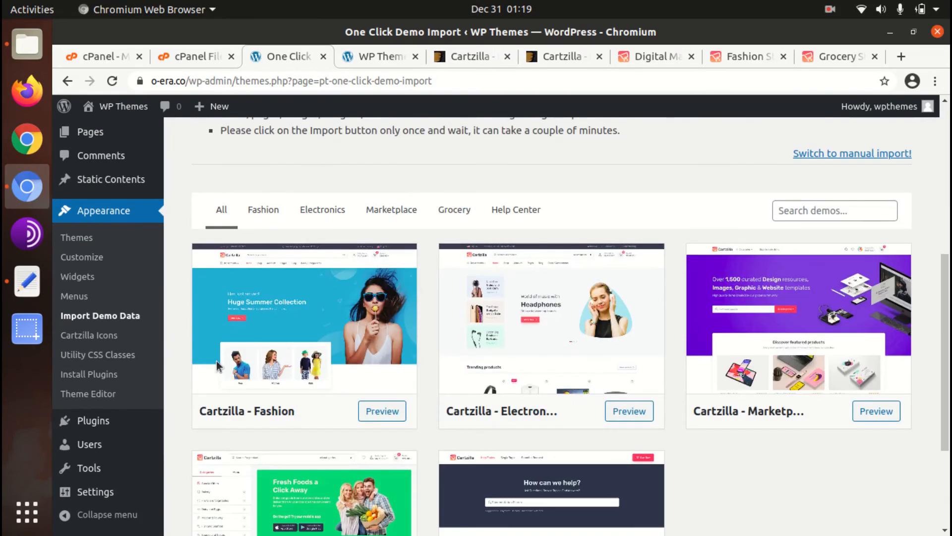
{"action": "scroll", "scroll_direction": "down", "scroll_amount": 3}
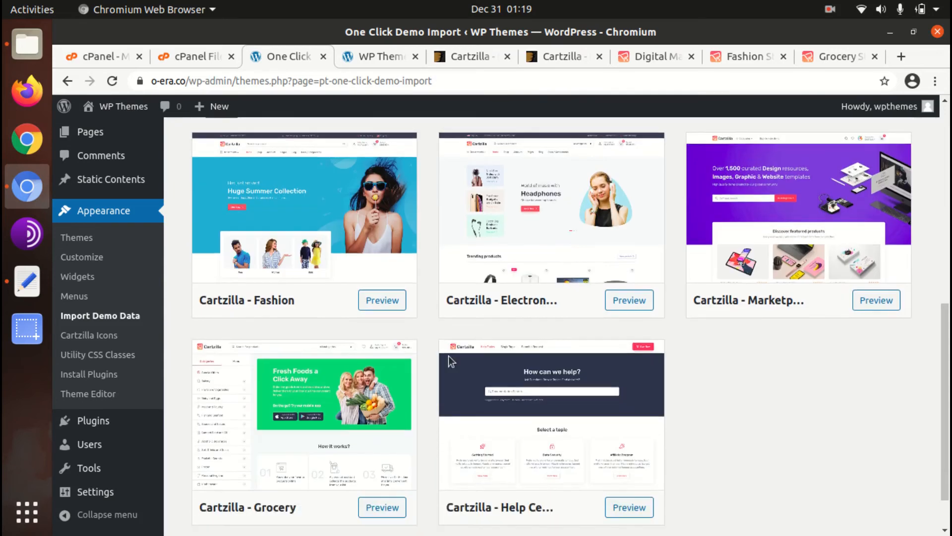
{"action": "mouse_move", "coordinate": [748, 237]}
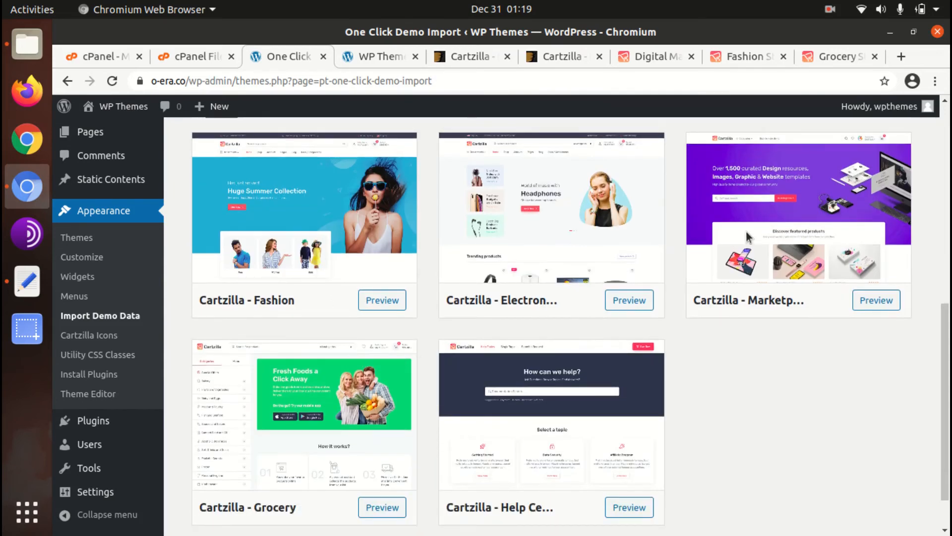
{"action": "scroll", "scroll_direction": "down", "scroll_amount": 3}
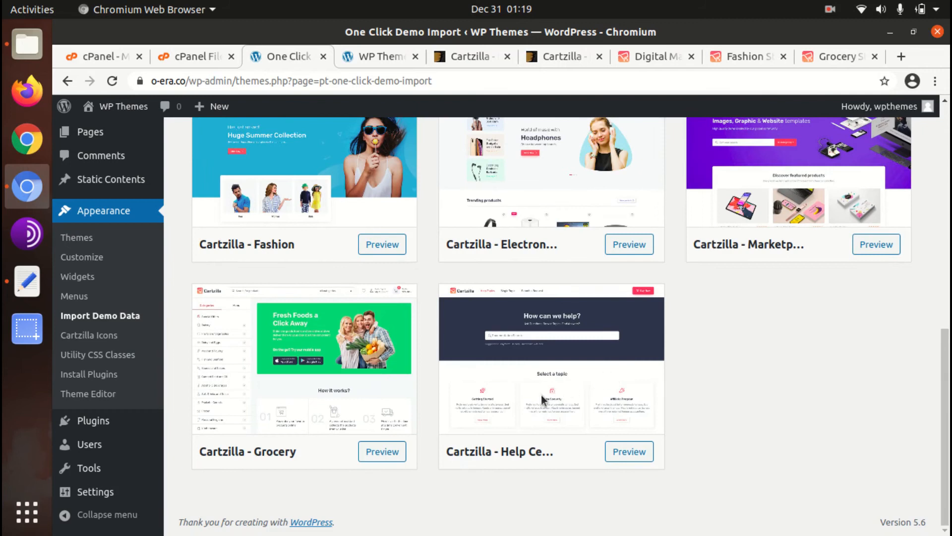
{"action": "mouse_move", "coordinate": [403, 388]}
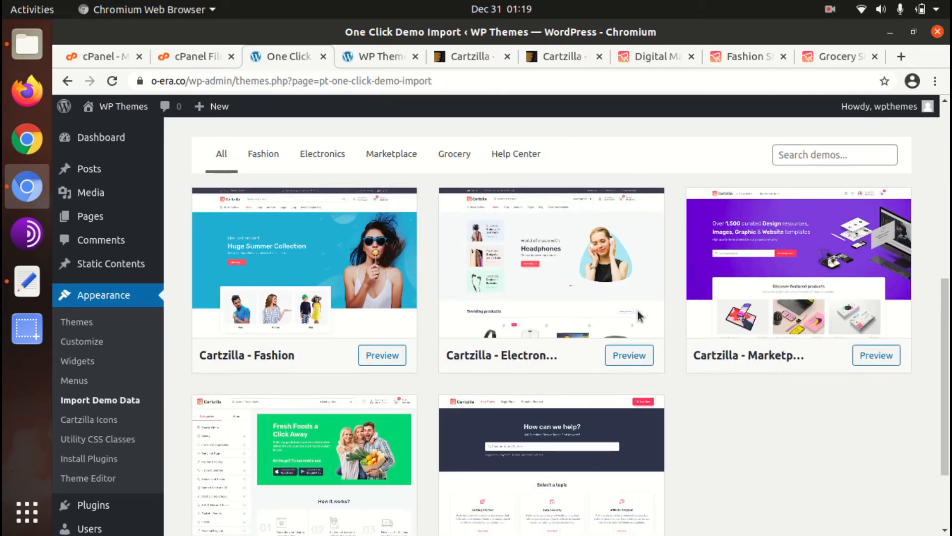
{"action": "scroll", "scroll_direction": "down", "scroll_amount": 3}
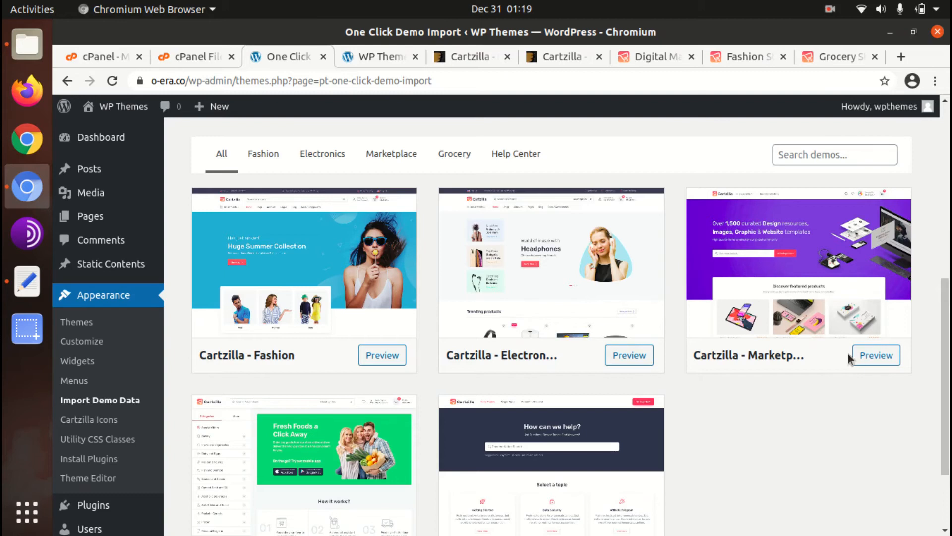
{"action": "left_click", "coordinate": [875, 355]}
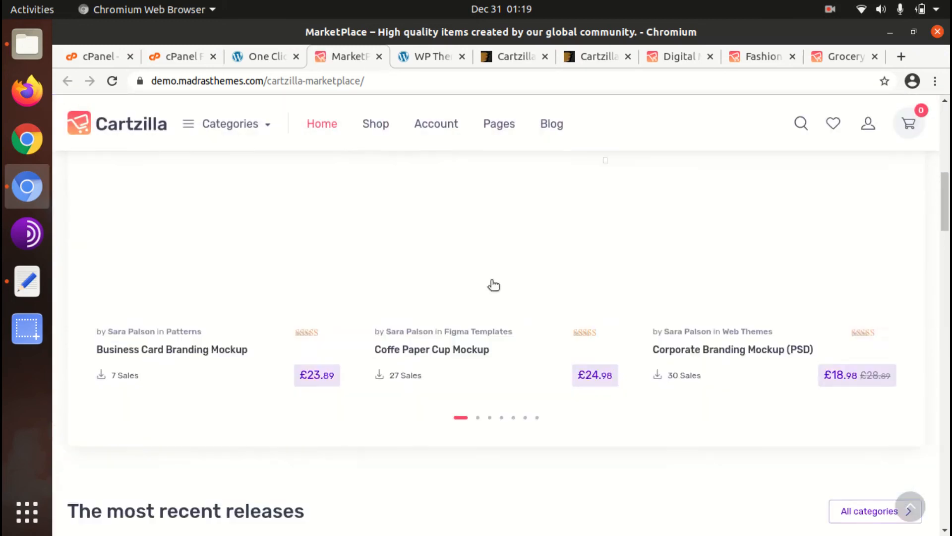
- Scroll the Marketplace preview's featured products and recent releases, then switch back to the import tab
{"action": "scroll", "scroll_direction": "up", "scroll_amount": 3}
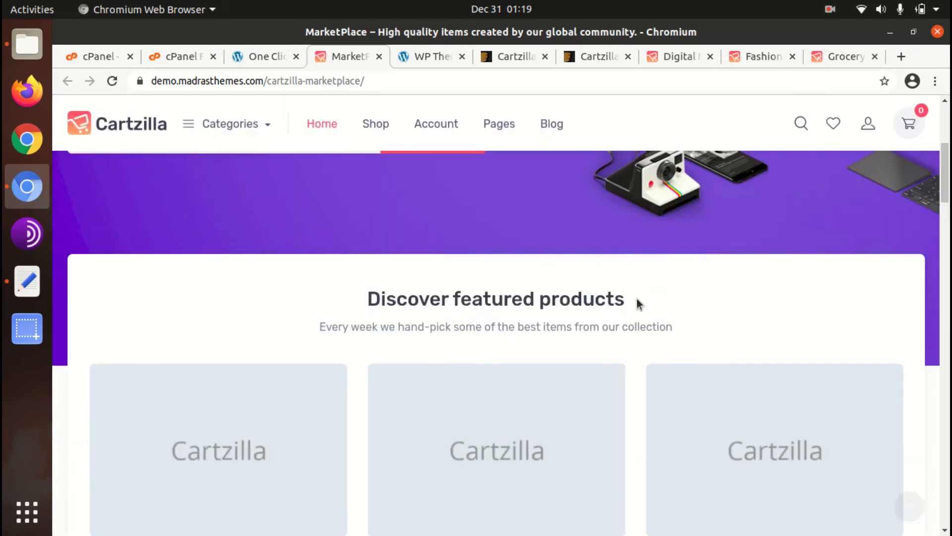
{"action": "scroll", "scroll_direction": "down", "scroll_amount": 3}
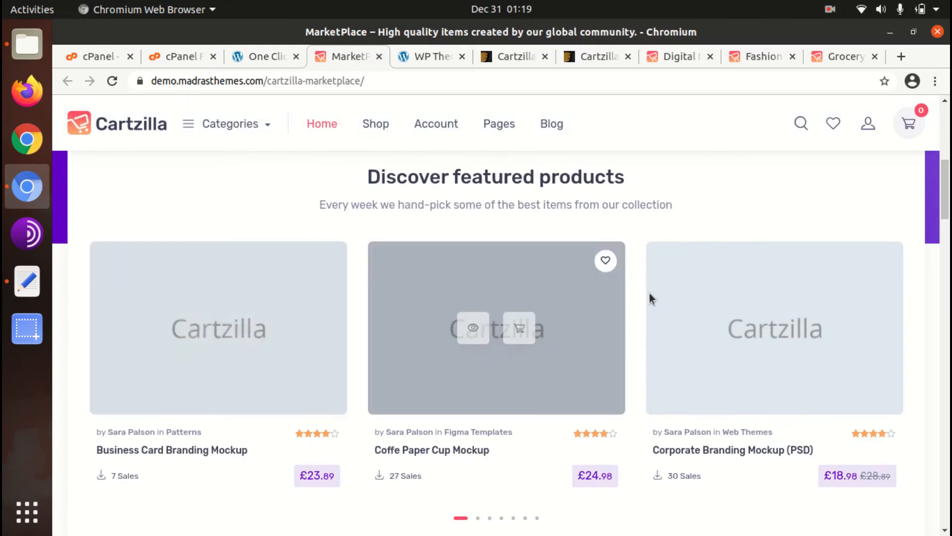
{"action": "scroll", "scroll_direction": "down", "scroll_amount": 3}
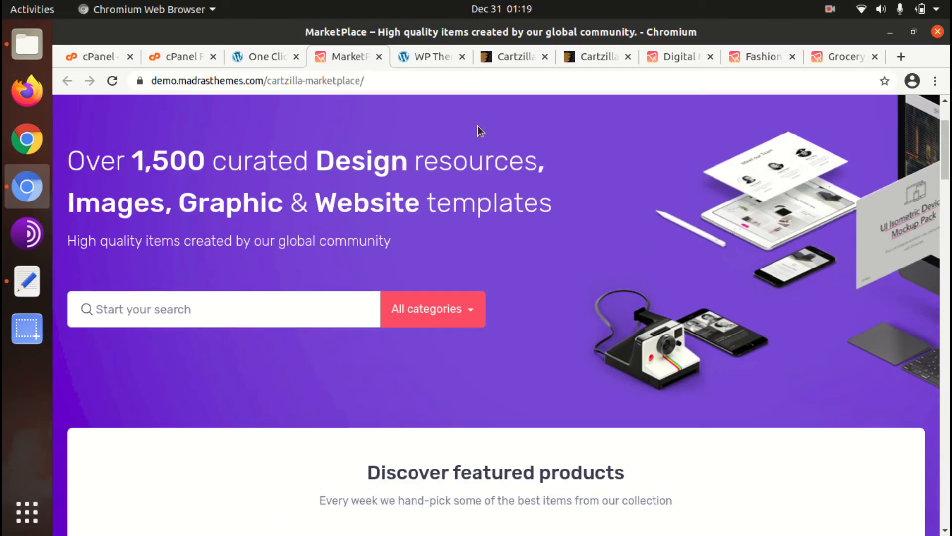
{"action": "scroll", "scroll_direction": "down", "scroll_amount": 3}
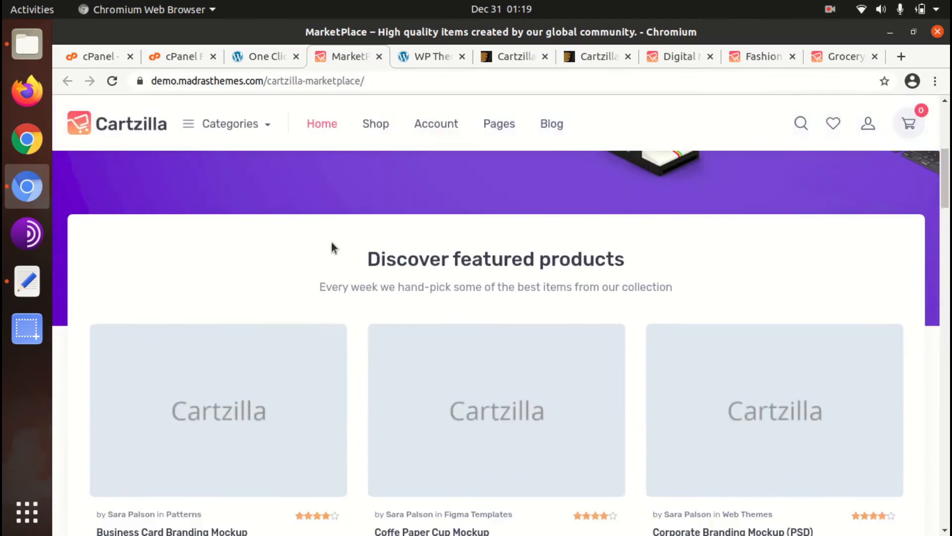
{"action": "scroll", "scroll_direction": "down", "scroll_amount": 3}
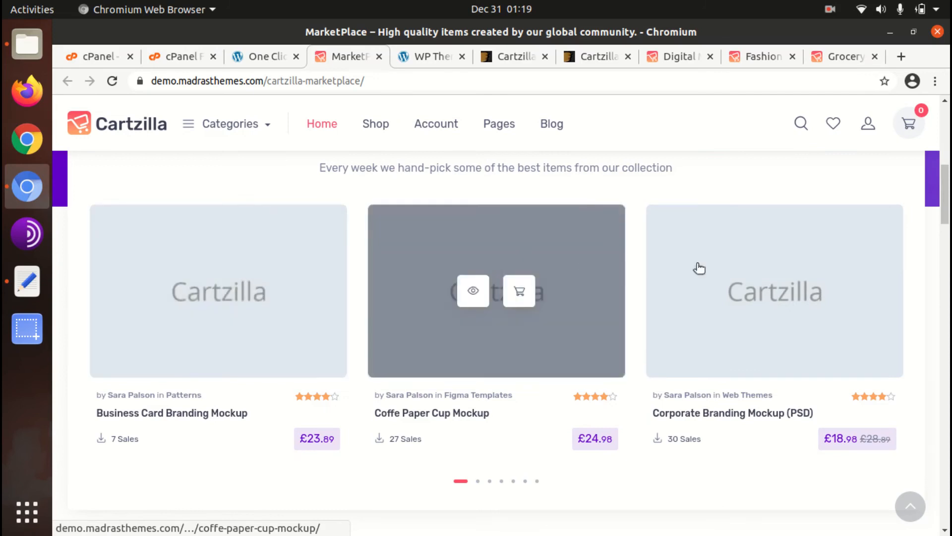
{"action": "scroll", "scroll_direction": "down", "scroll_amount": 3}
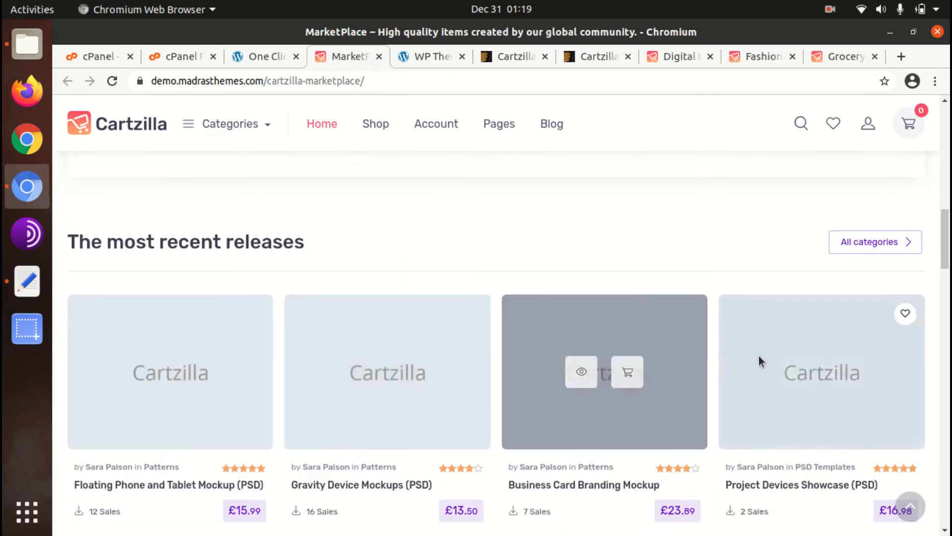
{"action": "scroll", "scroll_direction": "down", "scroll_amount": 3}
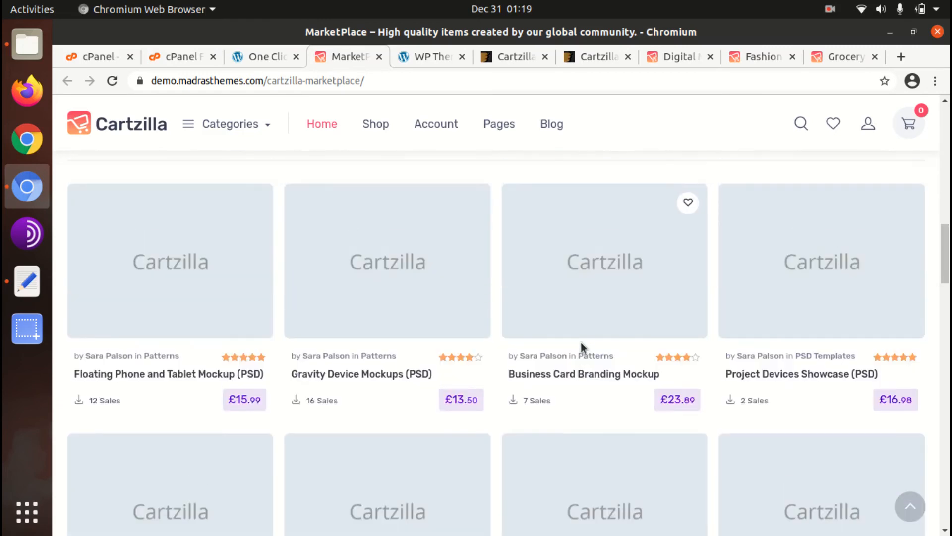
{"action": "left_click", "coordinate": [266, 56]}
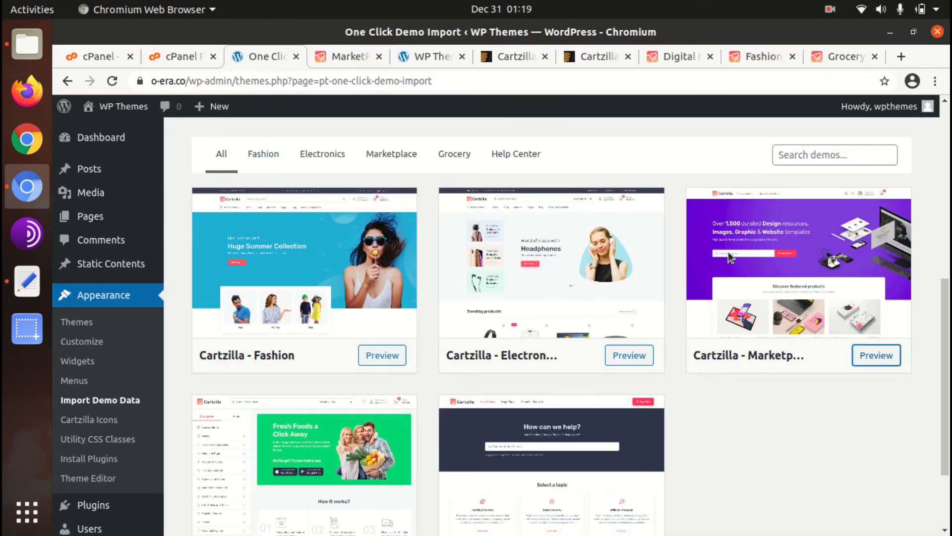
{"action": "mouse_move", "coordinate": [787, 285]}
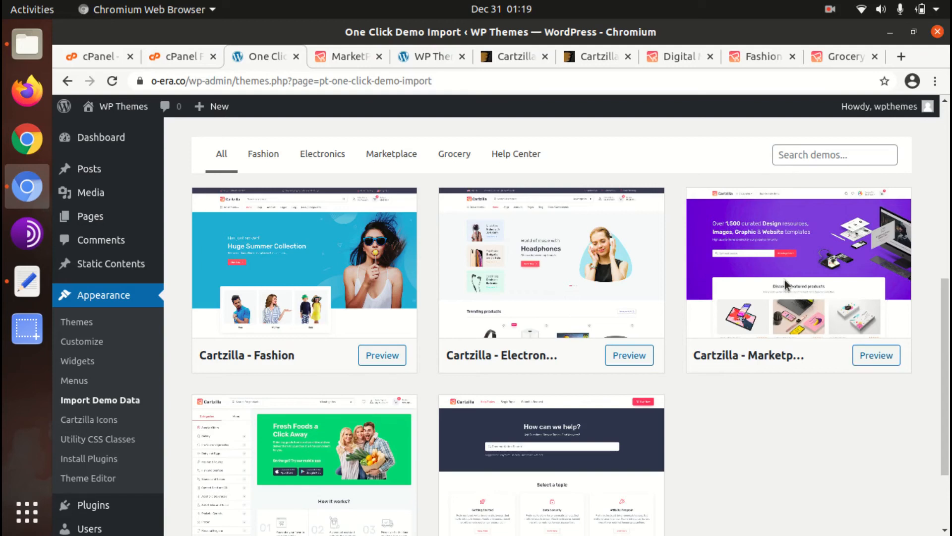
- Scroll the import page toward the Cartzilla Select Demo choices
{"action": "scroll", "scroll_direction": "down", "scroll_amount": 3}
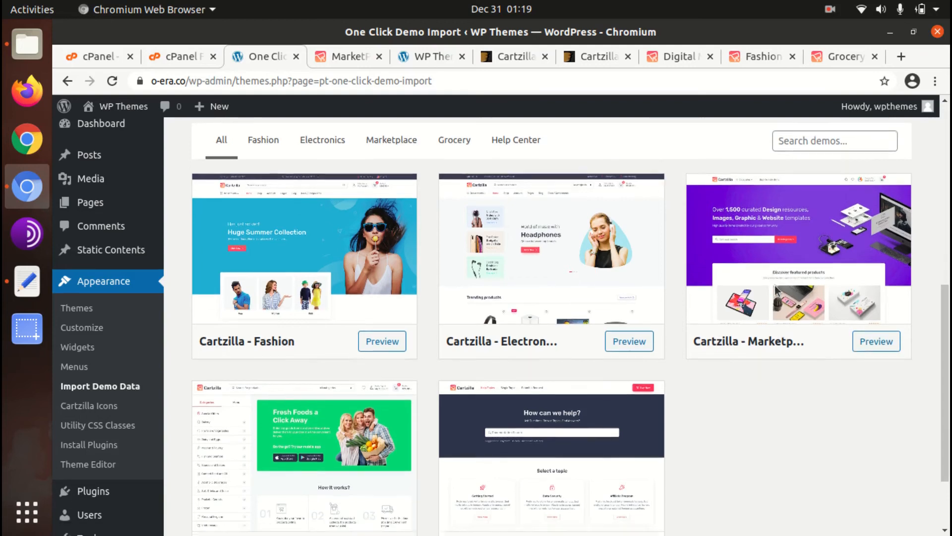
{"action": "scroll", "scroll_direction": "down", "scroll_amount": 3}
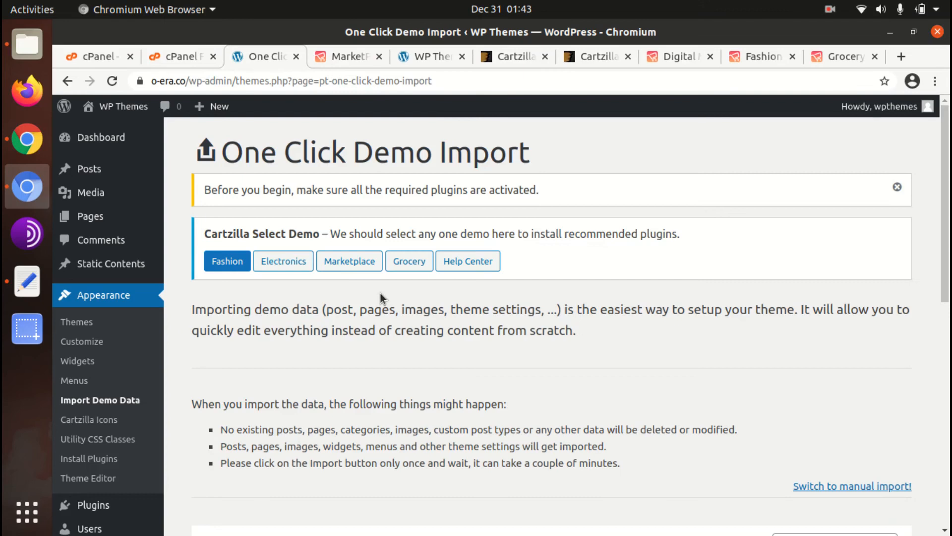
{"action": "mouse_move", "coordinate": [333, 305]}
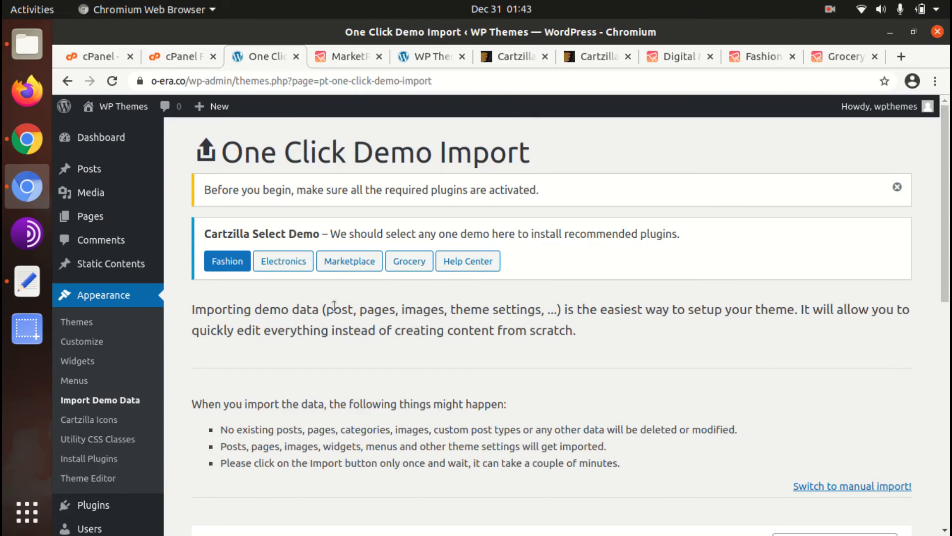
- Select Fashion under Cartzilla Select Demo and bring the Cartzilla - Fashion card with its Import option into view
{"action": "scroll", "scroll_direction": "down", "scroll_amount": 3}
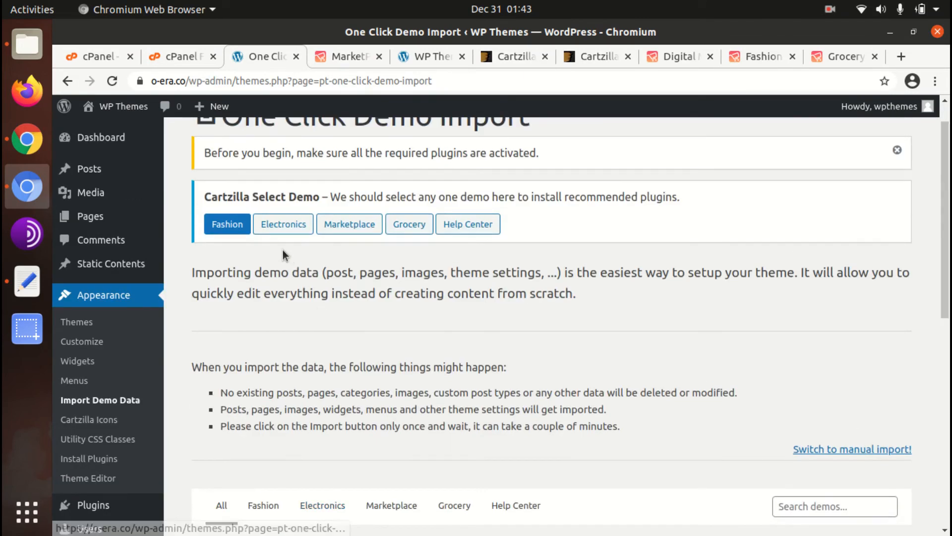
{"action": "left_click", "coordinate": [283, 223]}
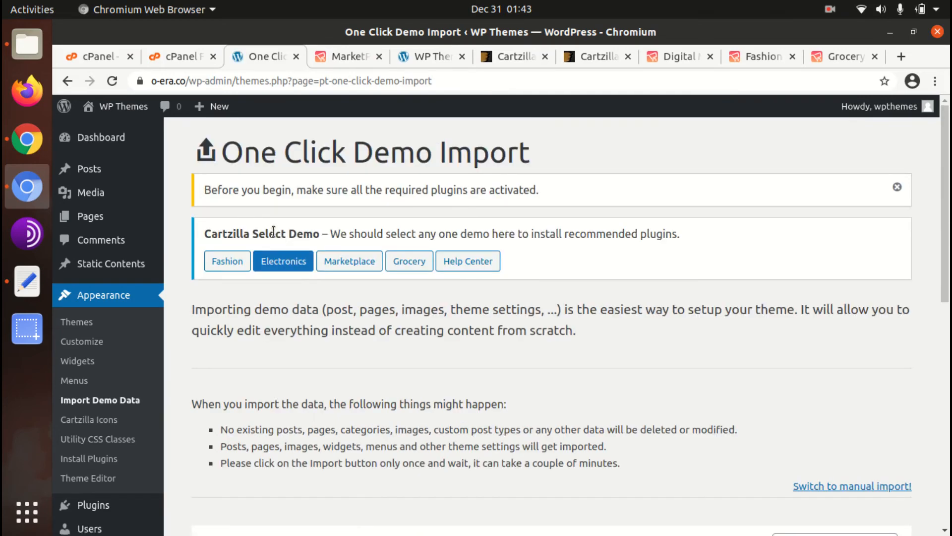
{"action": "left_click", "coordinate": [226, 260]}
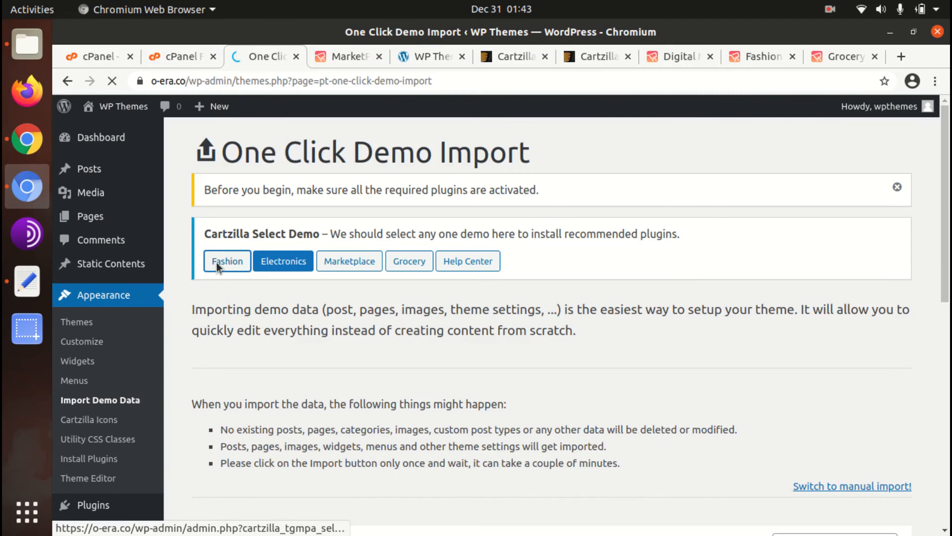
{"action": "left_click", "coordinate": [227, 261]}
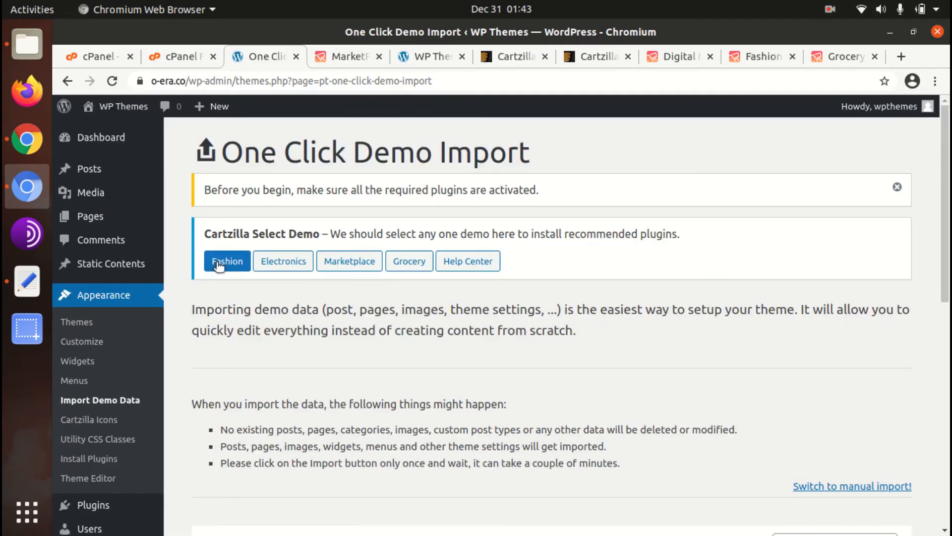
{"action": "scroll", "scroll_direction": "down", "scroll_amount": 3}
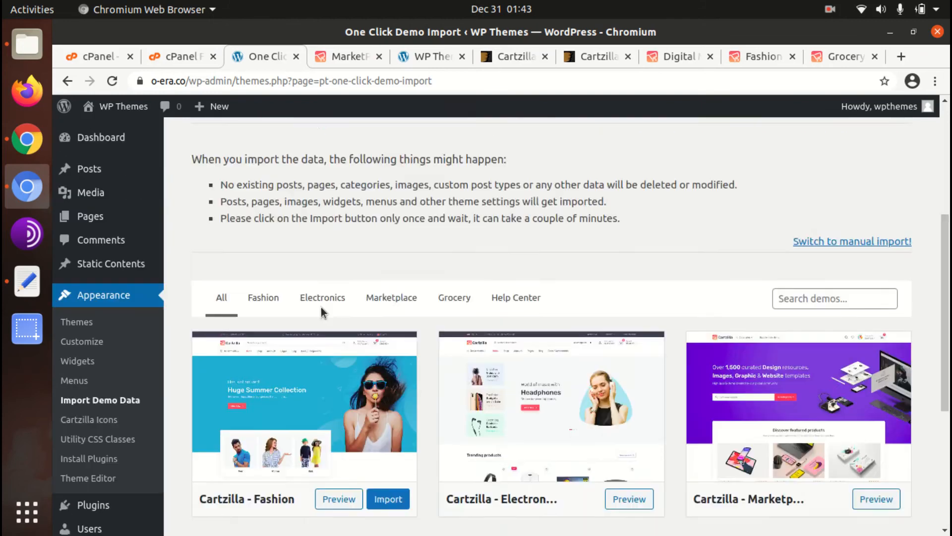
{"action": "scroll", "scroll_direction": "down", "scroll_amount": 3}
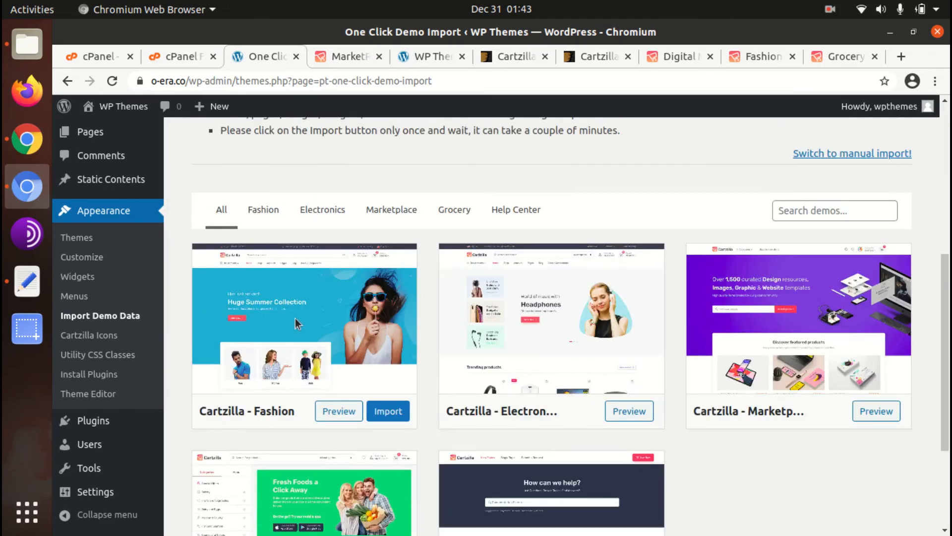
{"action": "mouse_move", "coordinate": [832, 419]}
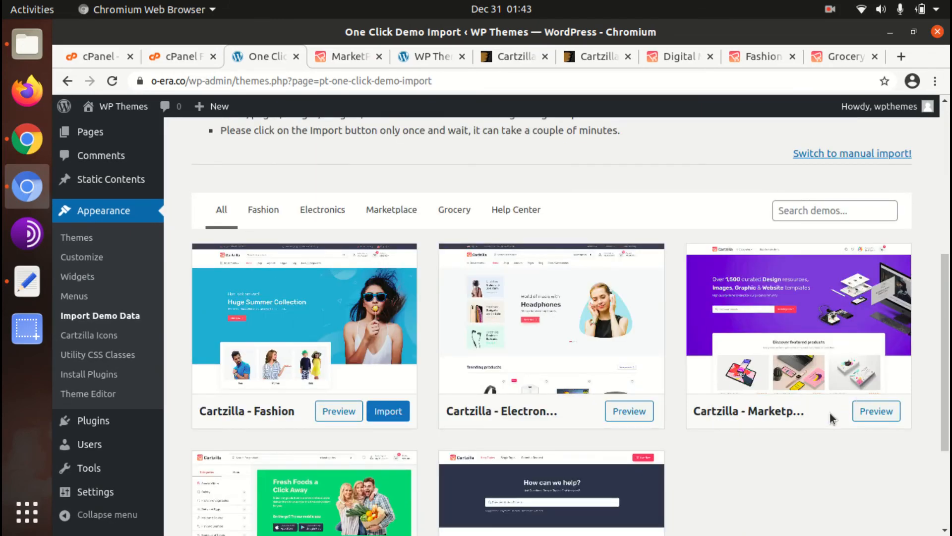
{"action": "mouse_move", "coordinate": [786, 405]}
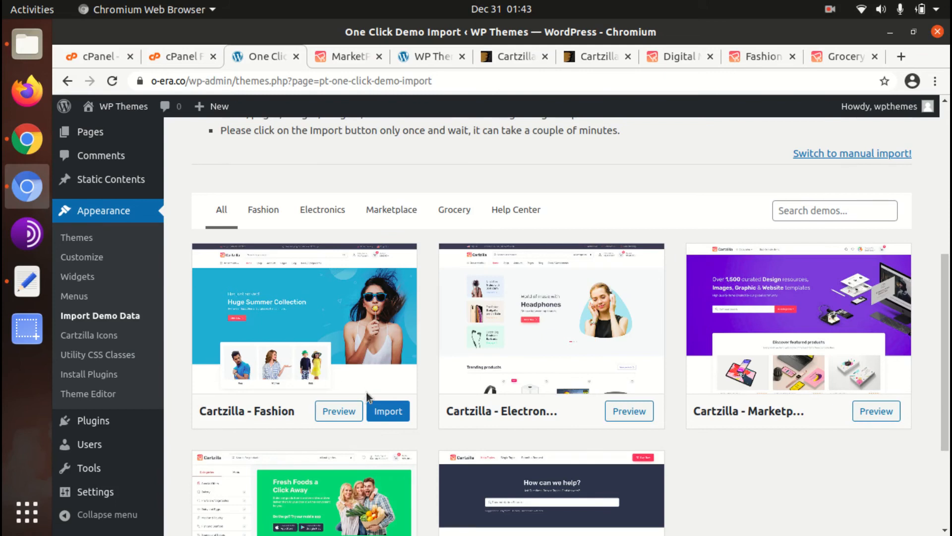
{"action": "scroll", "scroll_direction": "down", "scroll_amount": 3}
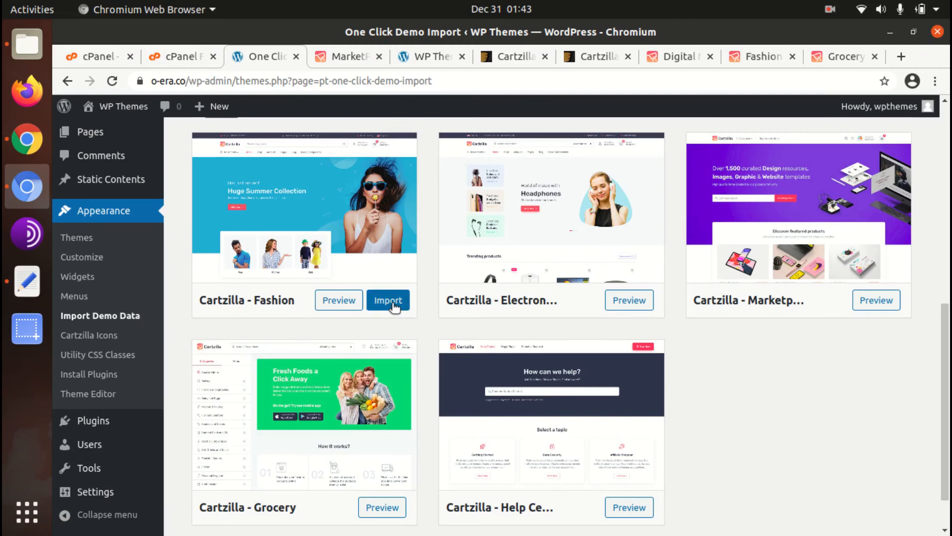
{"action": "left_click", "coordinate": [388, 300]}
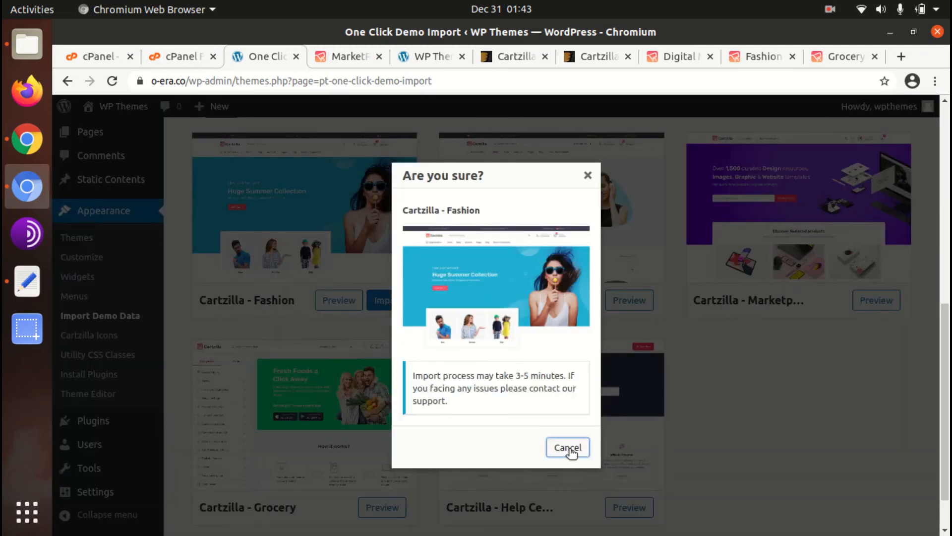
{"action": "mouse_move", "coordinate": [530, 440]}
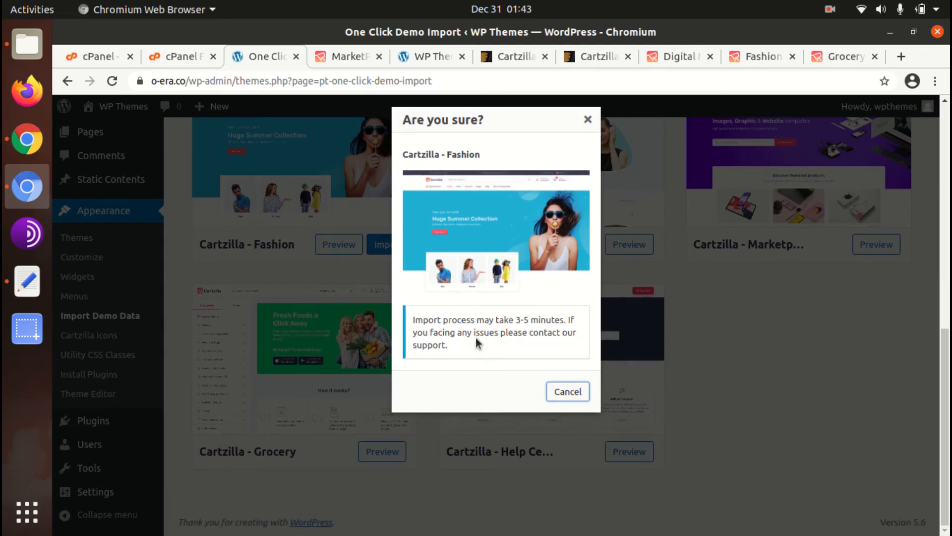
{"action": "mouse_move", "coordinate": [454, 333]}
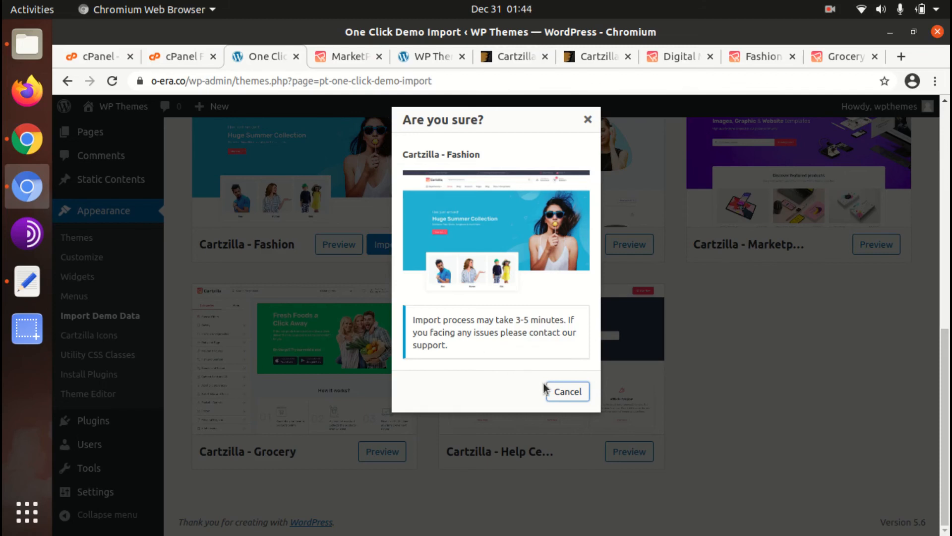
{"action": "mouse_move", "coordinate": [482, 358]}
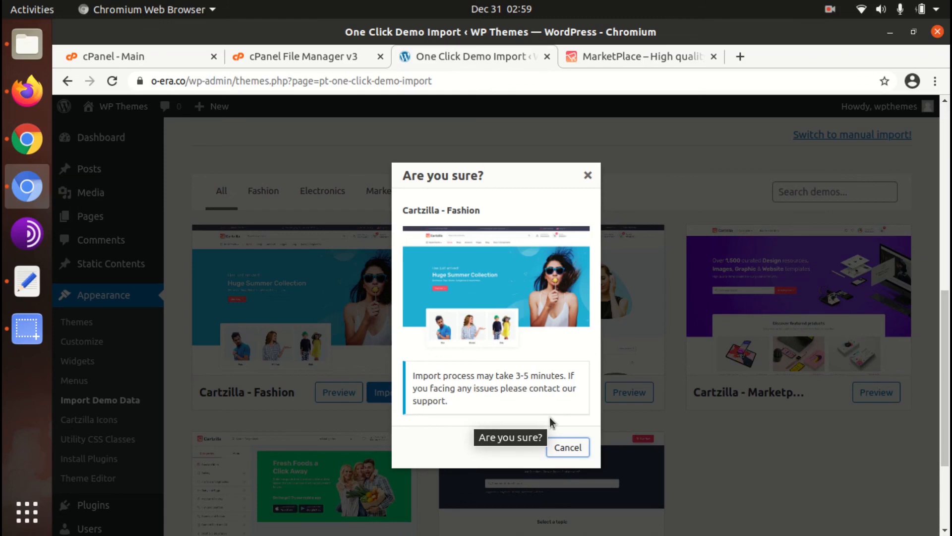
{"action": "scroll", "scroll_direction": "down", "scroll_amount": 3}
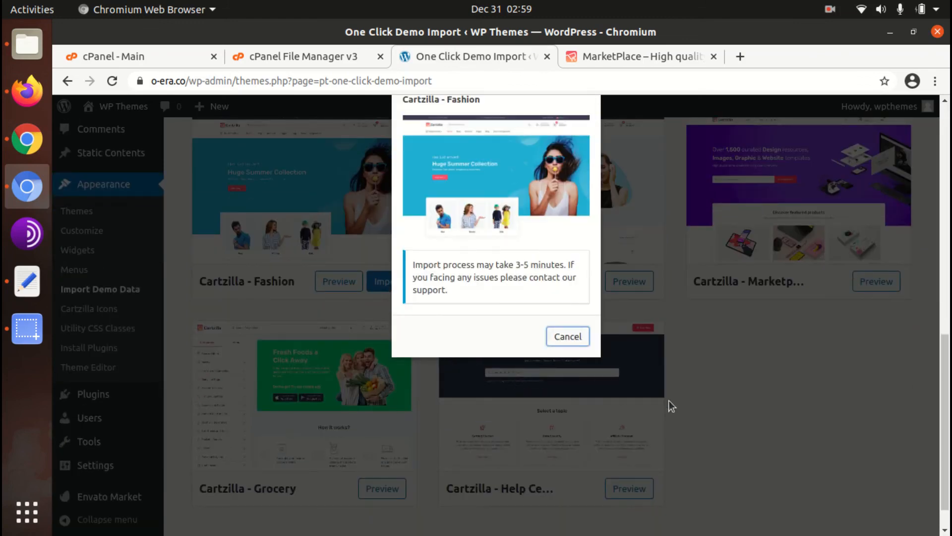
{"action": "mouse_move", "coordinate": [646, 397]}
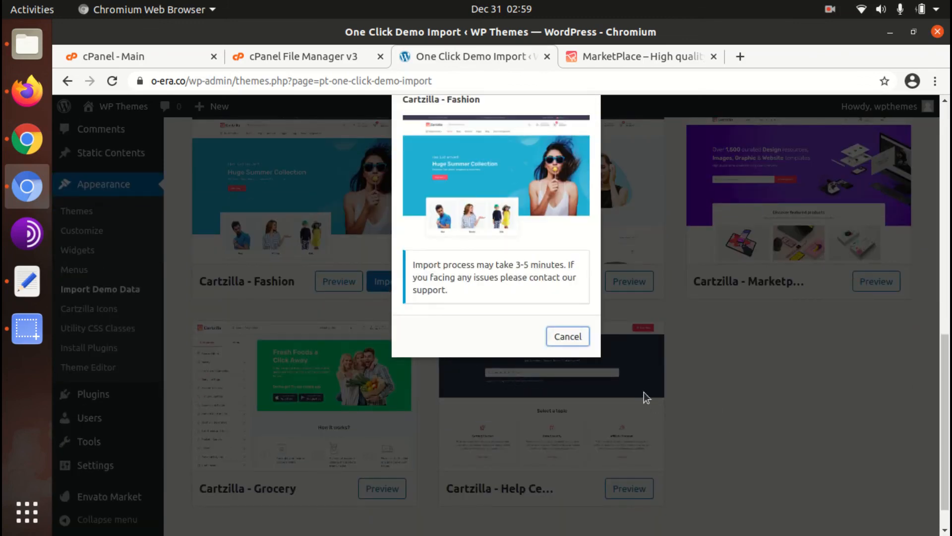
{"action": "left_click", "coordinate": [567, 336]}
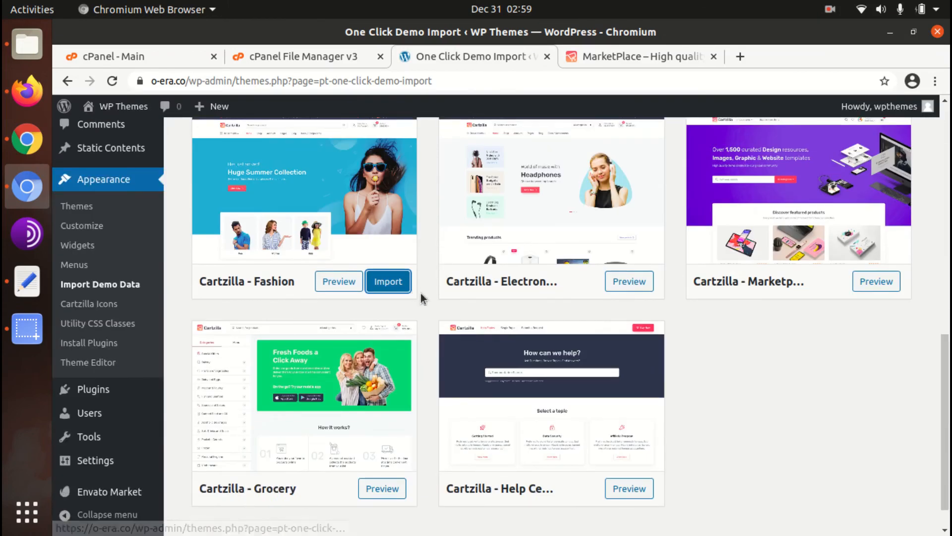
{"action": "scroll", "scroll_direction": "down", "scroll_amount": 3}
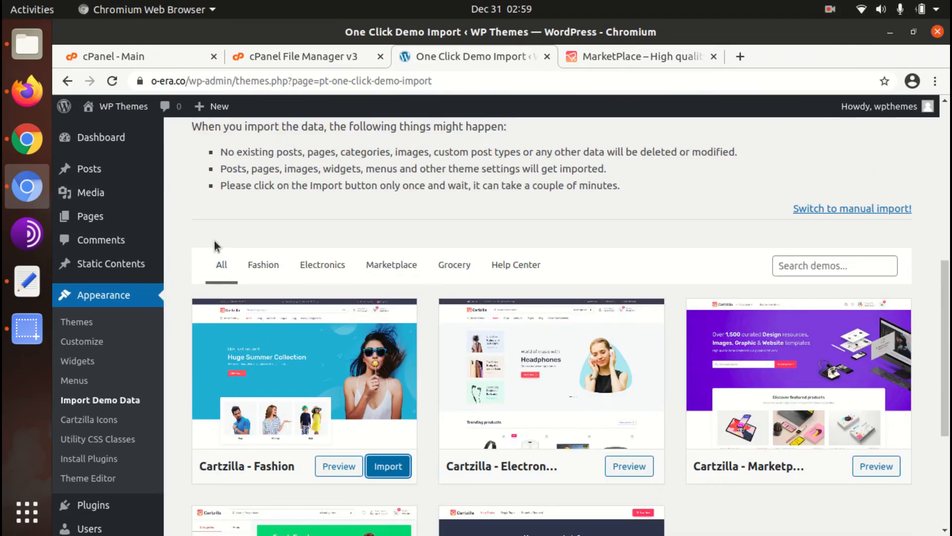
{"action": "mouse_move", "coordinate": [255, 303]}
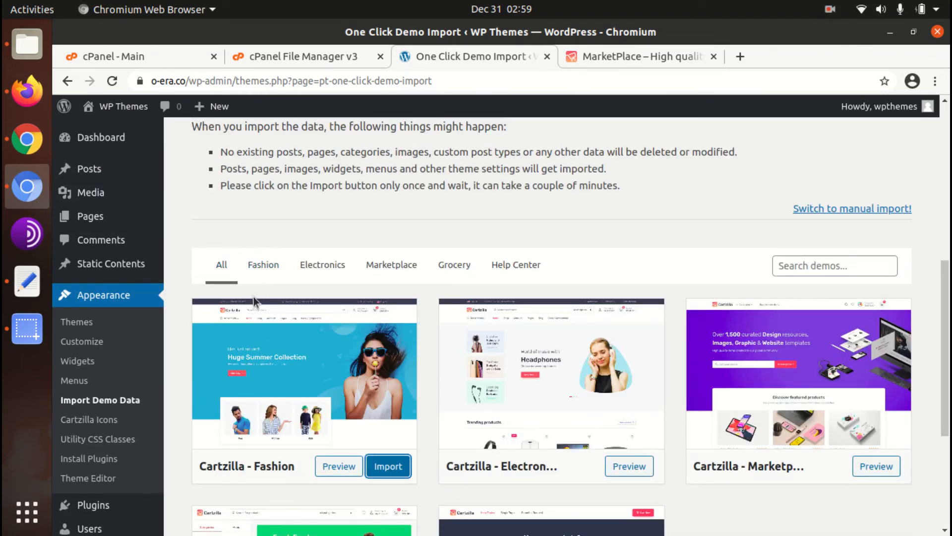
{"action": "mouse_move", "coordinate": [308, 223]}
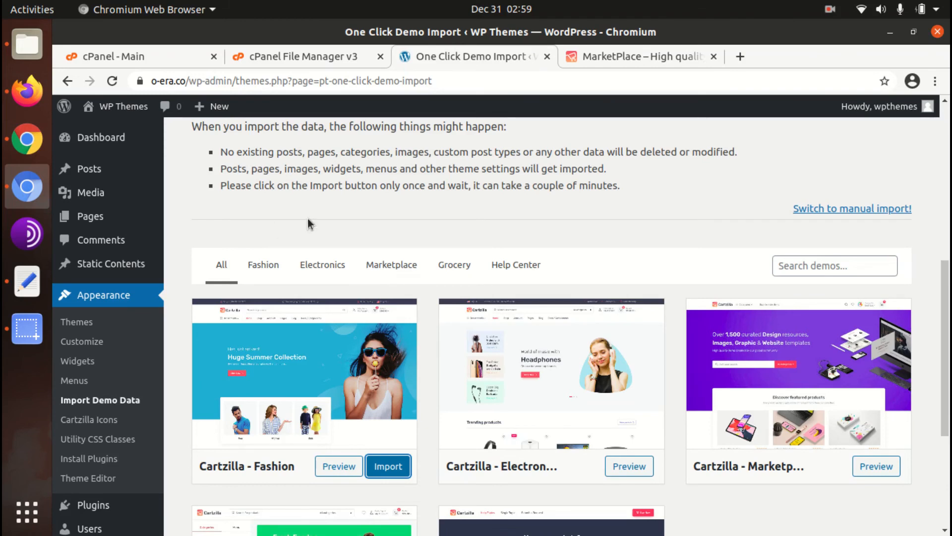
{"action": "scroll", "scroll_direction": "down", "scroll_amount": 3}
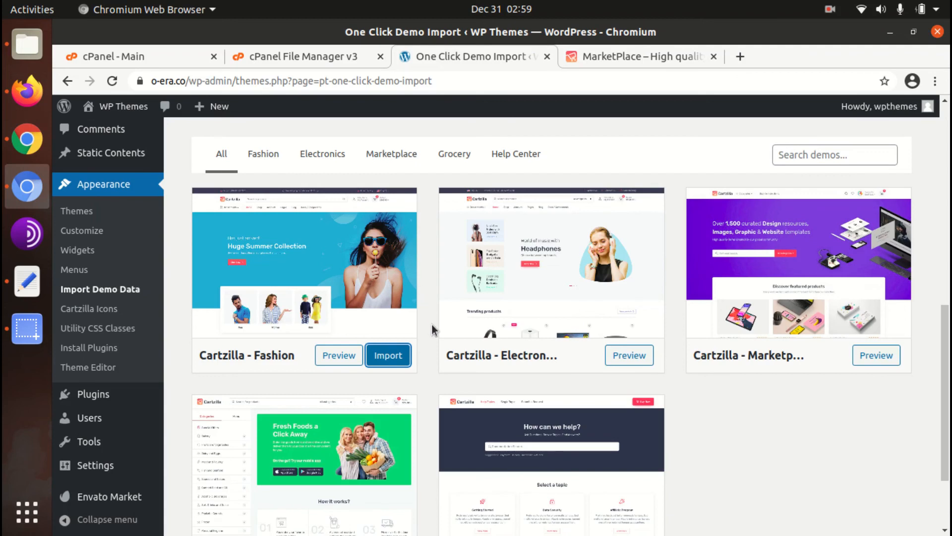
{"action": "mouse_move", "coordinate": [426, 231]}
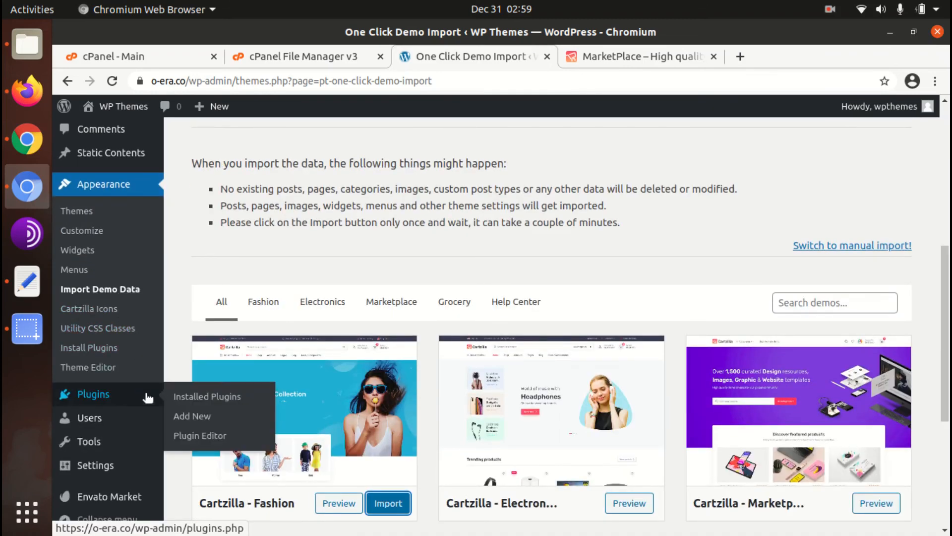
{"action": "mouse_move", "coordinate": [582, 277]}
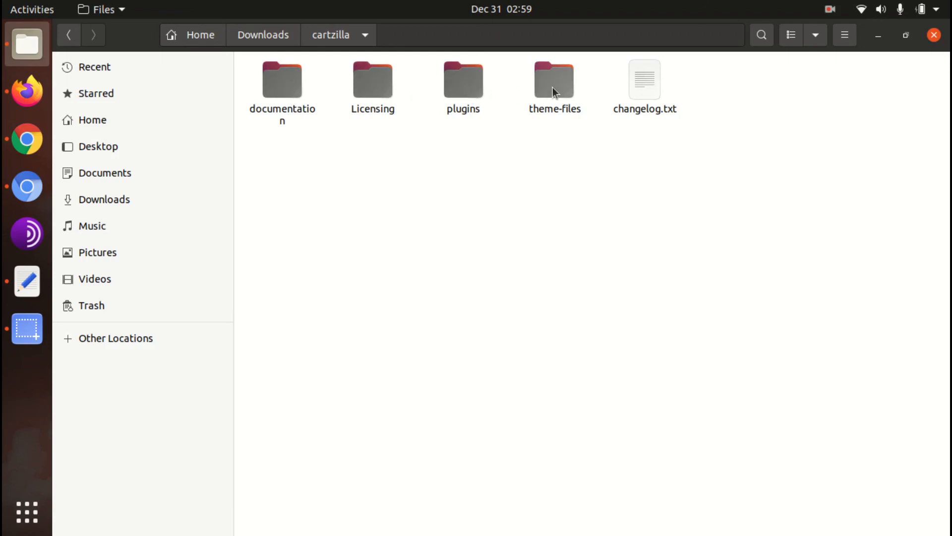
{"action": "mouse_move", "coordinate": [26, 139]}
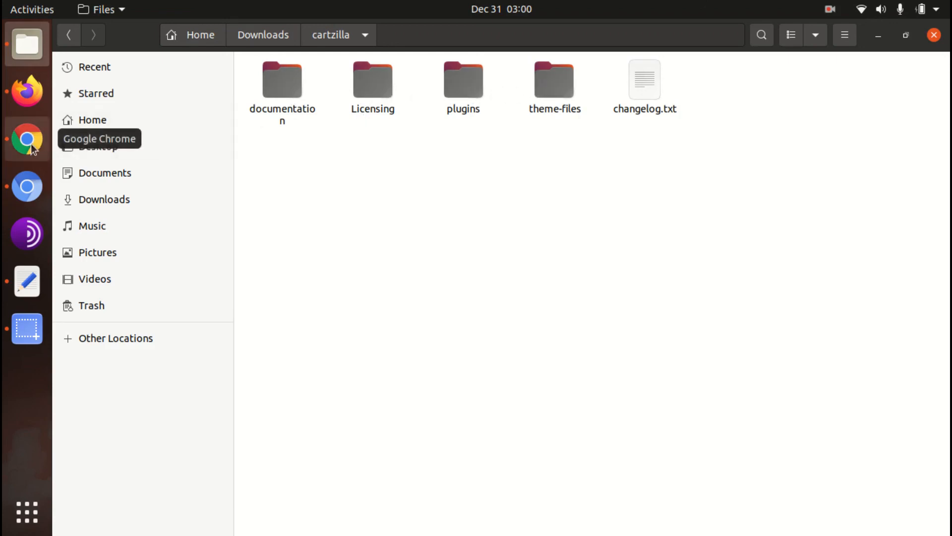
{"action": "mouse_move", "coordinate": [501, 194]}
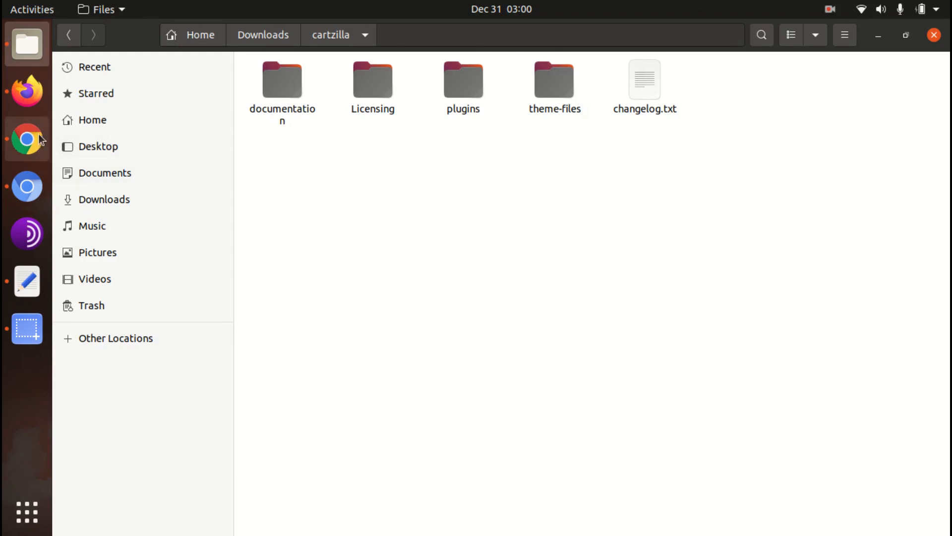
- Switch from Files back to the Chromium window showing the One Click Demo Import page
{"action": "left_click", "coordinate": [27, 139]}
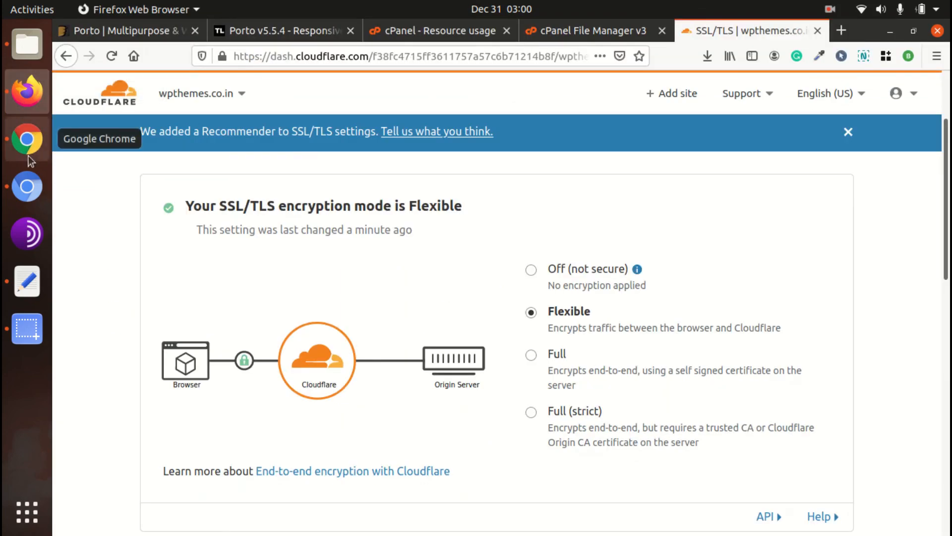
{"action": "left_click", "coordinate": [27, 186]}
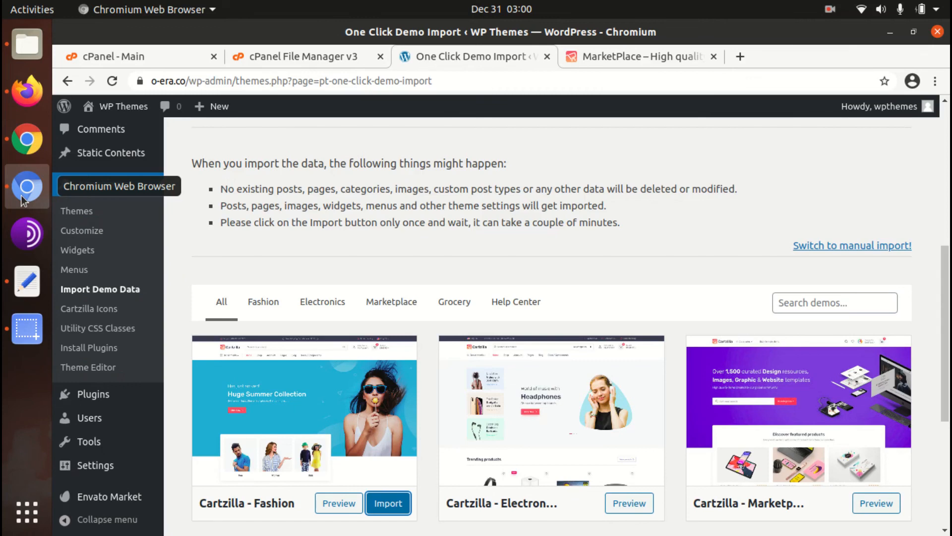
{"action": "scroll", "scroll_direction": "down", "scroll_amount": 3}
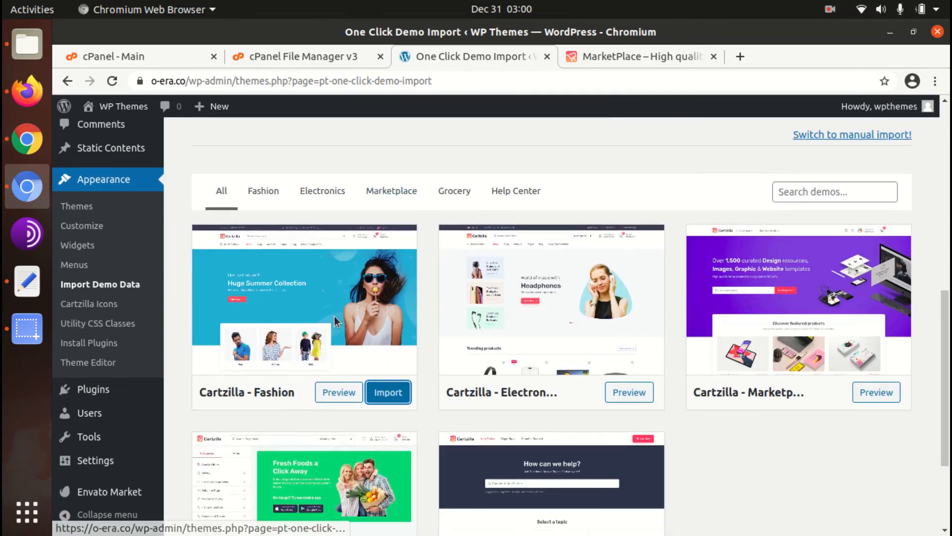
{"action": "scroll", "scroll_direction": "down", "scroll_amount": 3}
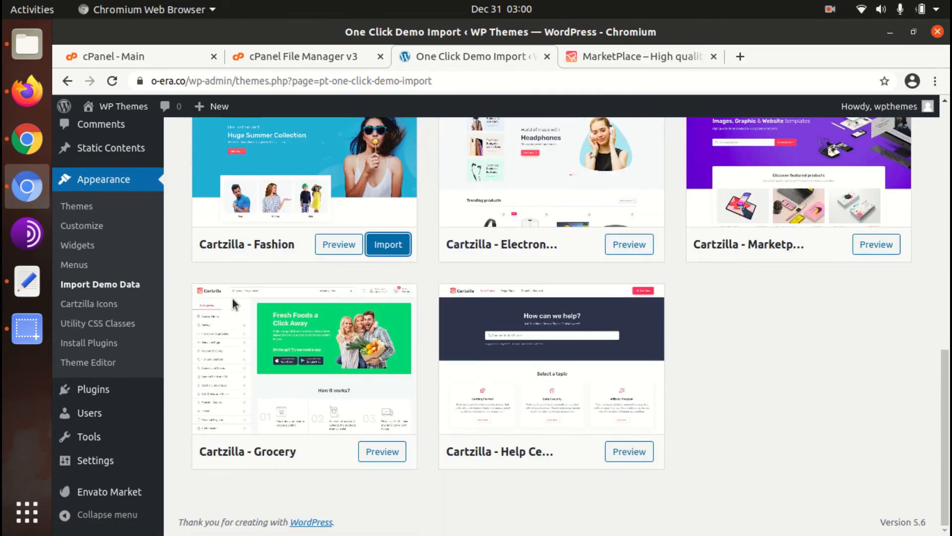